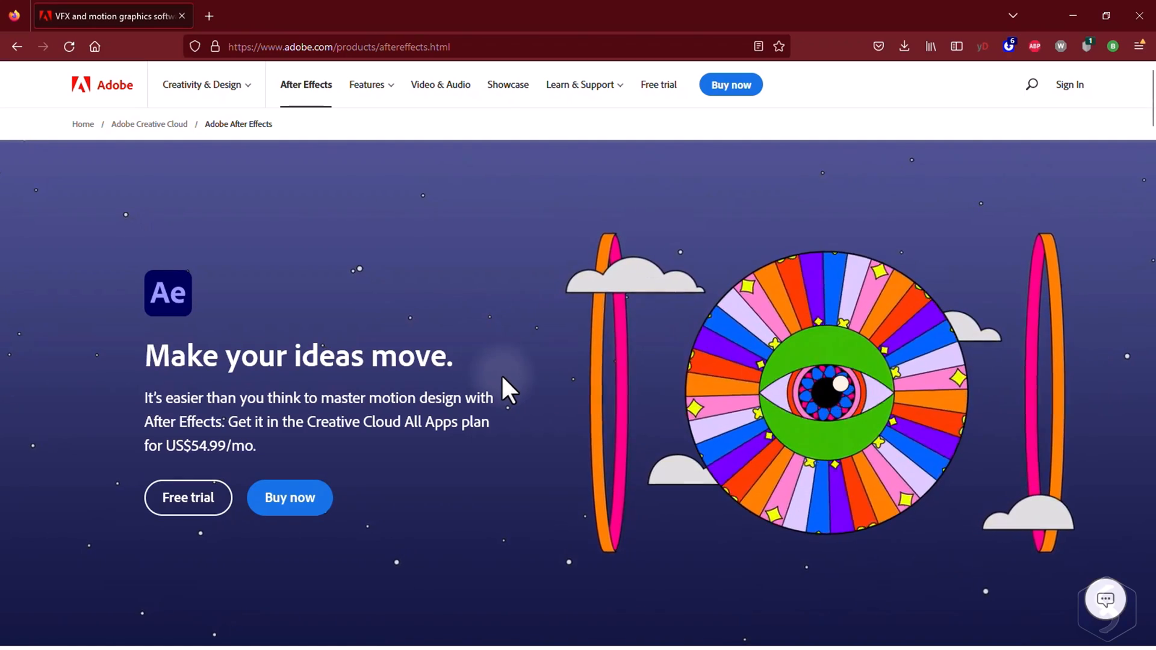
- View the After Effects purchase options and choose the annual prepaid payment plan
scroll(down, 3)
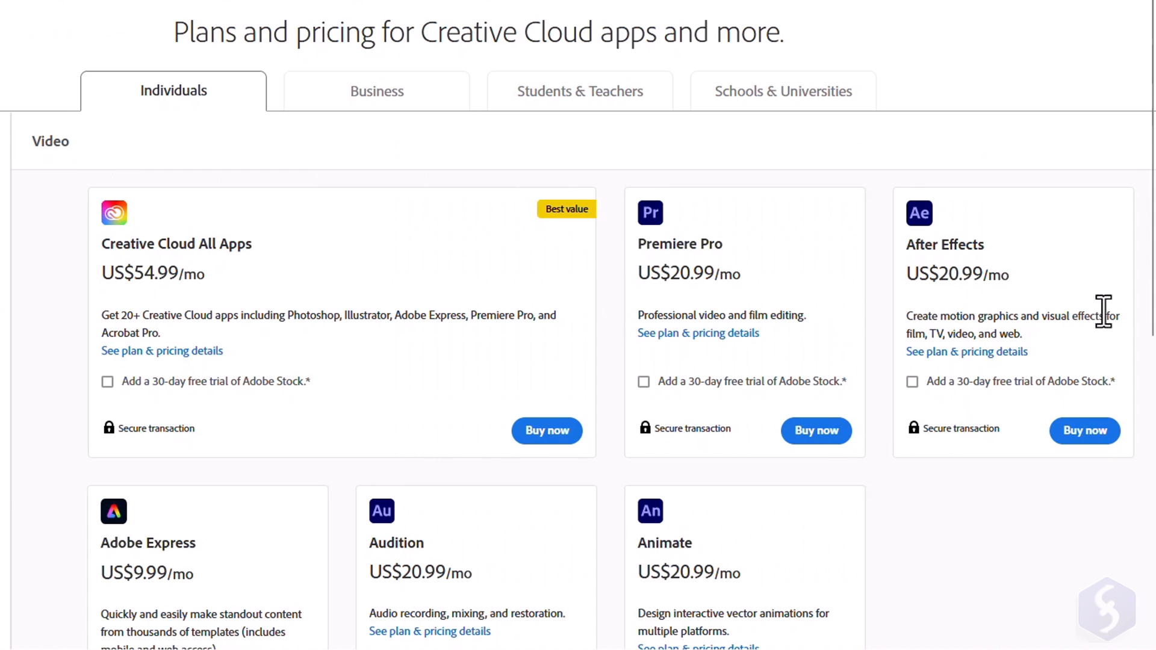
click(1084, 430)
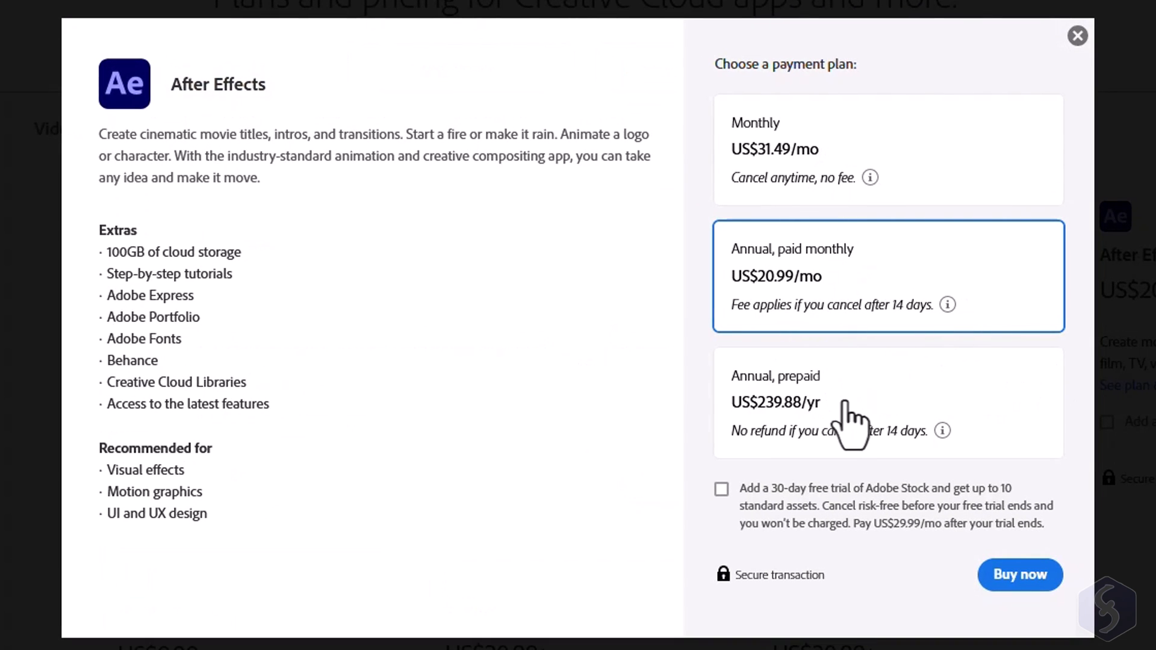
click(1077, 36)
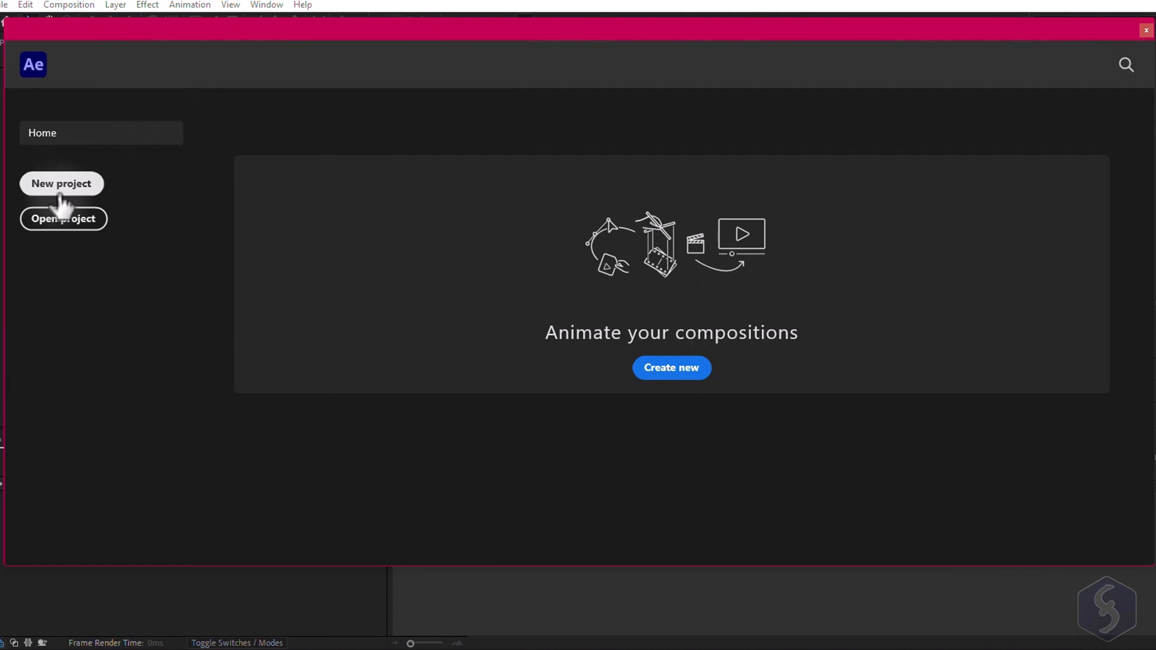
- Cancel out of the Open project dialog and start a new blank project instead
click(63, 218)
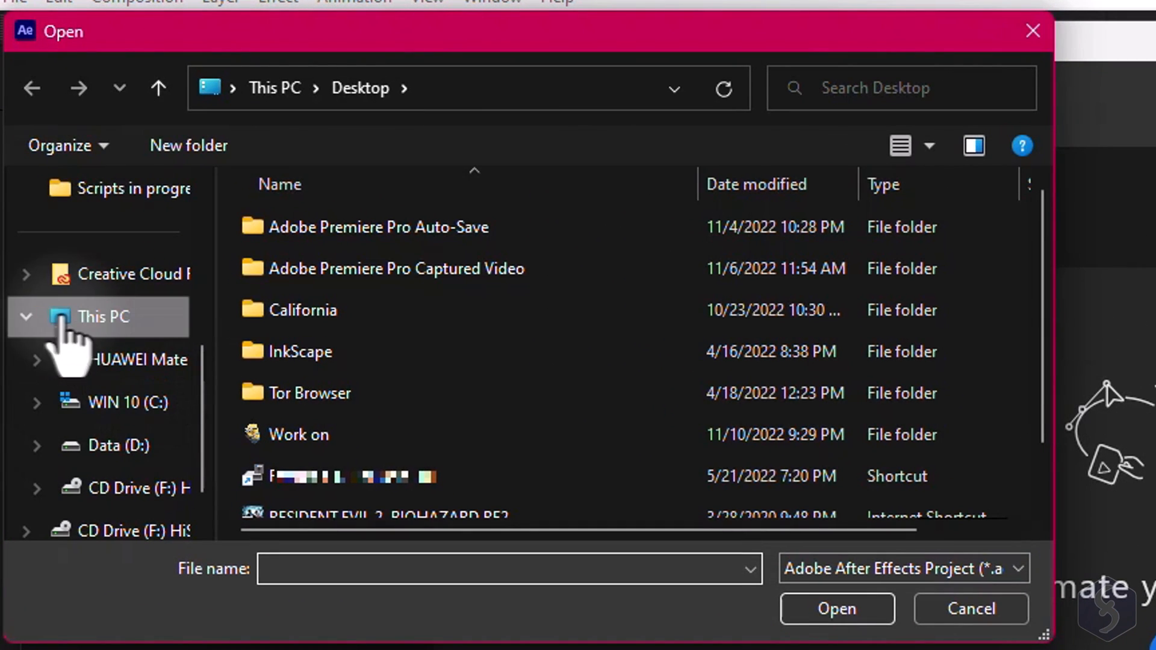
click(970, 608)
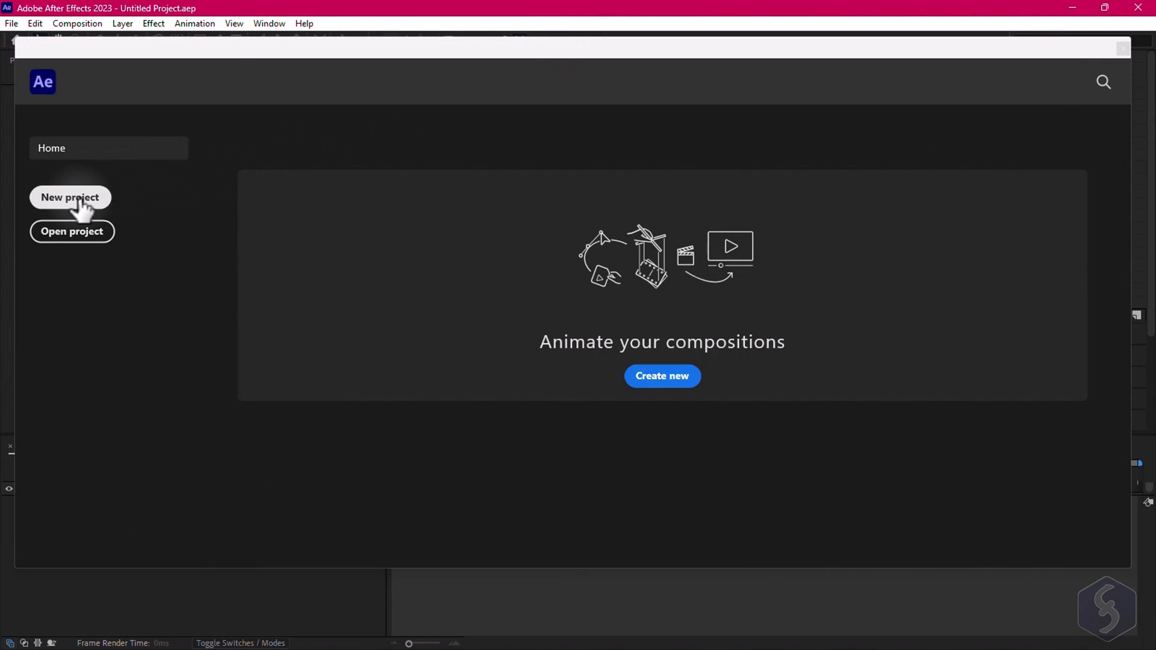
click(69, 197)
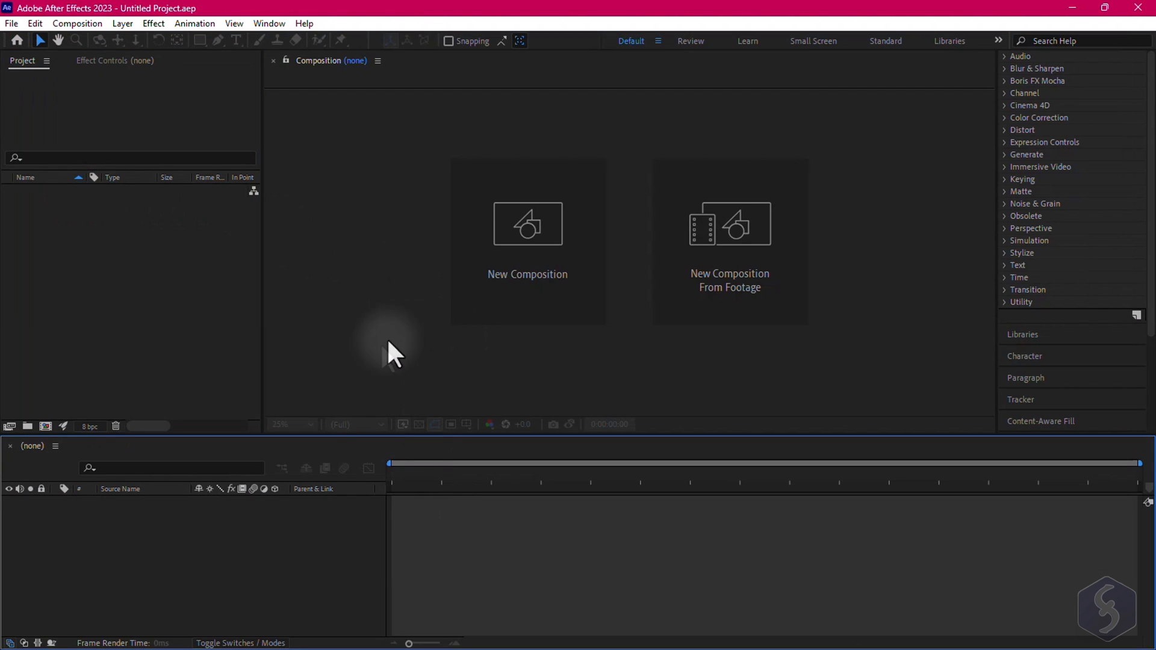
mouse_move(624, 618)
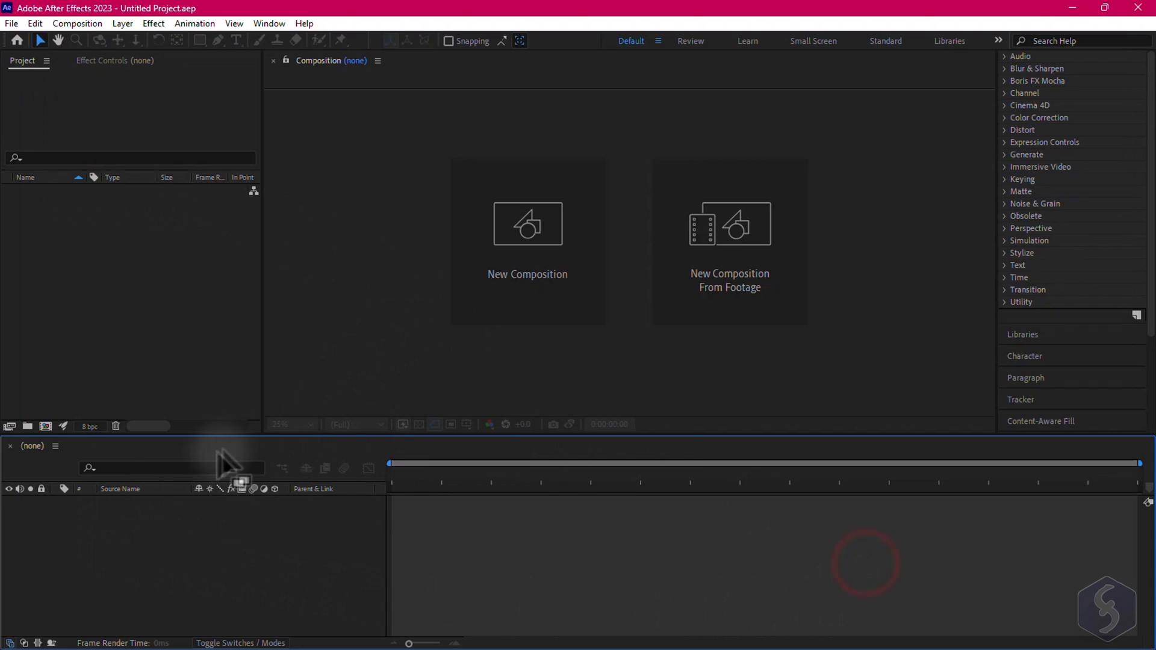
mouse_move(763, 575)
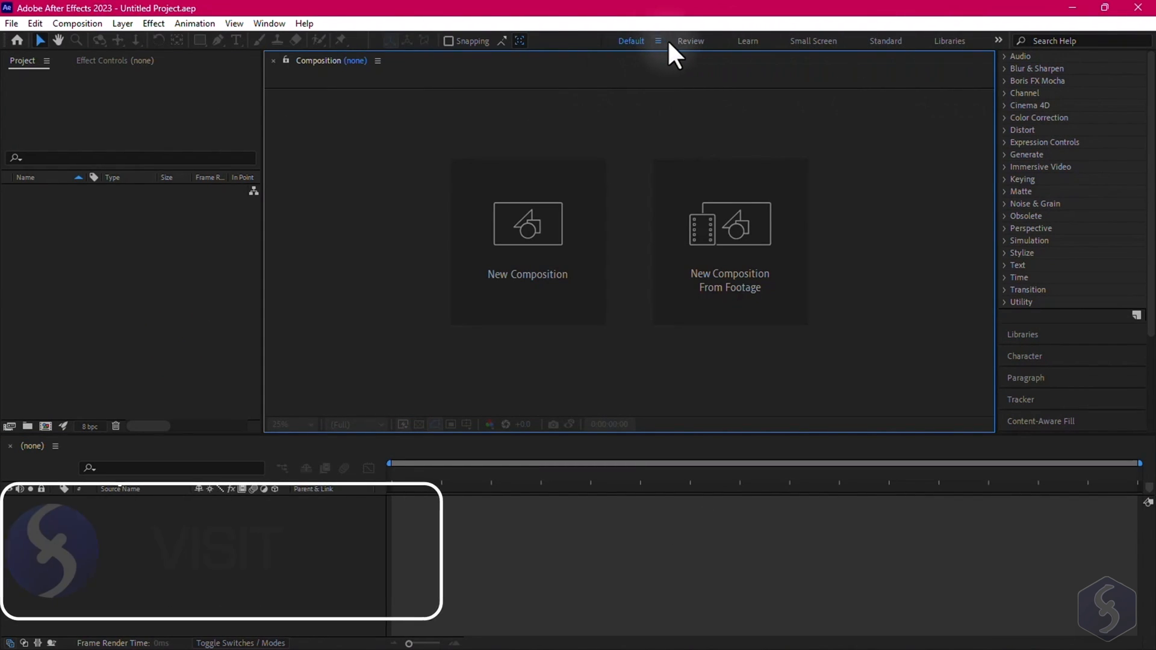
click(689, 40)
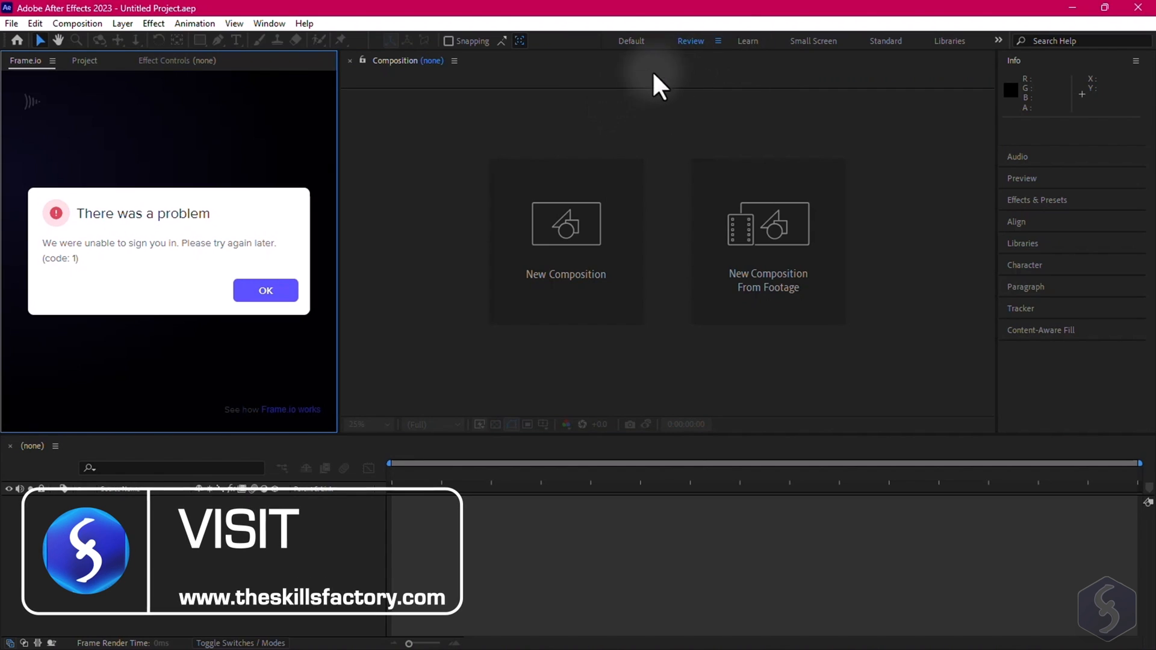
click(265, 289)
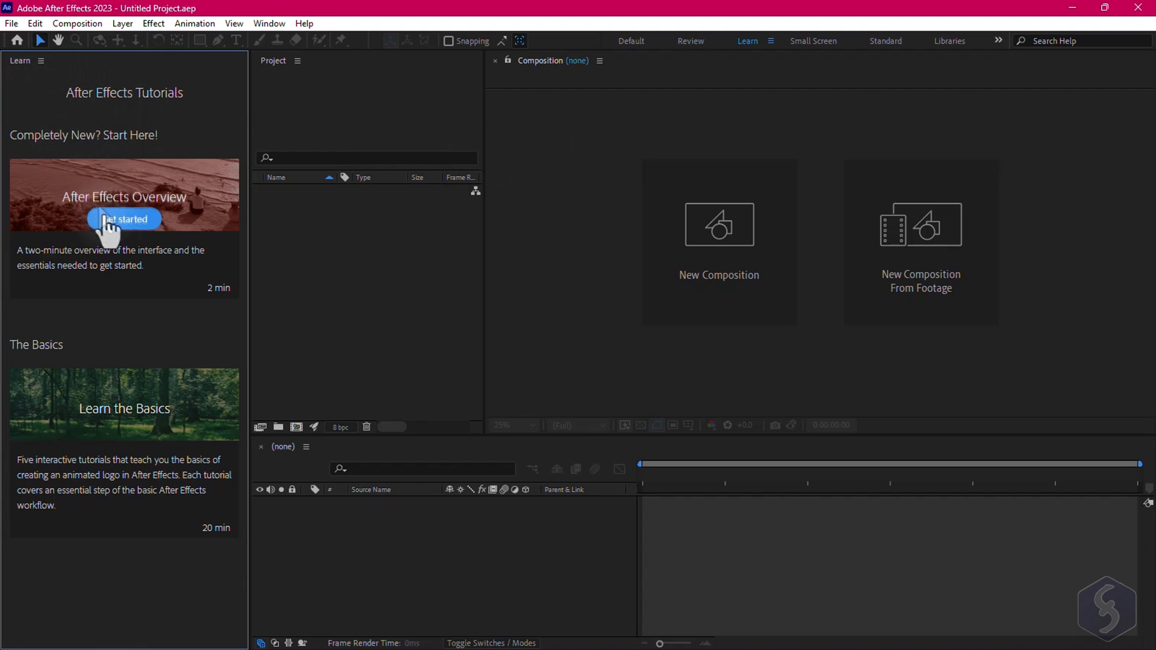
mouse_move(140, 121)
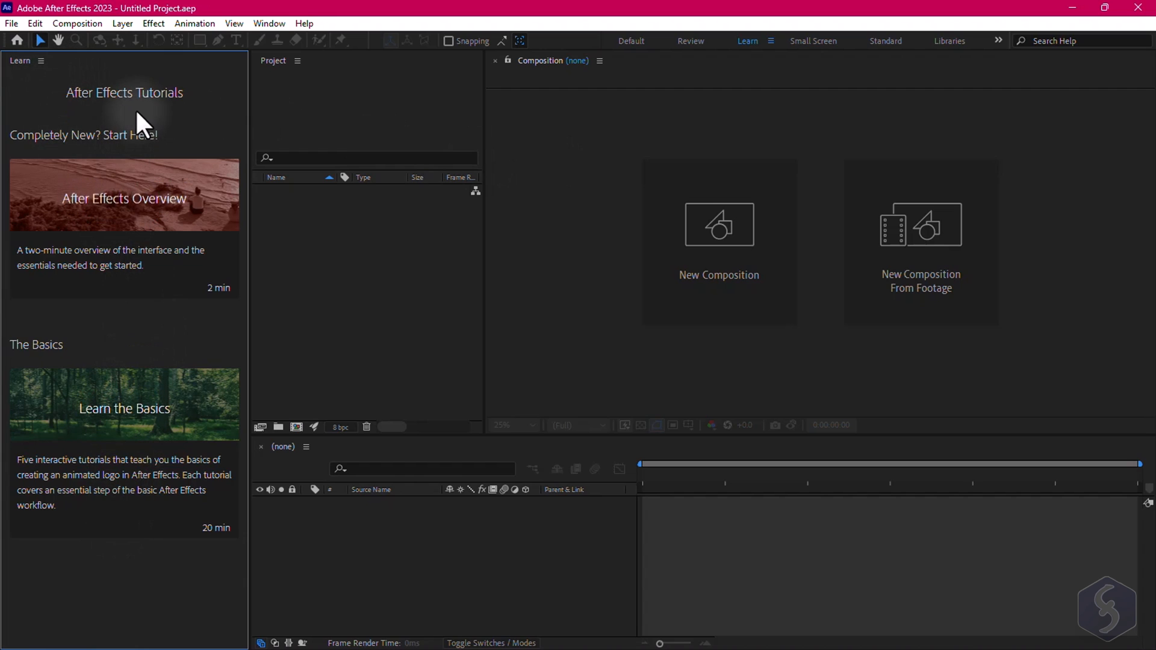
click(630, 40)
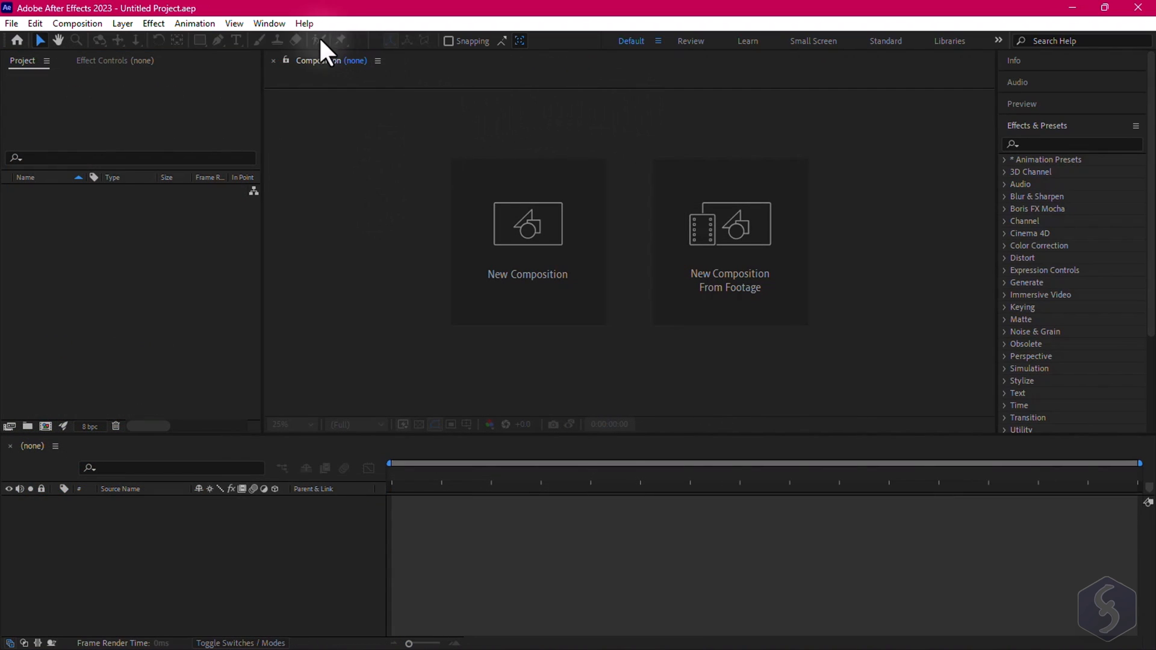
click(269, 23)
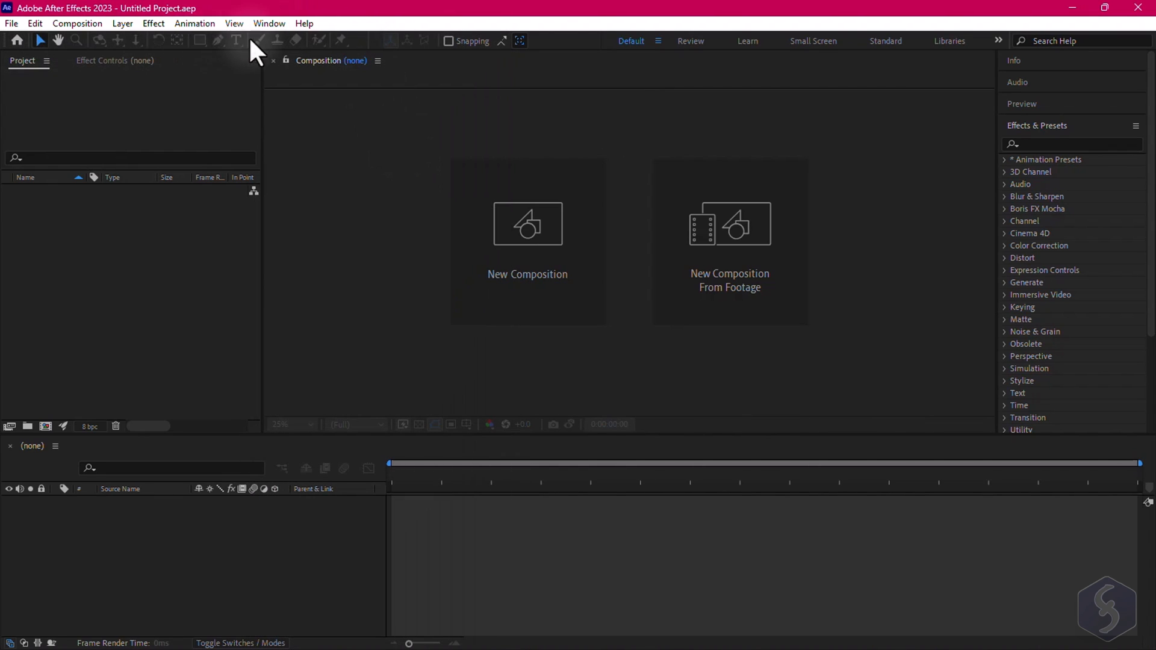
mouse_move(58, 43)
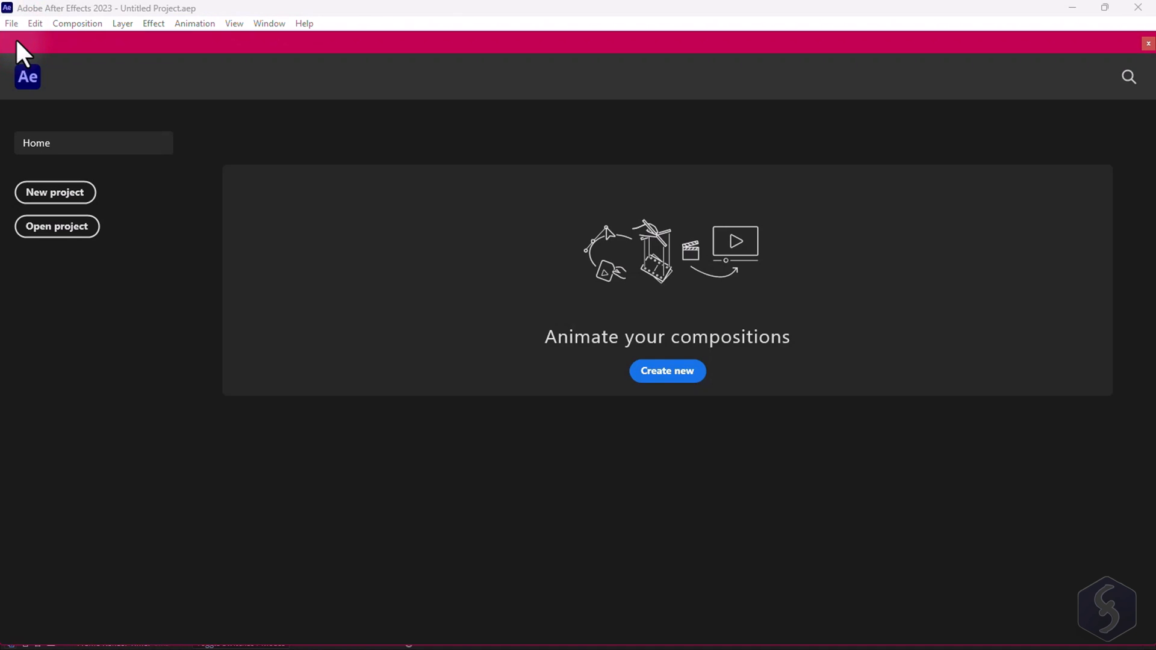
mouse_move(752, 88)
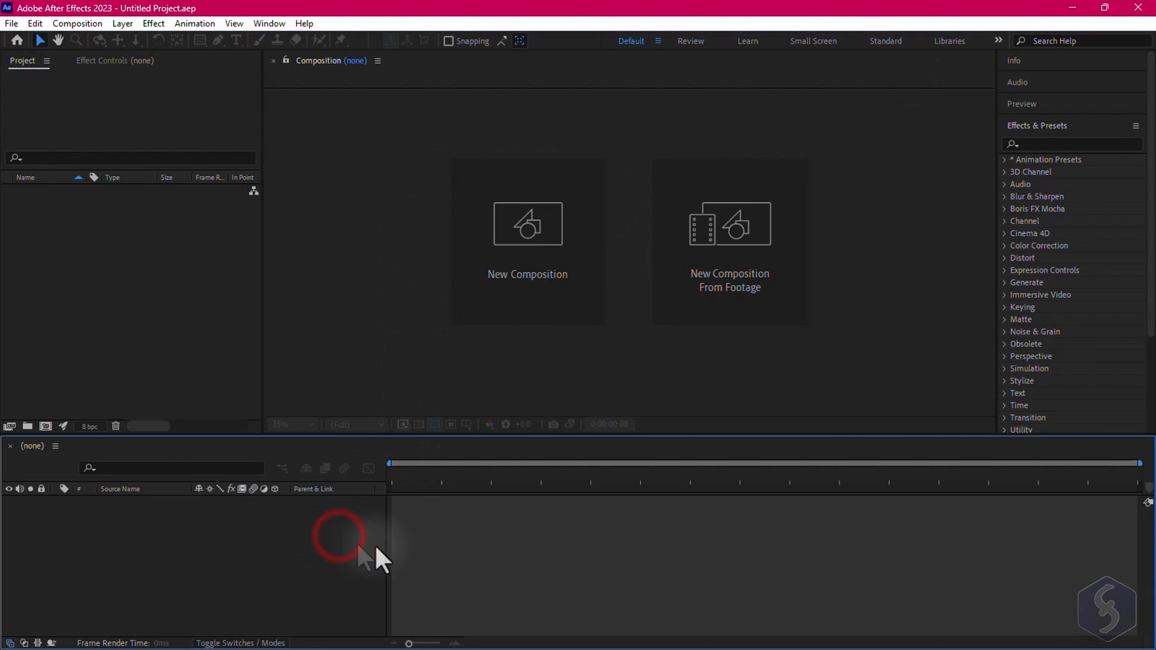
mouse_move(427, 549)
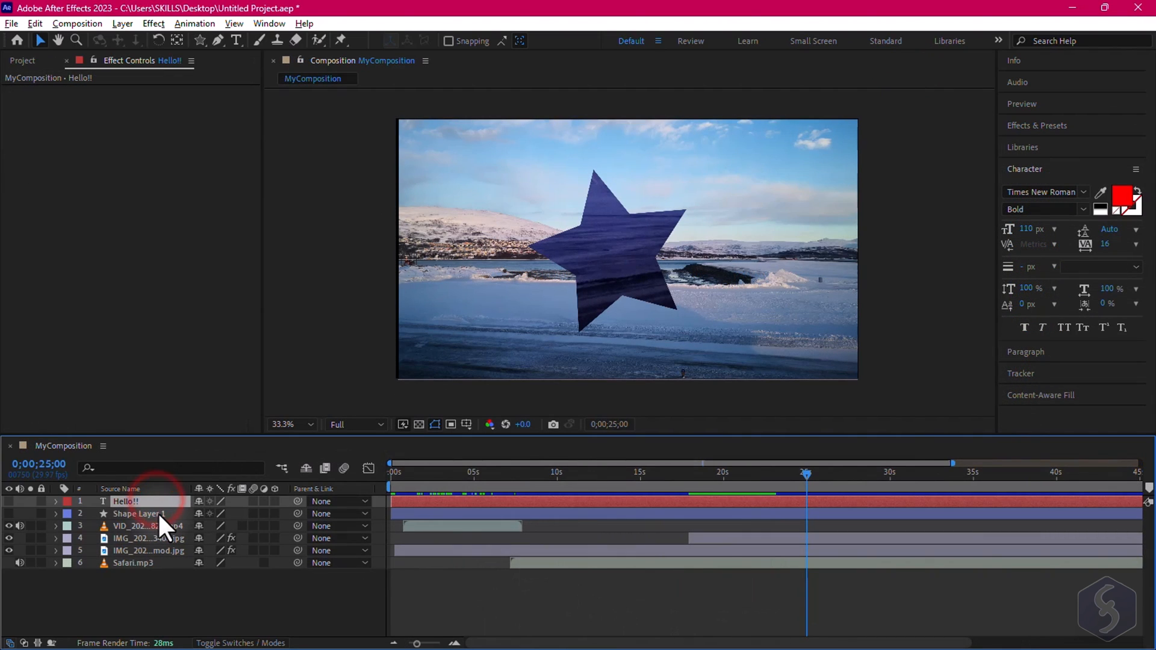
- Select a layer in the example composition's timeline
click(147, 538)
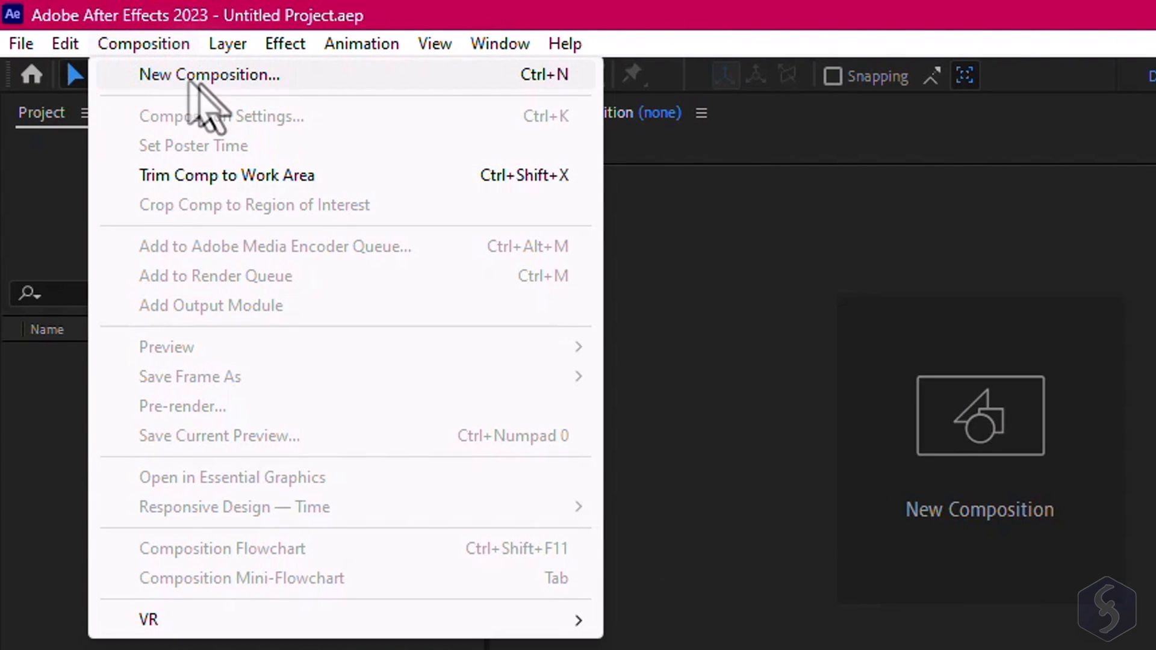
- Create composition MyComposition with the HD 1920x1080 29.97 fps preset and one-minute duration
click(209, 74)
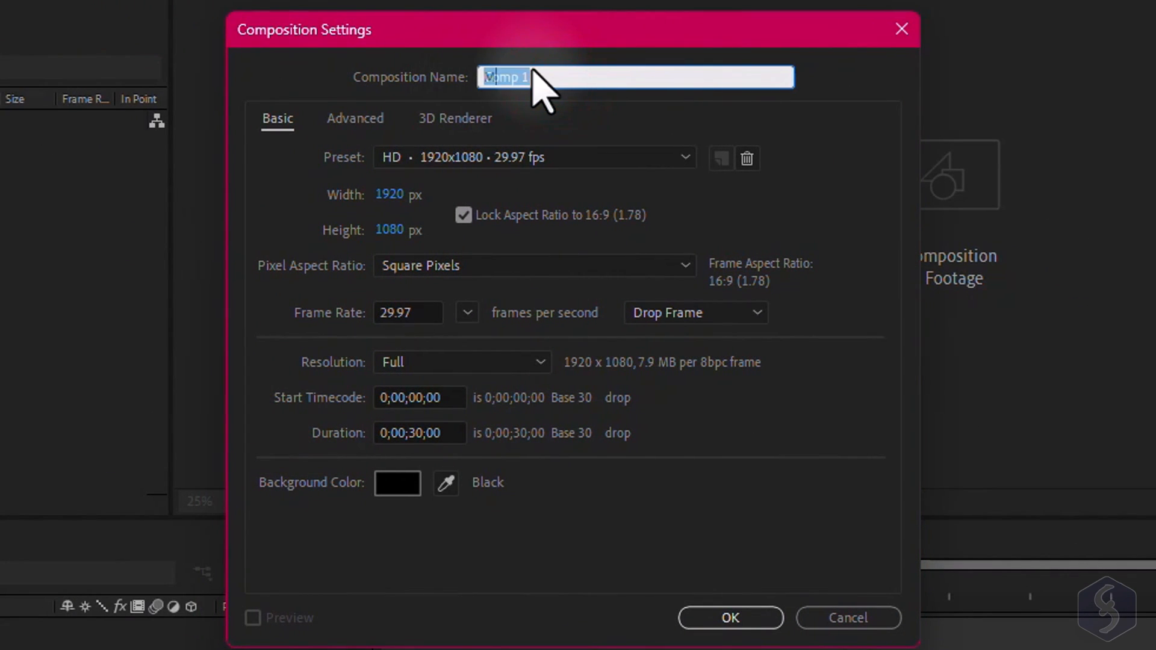
text(MyComposition)
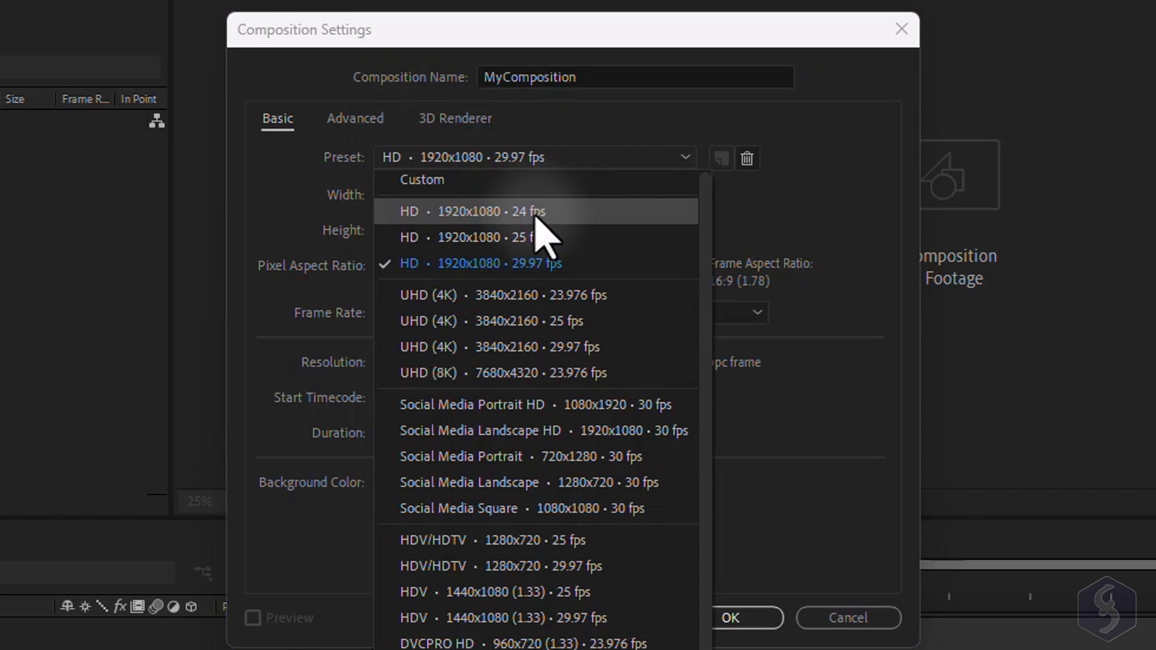
mouse_move(557, 372)
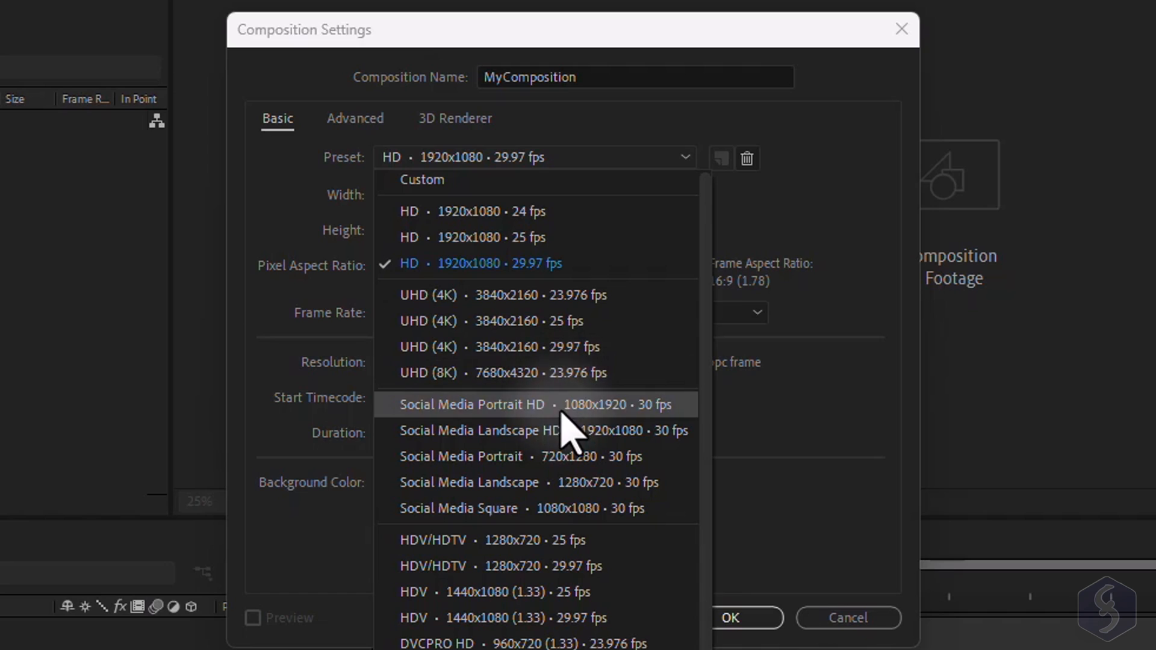
click(499, 264)
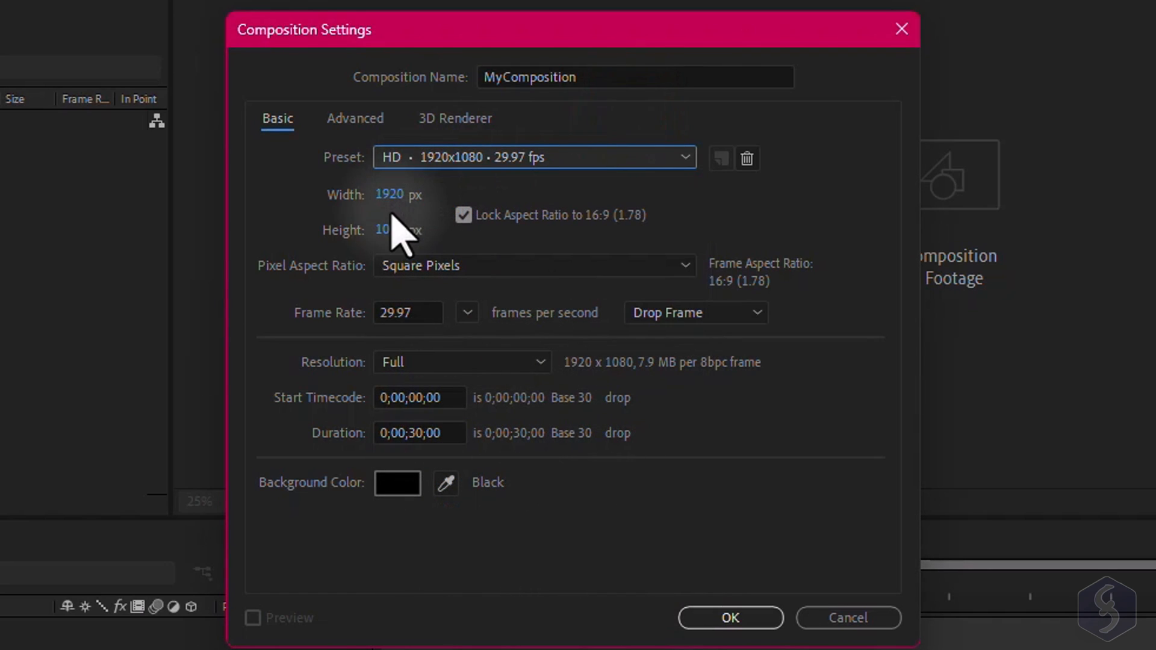
drag(389, 194, 393, 195)
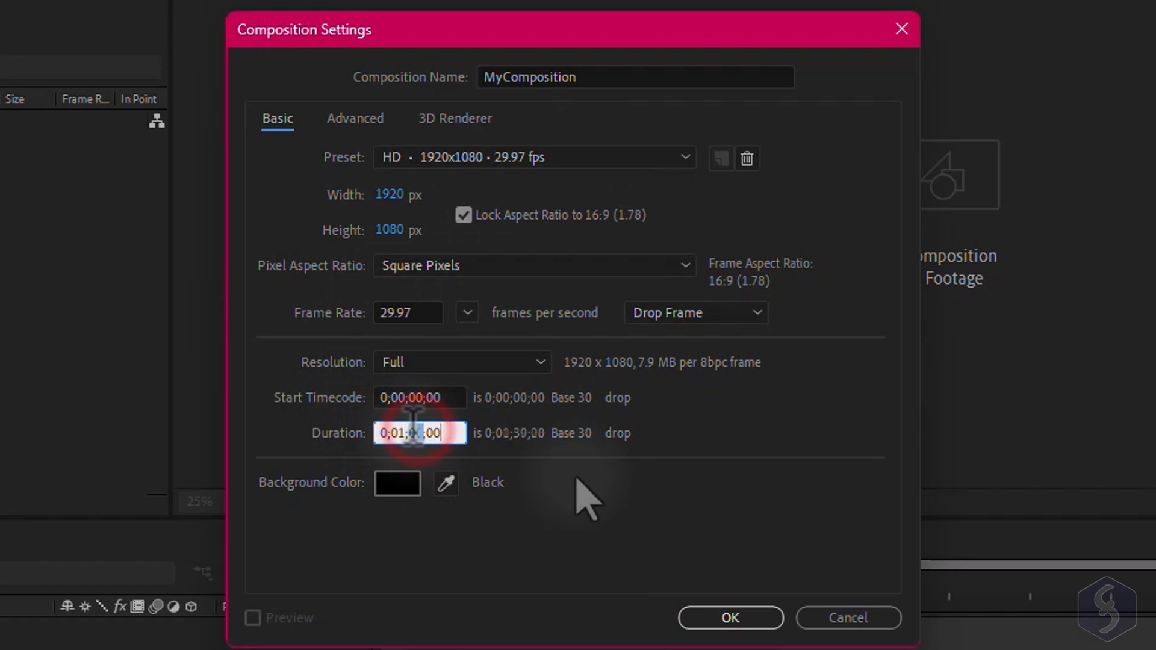
click(730, 617)
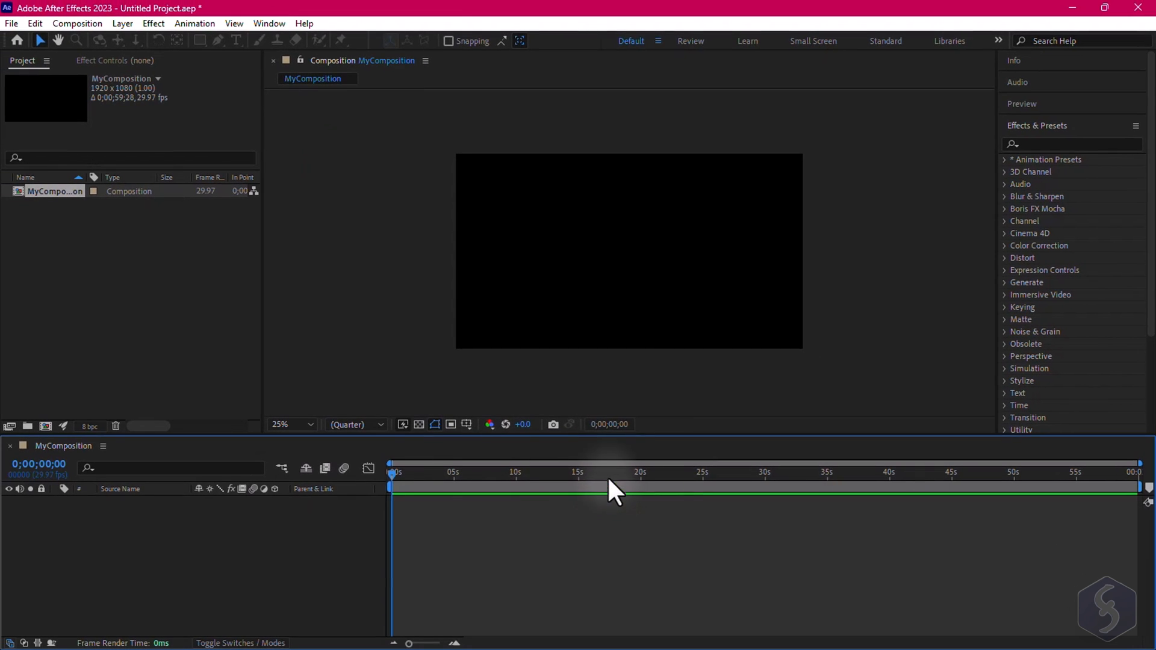
mouse_move(545, 472)
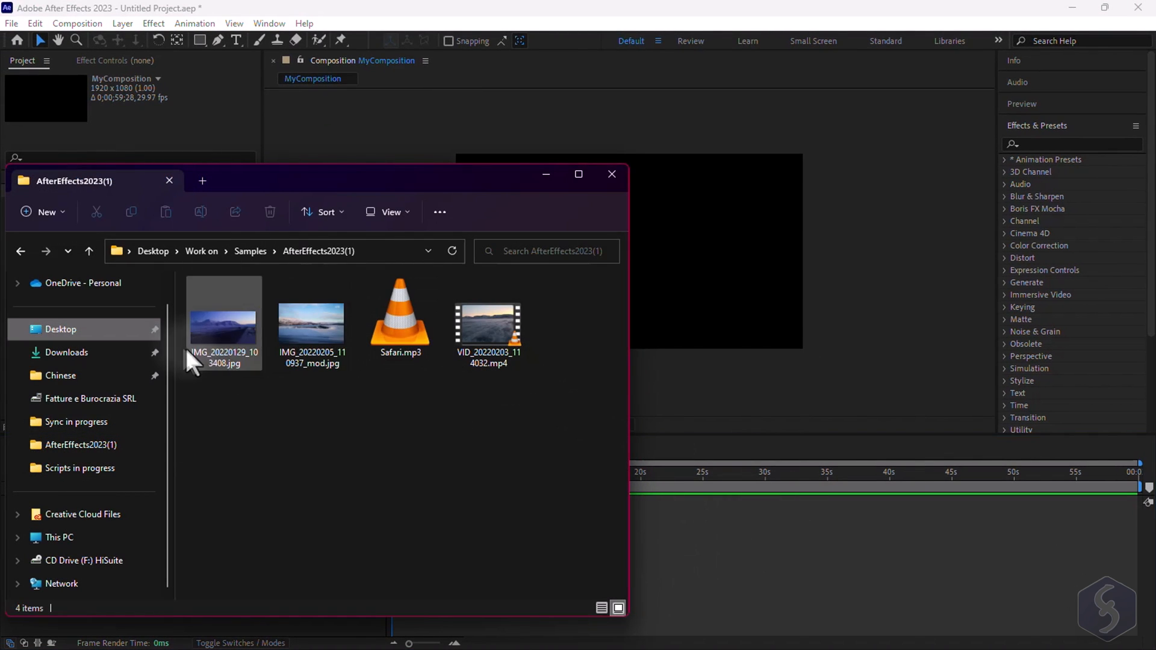
- Select all four media files in File Explorer for import into the project
key(ctrl+a)
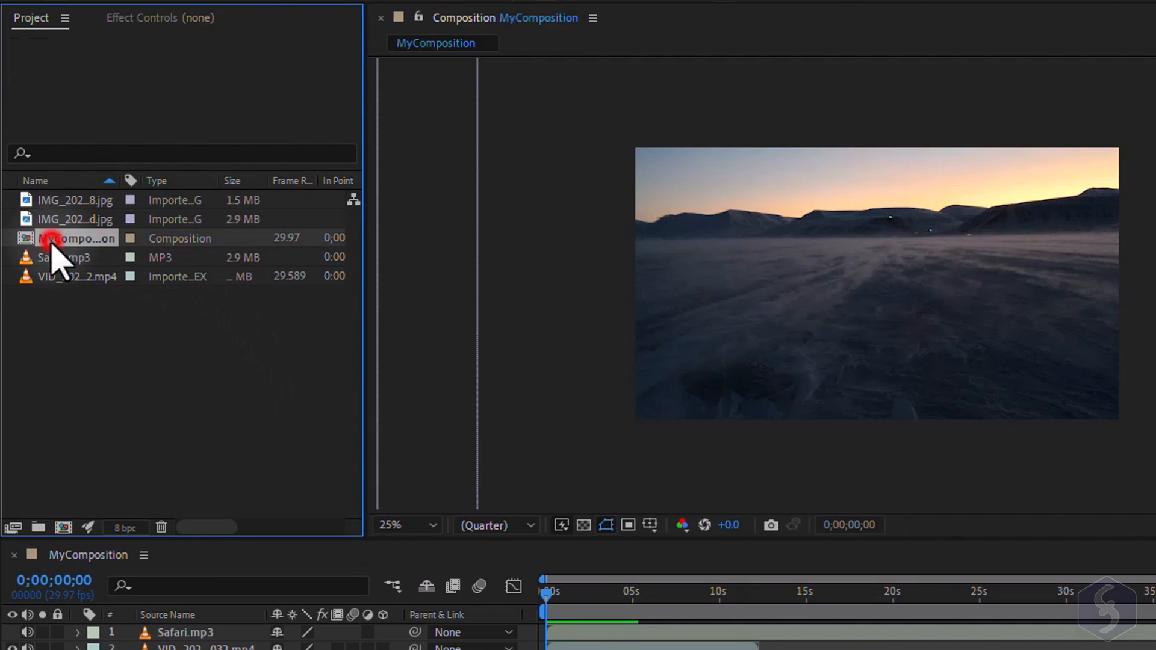
- Review MyComposition's composition settings and confirm them unchanged
click(73, 237)
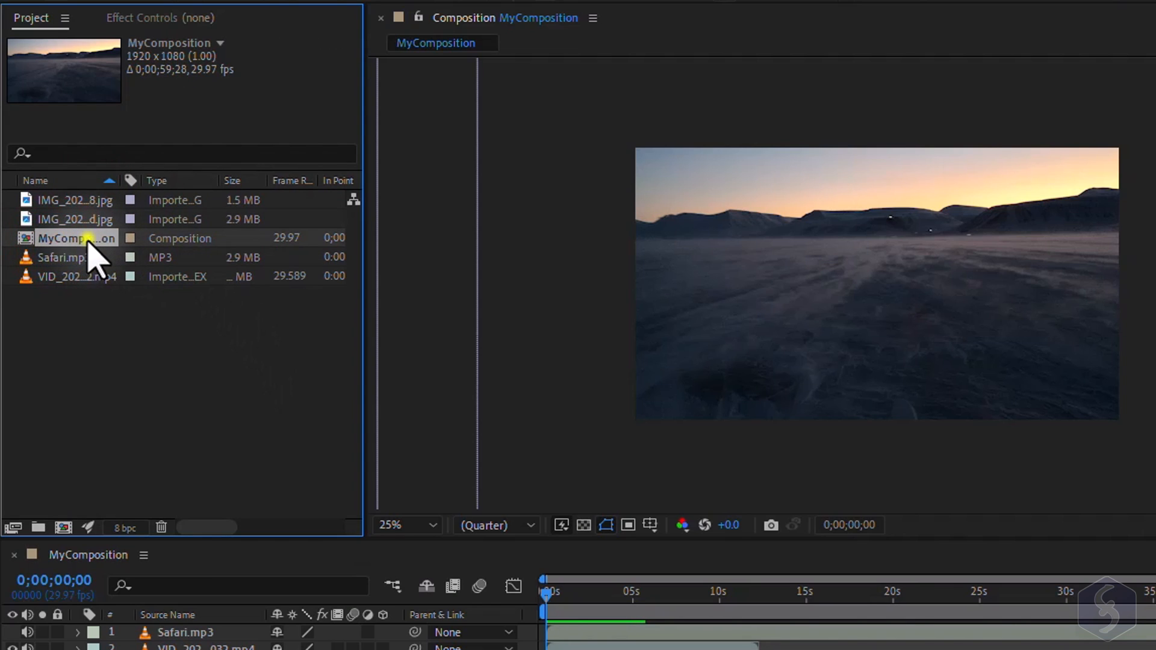
right_click(73, 237)
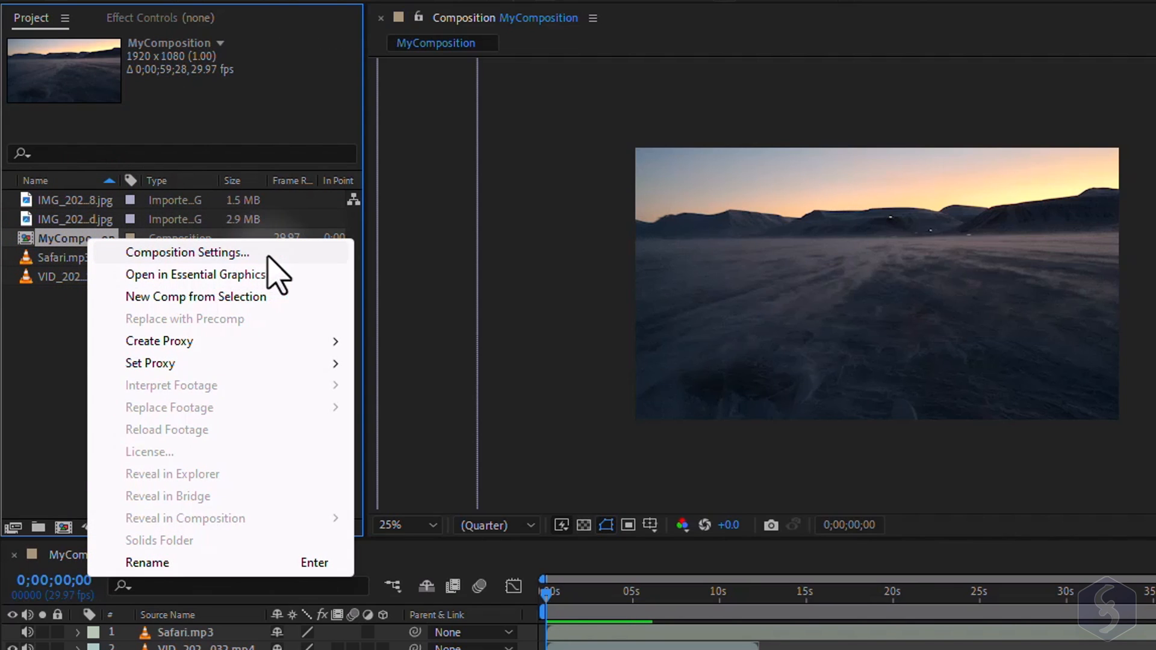
click(187, 252)
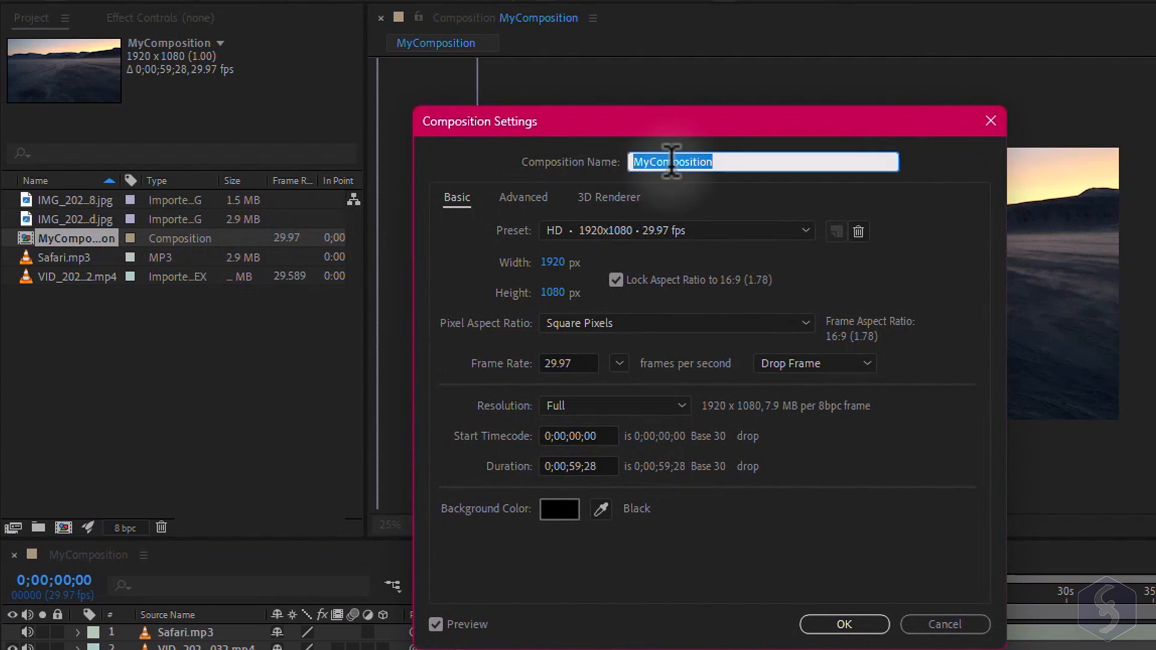
mouse_move(630, 401)
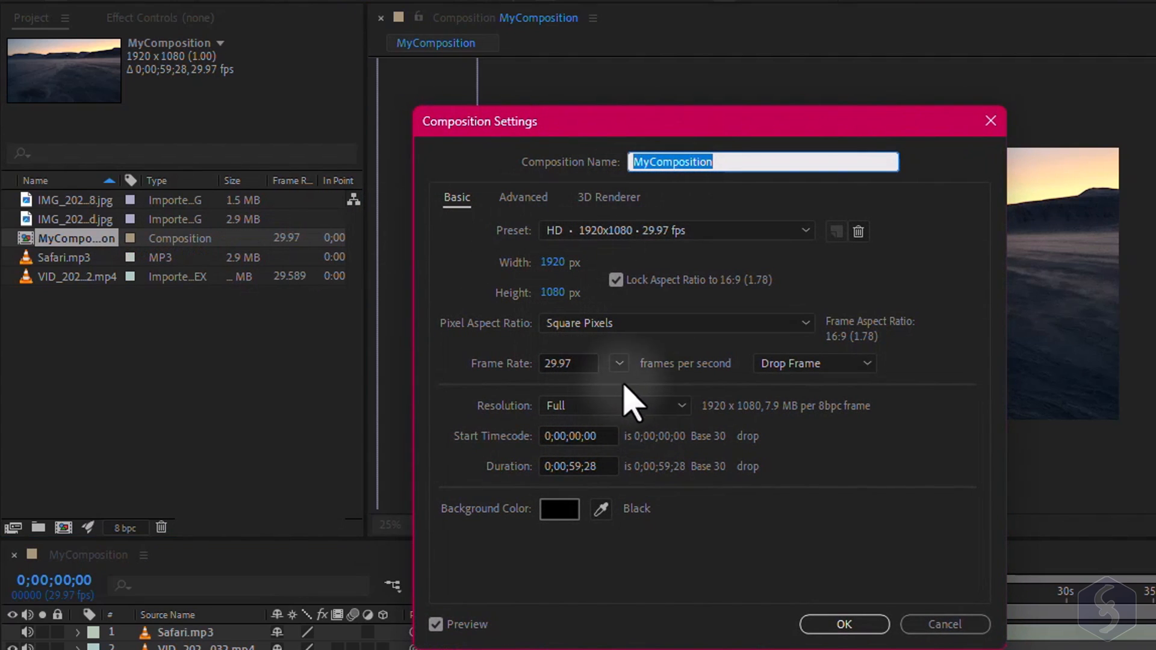
click(844, 624)
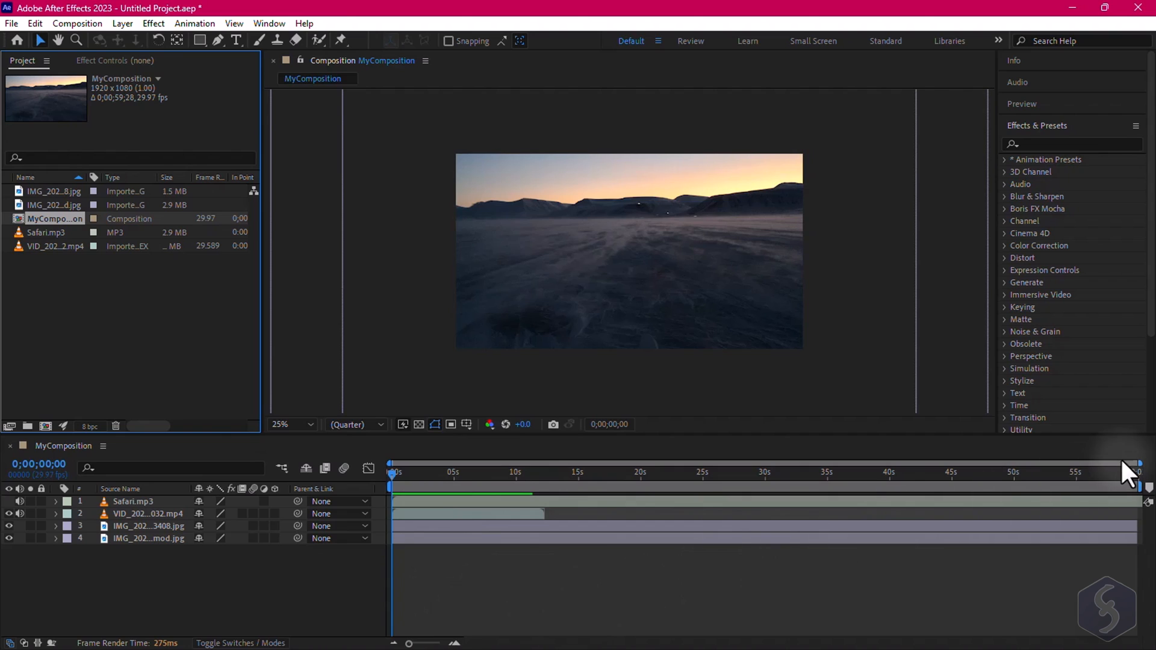
- Select the audio, video and image layers in turn, ending on the snowy mountain photo
click(133, 502)
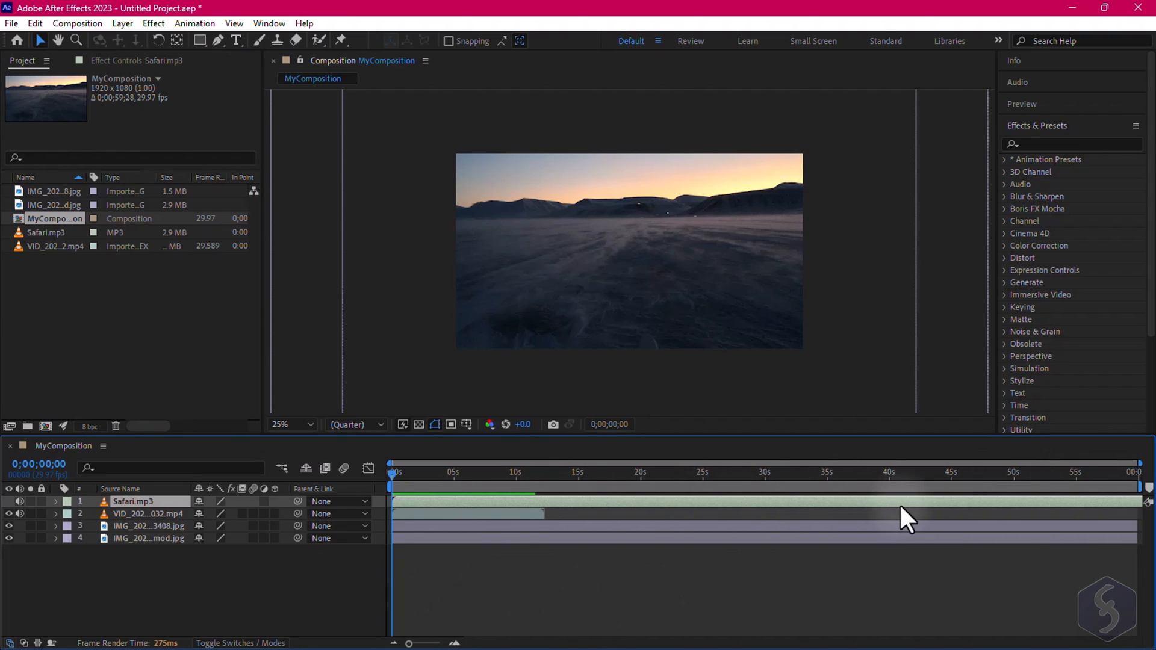
click(148, 538)
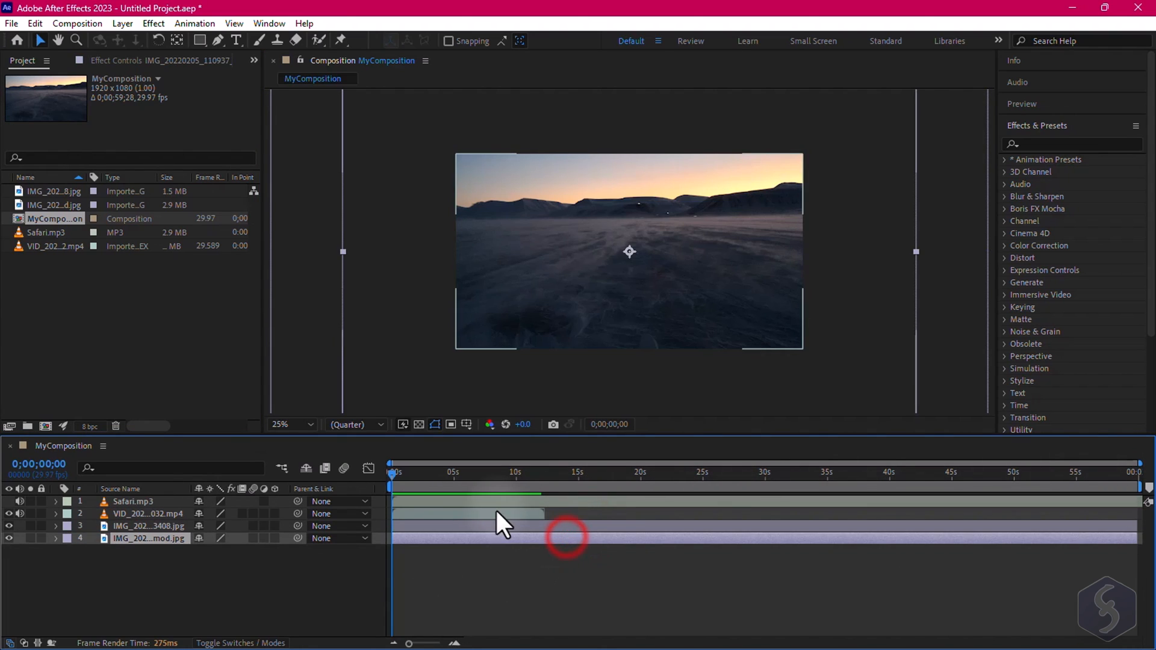
click(148, 514)
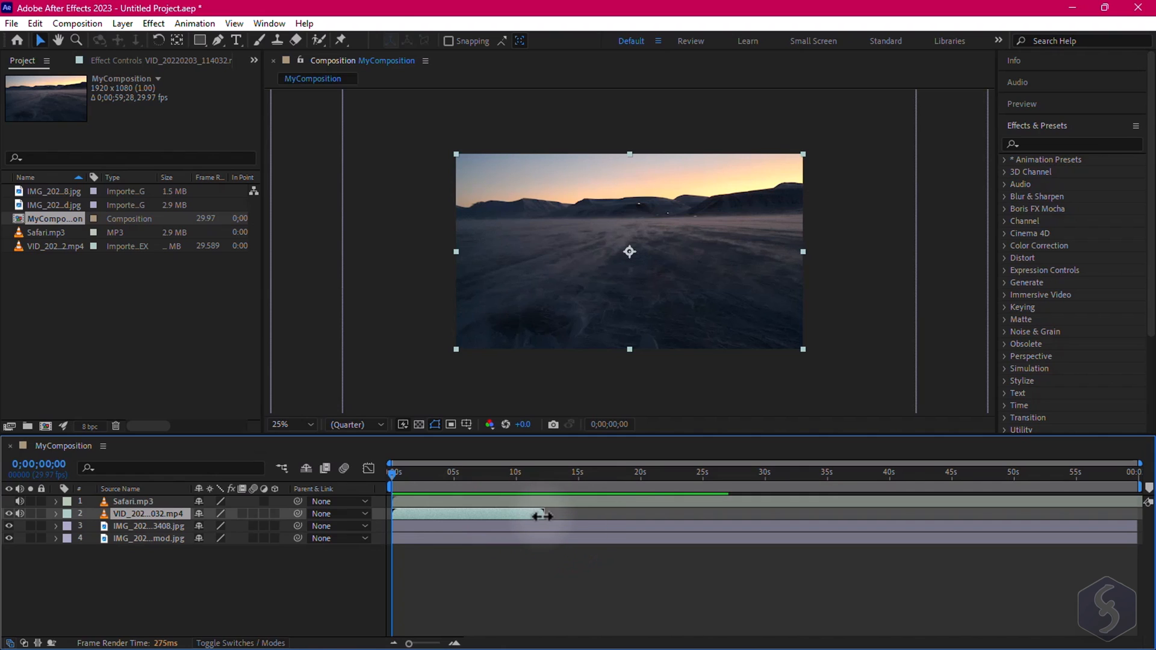
click(132, 502)
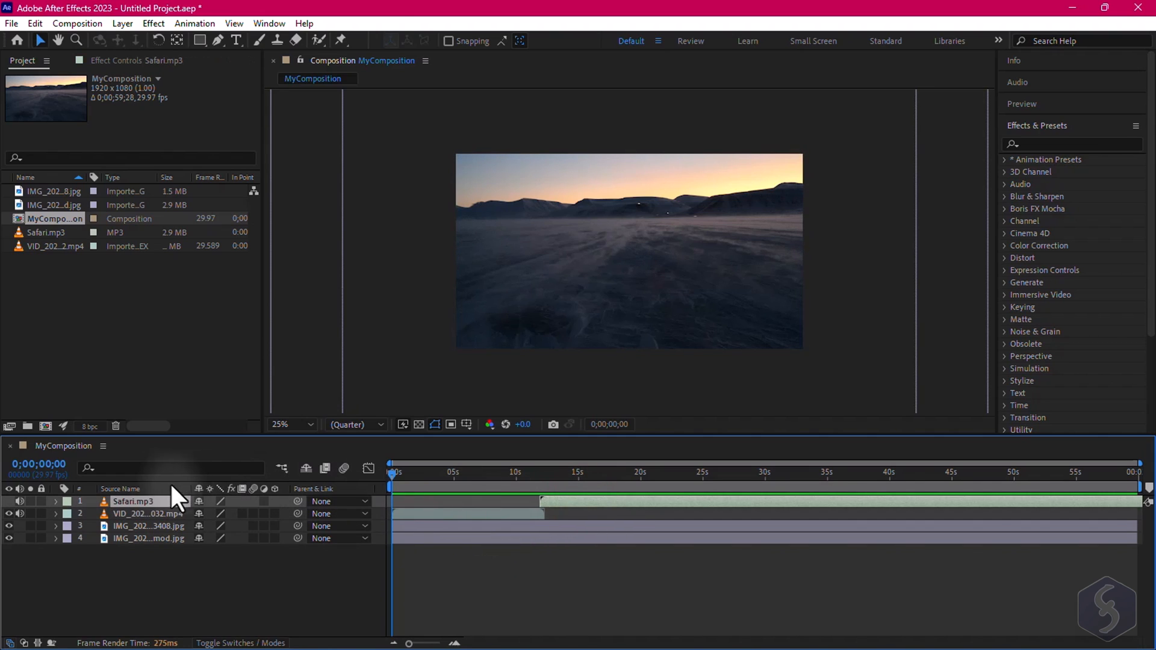
click(146, 514)
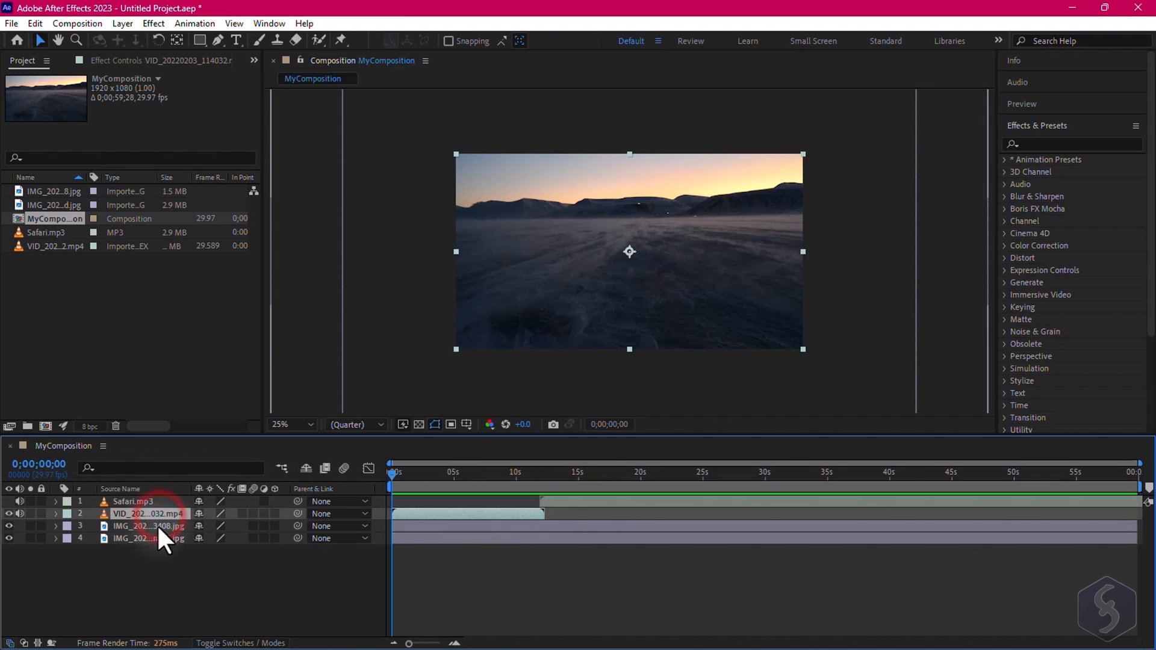
click(55, 501)
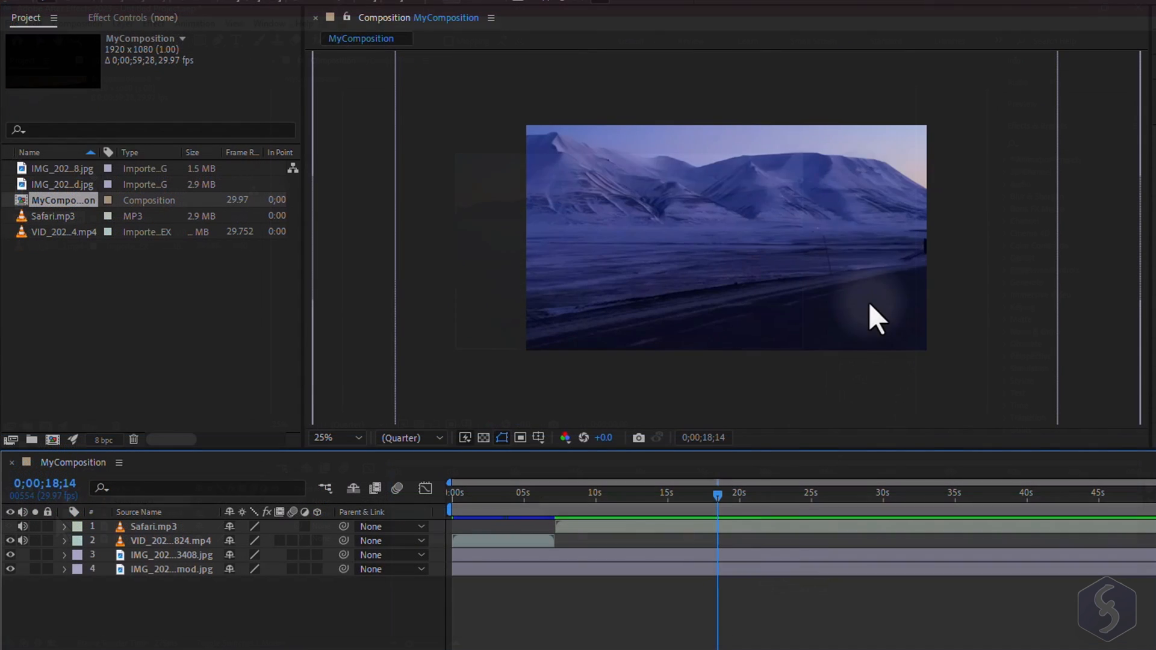
click(171, 554)
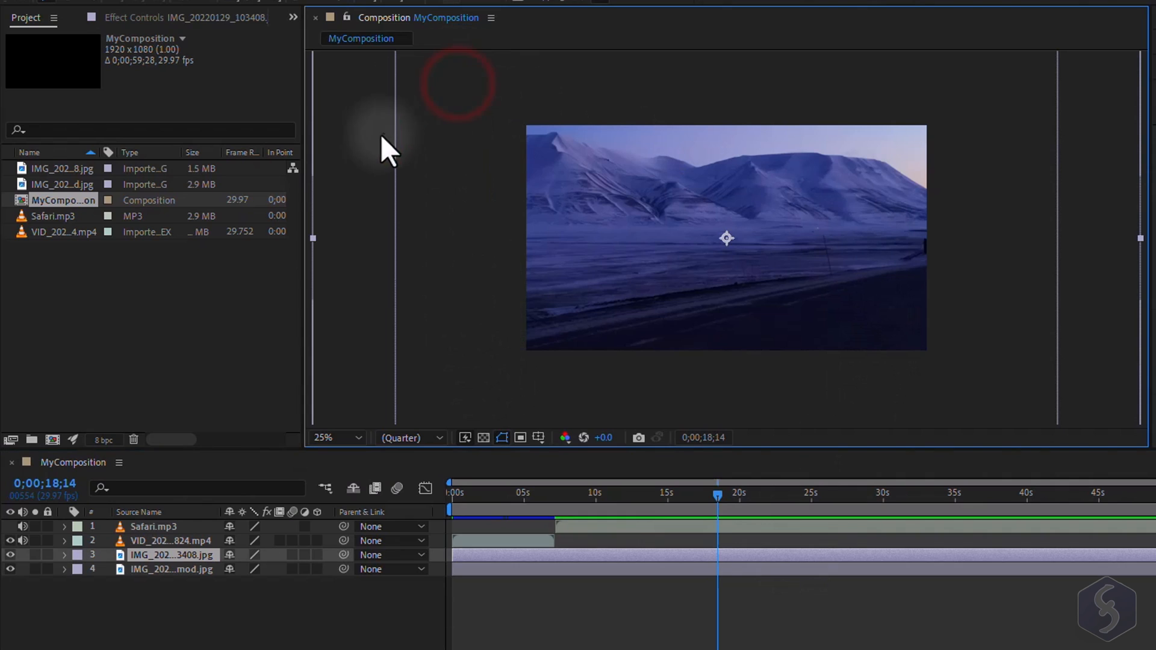
mouse_move(769, 479)
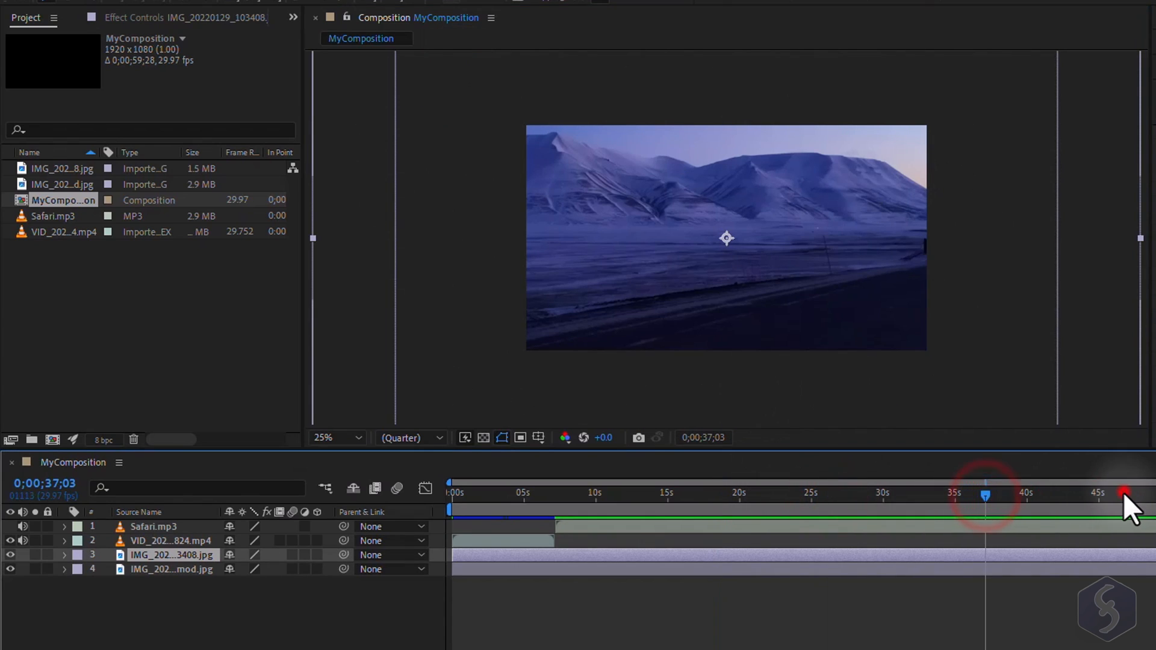
- Scrub through the timeline and set the preview resolution to Half
click(507, 492)
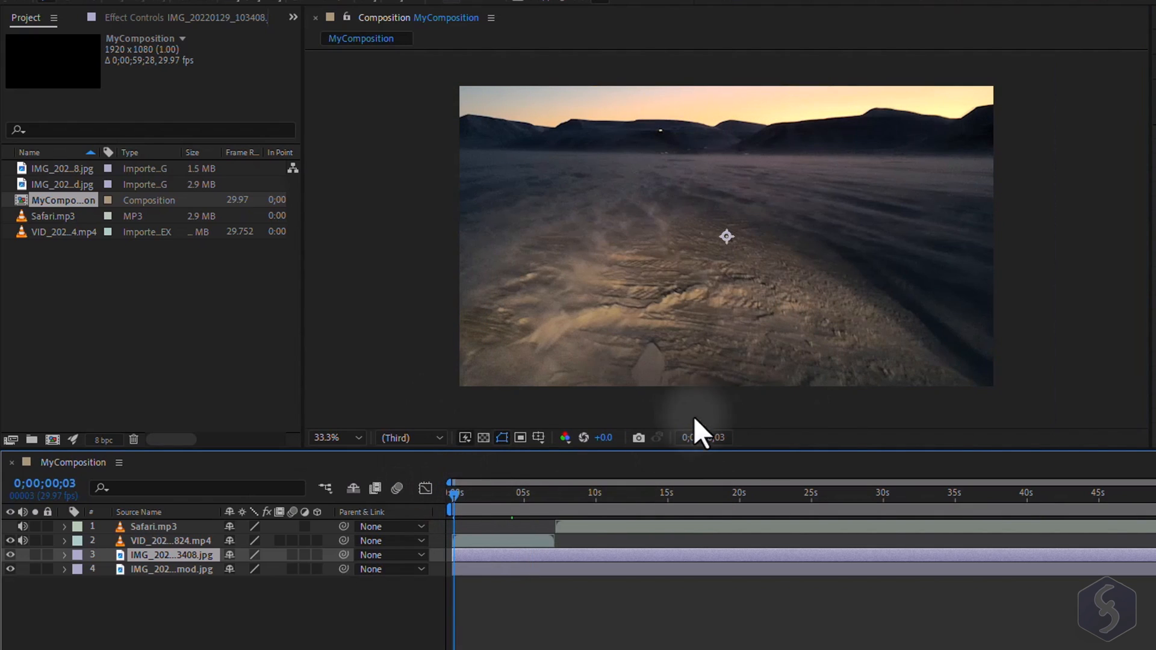
mouse_move(748, 402)
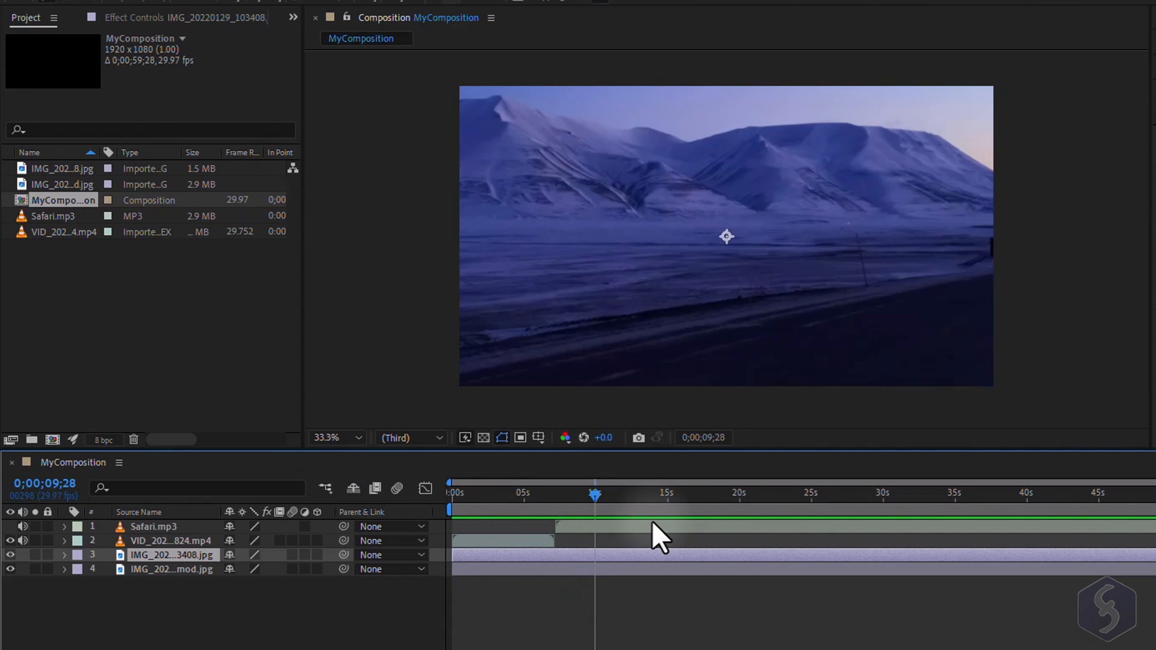
click(411, 437)
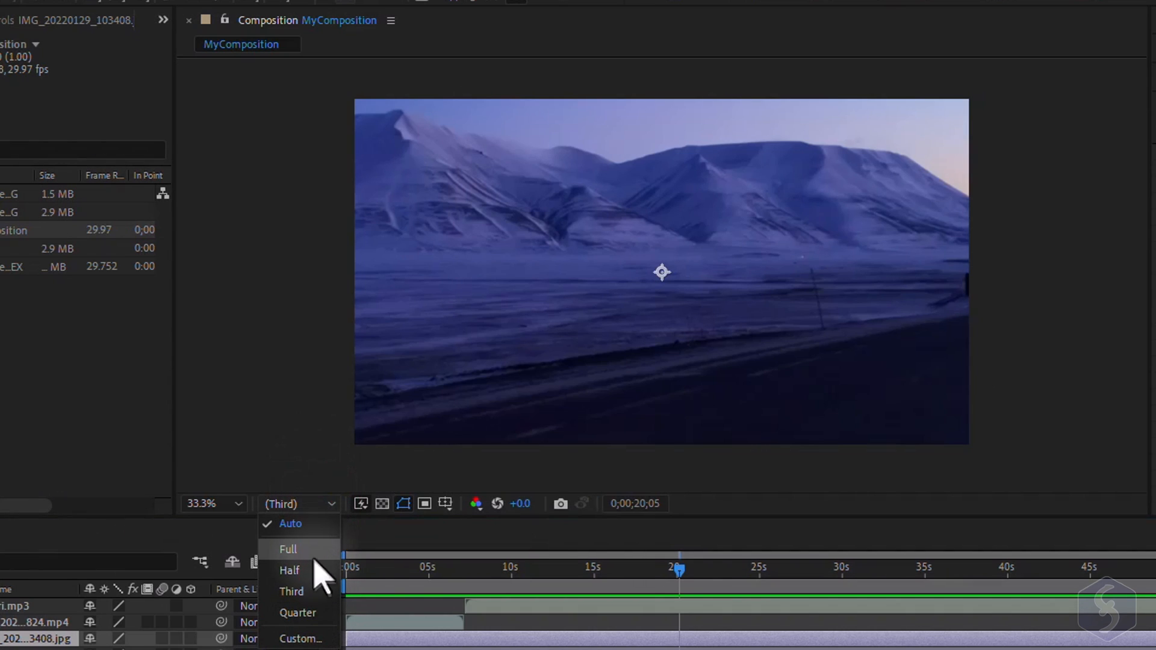
click(289, 571)
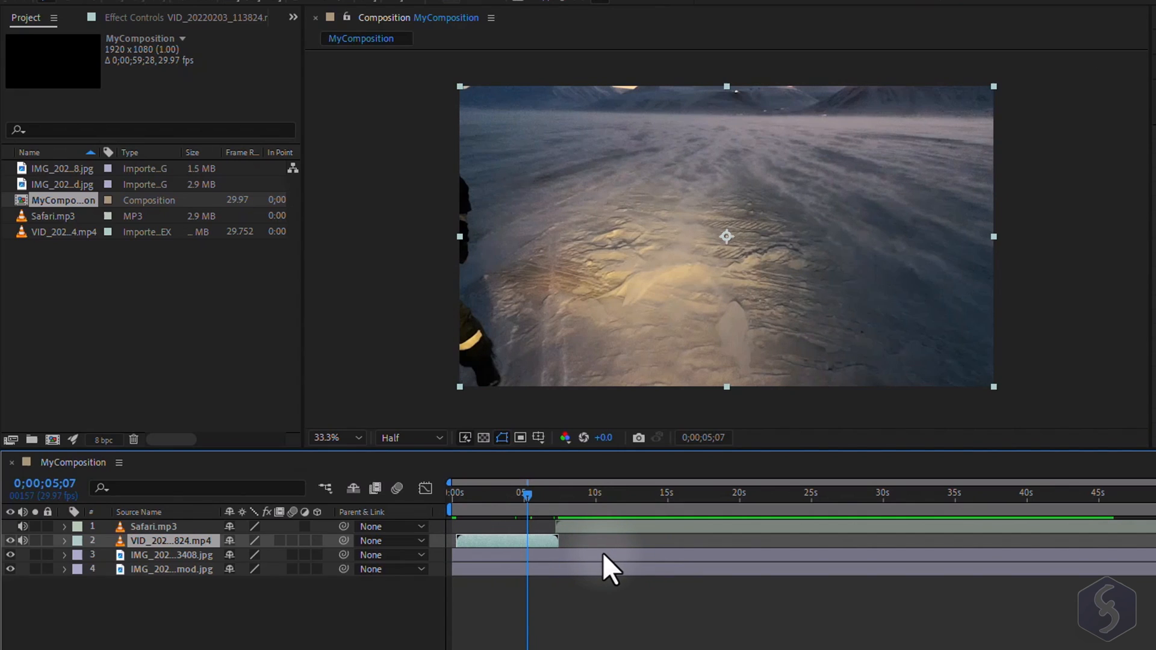
- Place the current time at the video clip's final frame and zoom the timeline
click(549, 493)
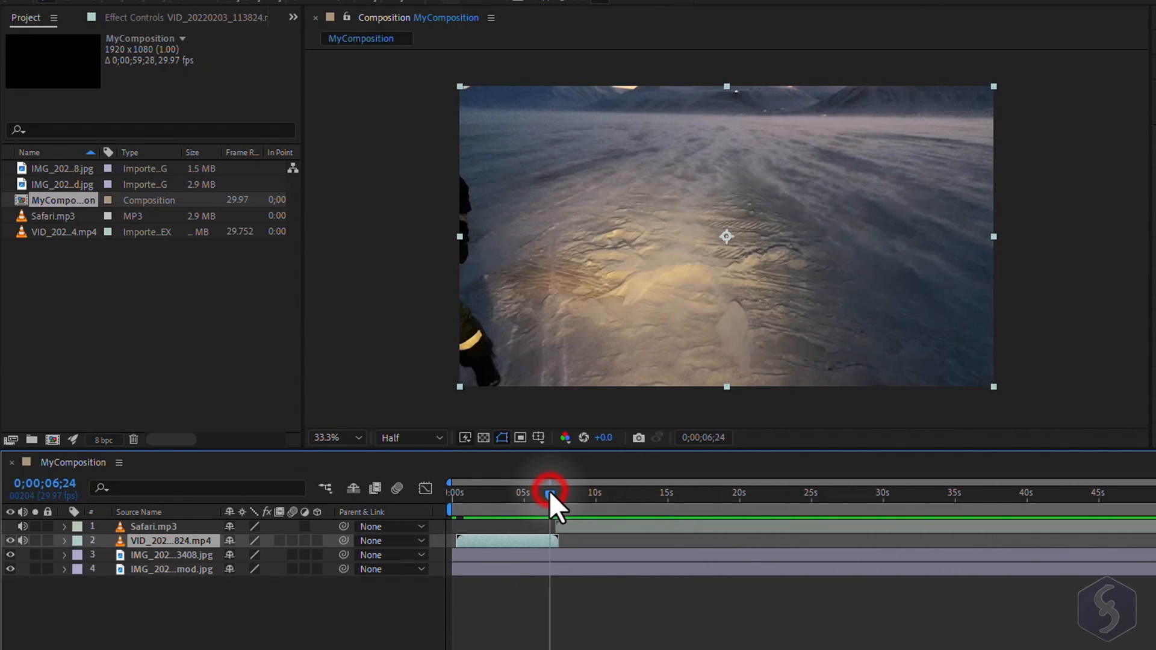
click(549, 493)
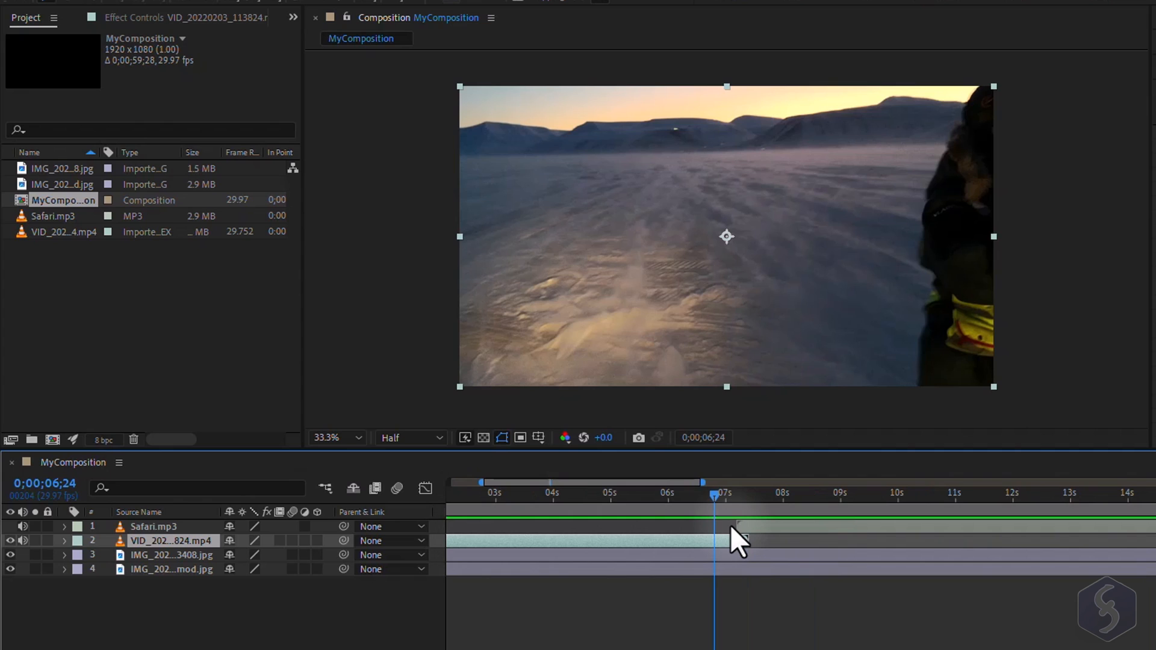
scroll(right, 3)
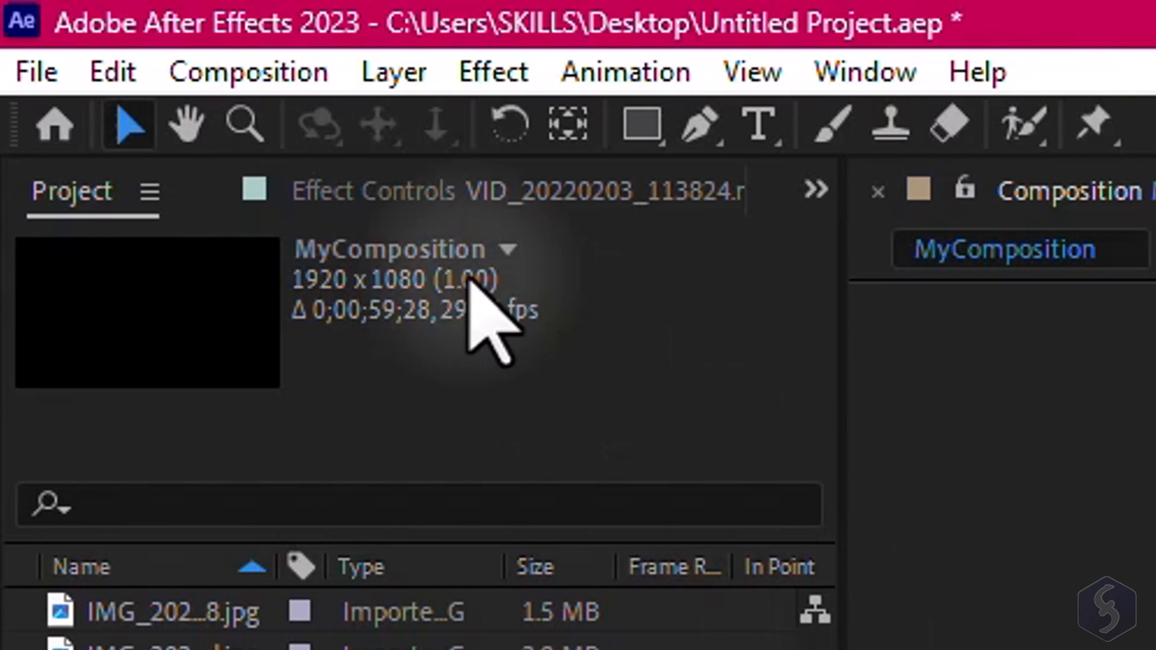
mouse_move(129, 136)
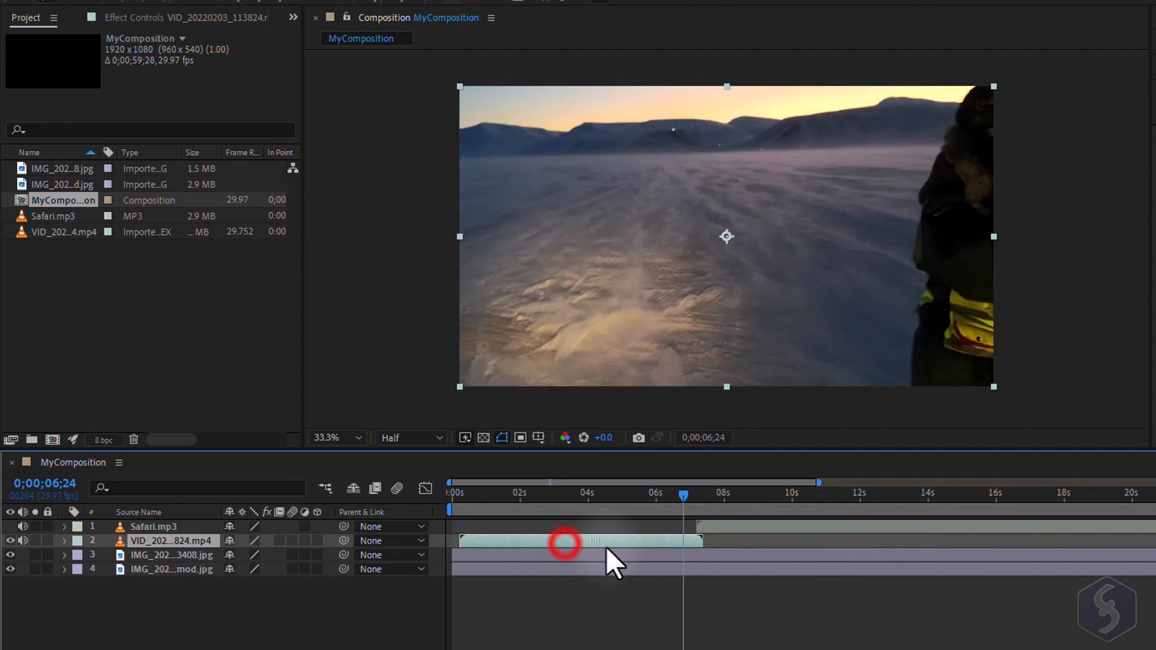
- Select the video clip layer and adjust where the clip ends
click(171, 569)
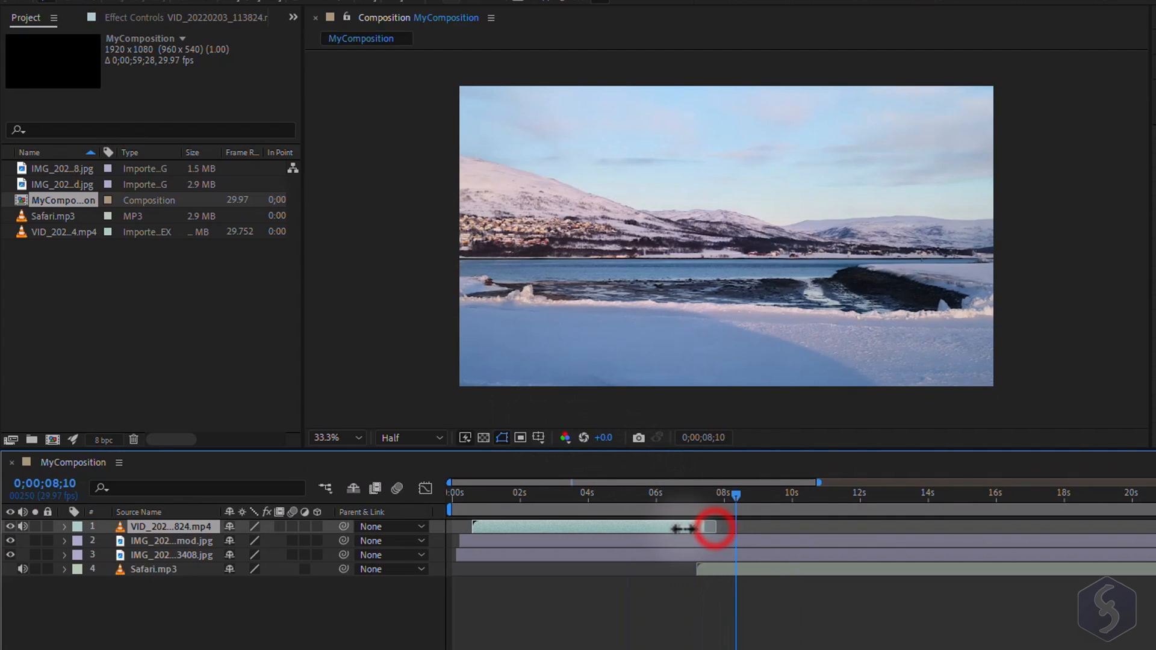
click(561, 493)
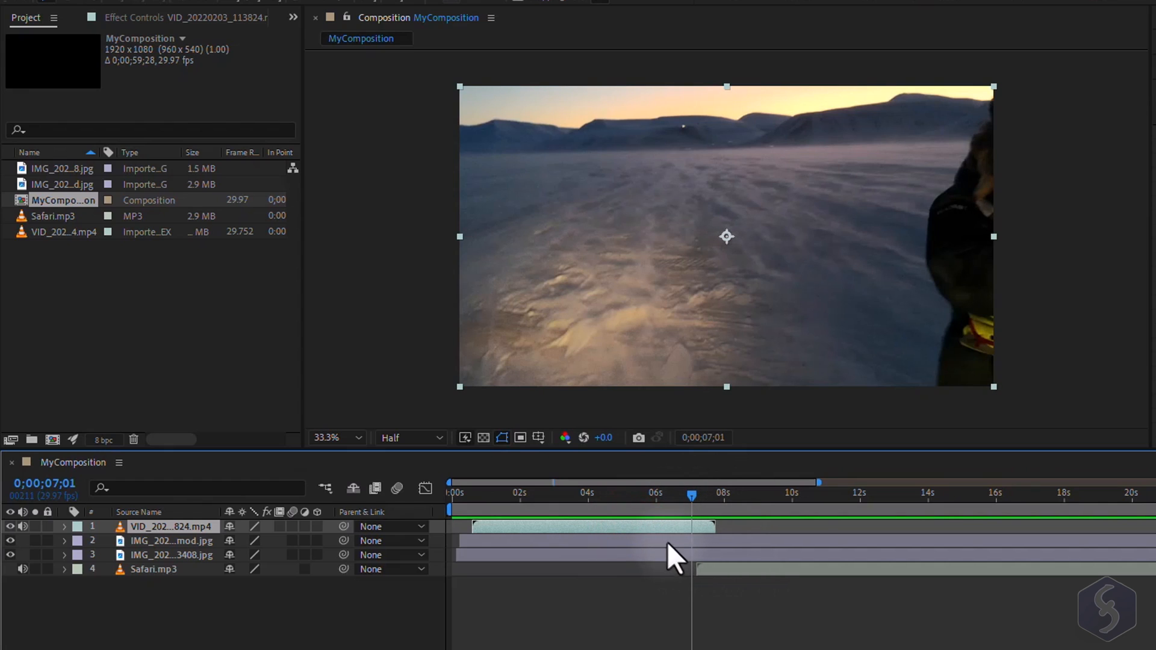
right_click(671, 532)
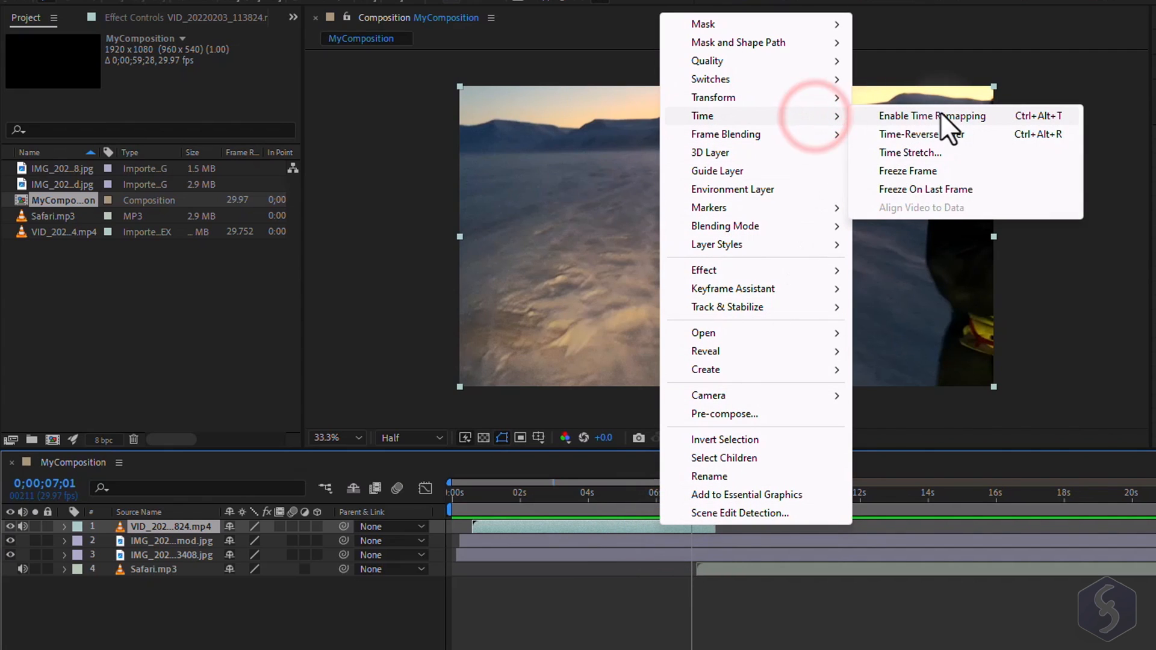
click(910, 152)
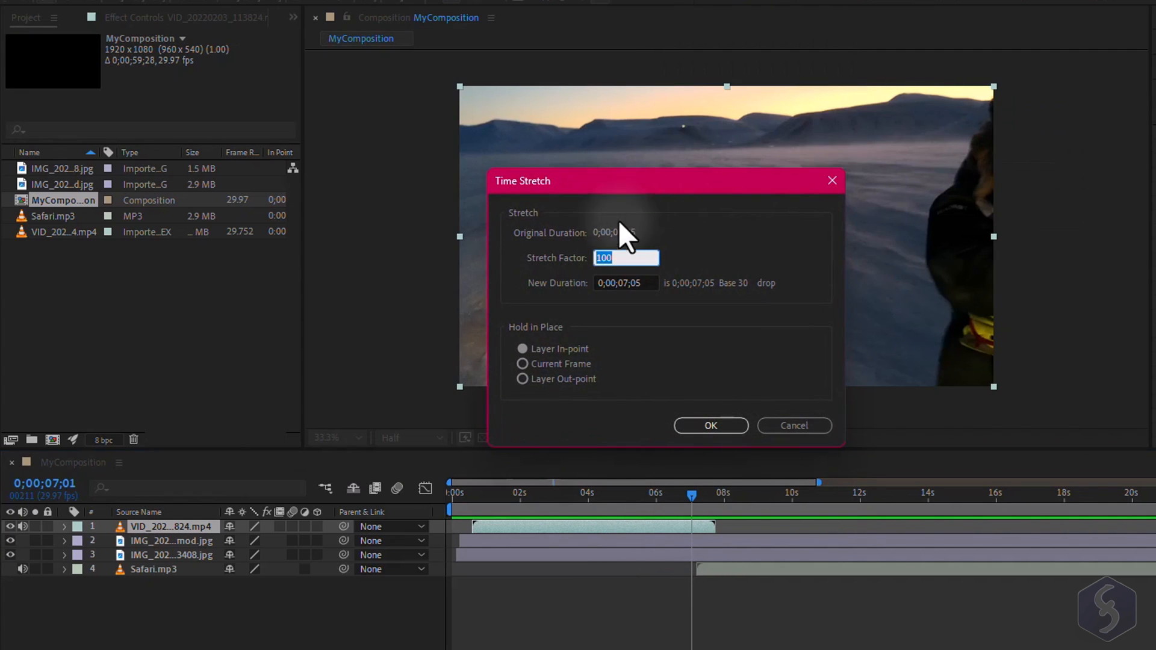
text(150)
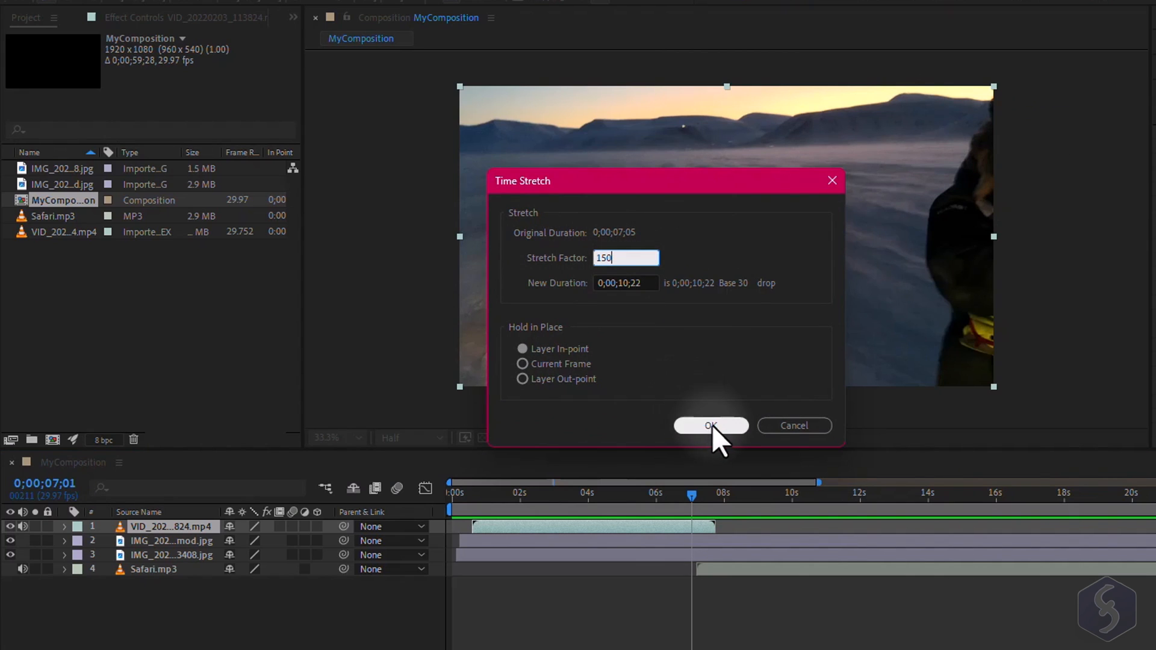
click(710, 426)
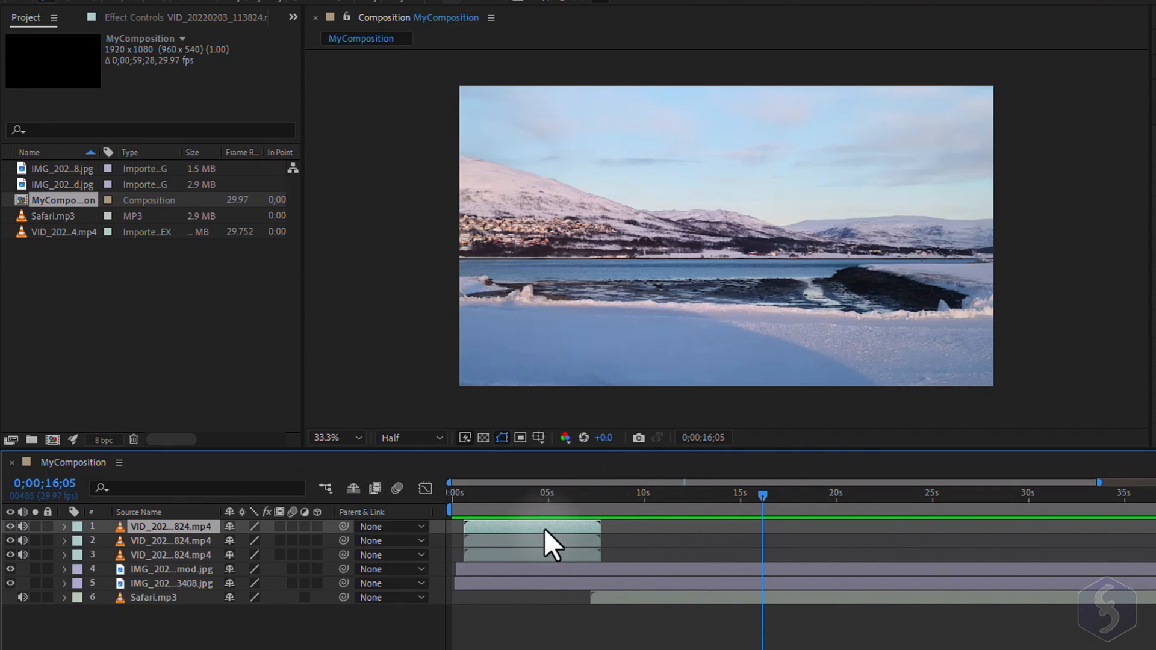
key(Delete)
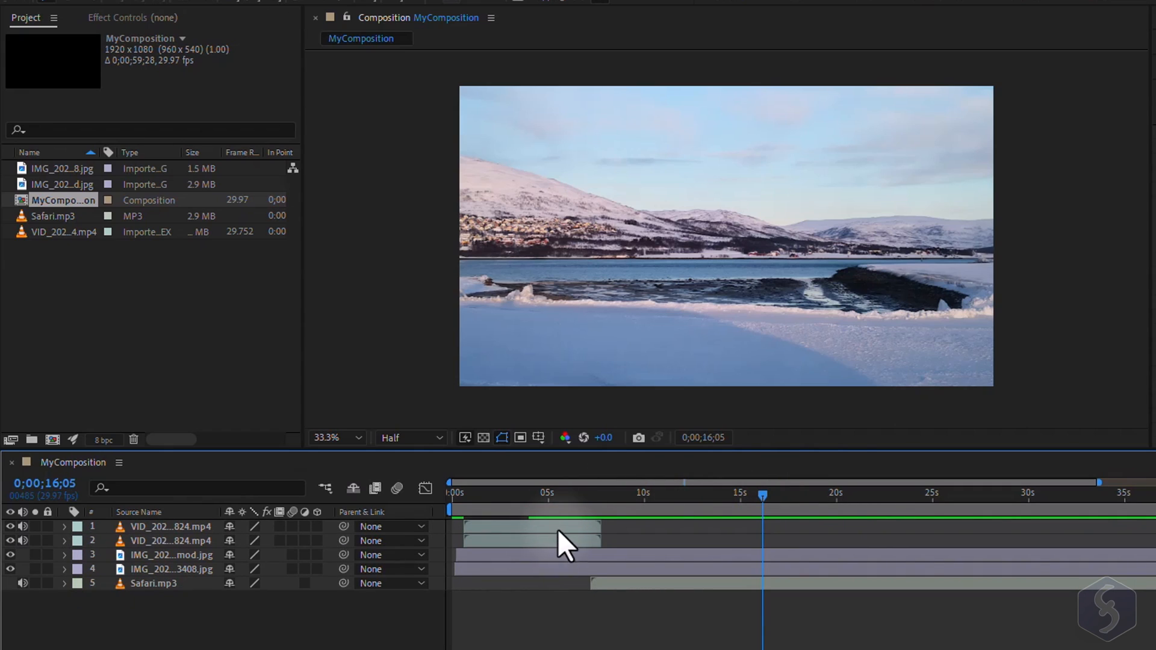
mouse_move(723, 564)
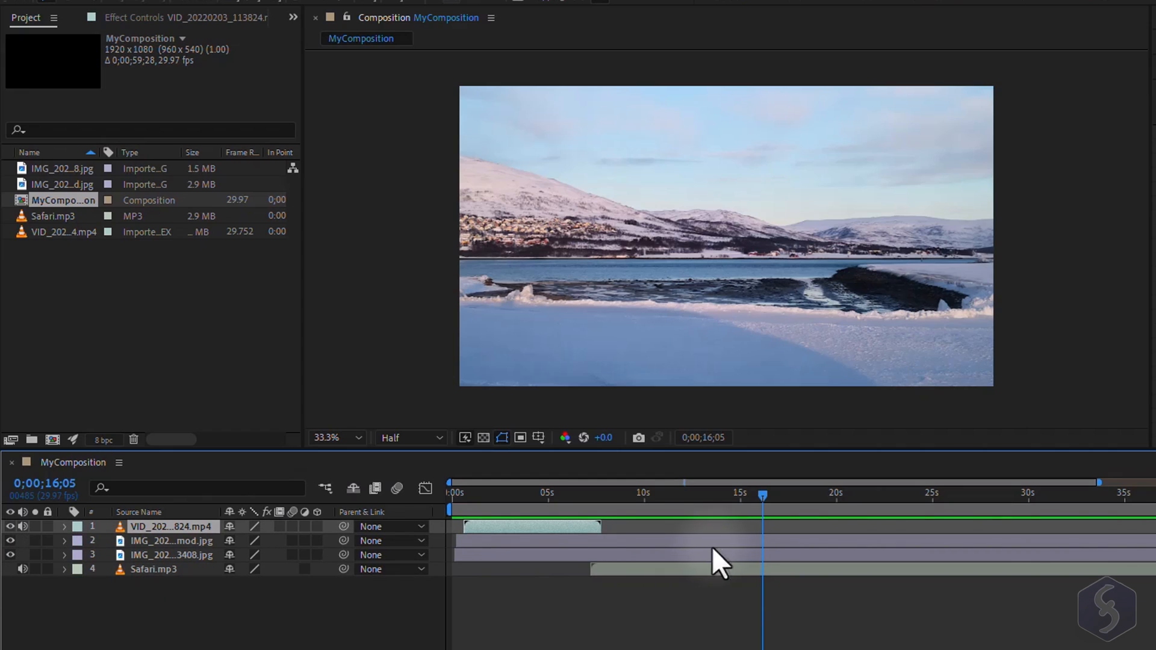
- Toggle the lake image layer's visibility, then twirl open its Transform properties
click(723, 541)
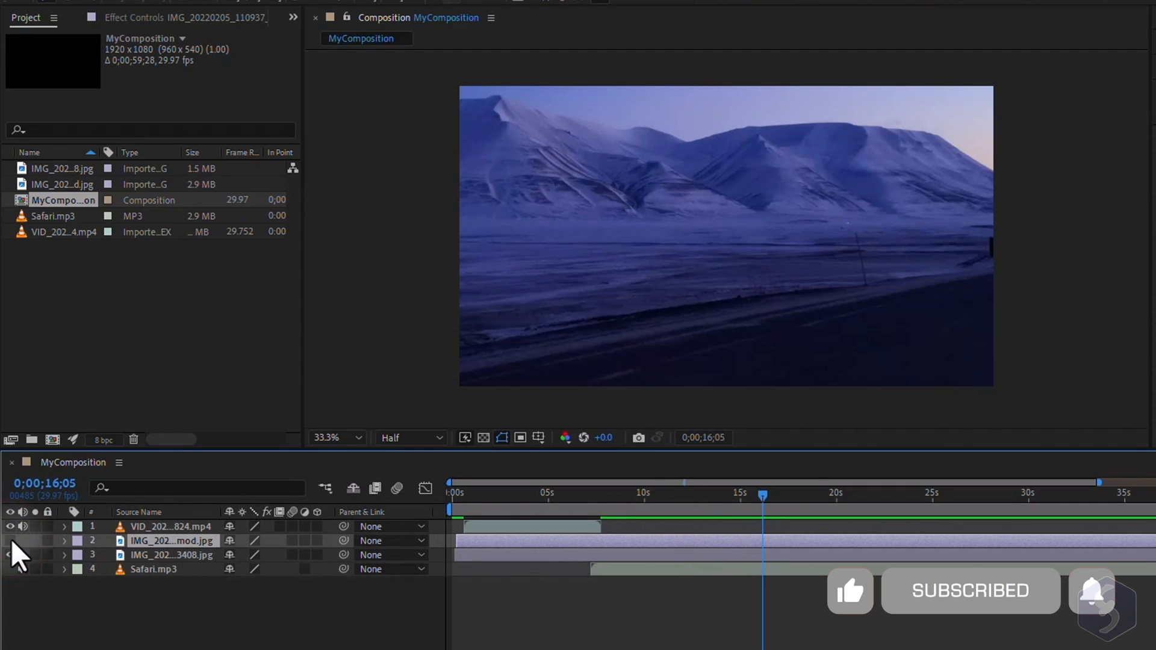
click(10, 540)
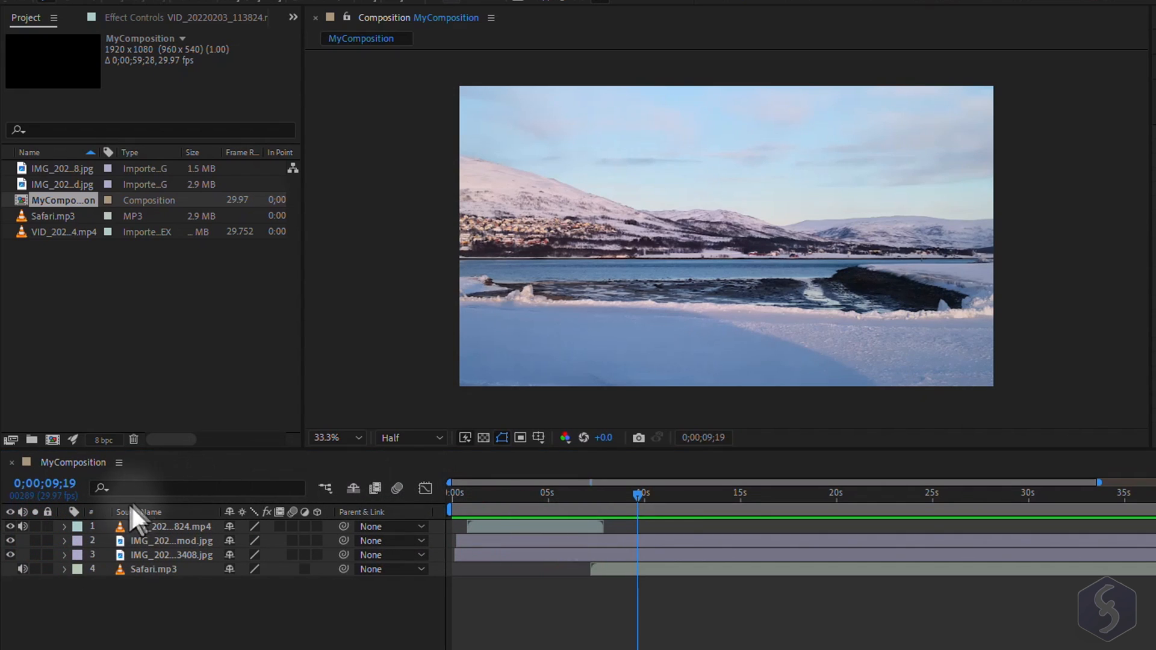
click(65, 540)
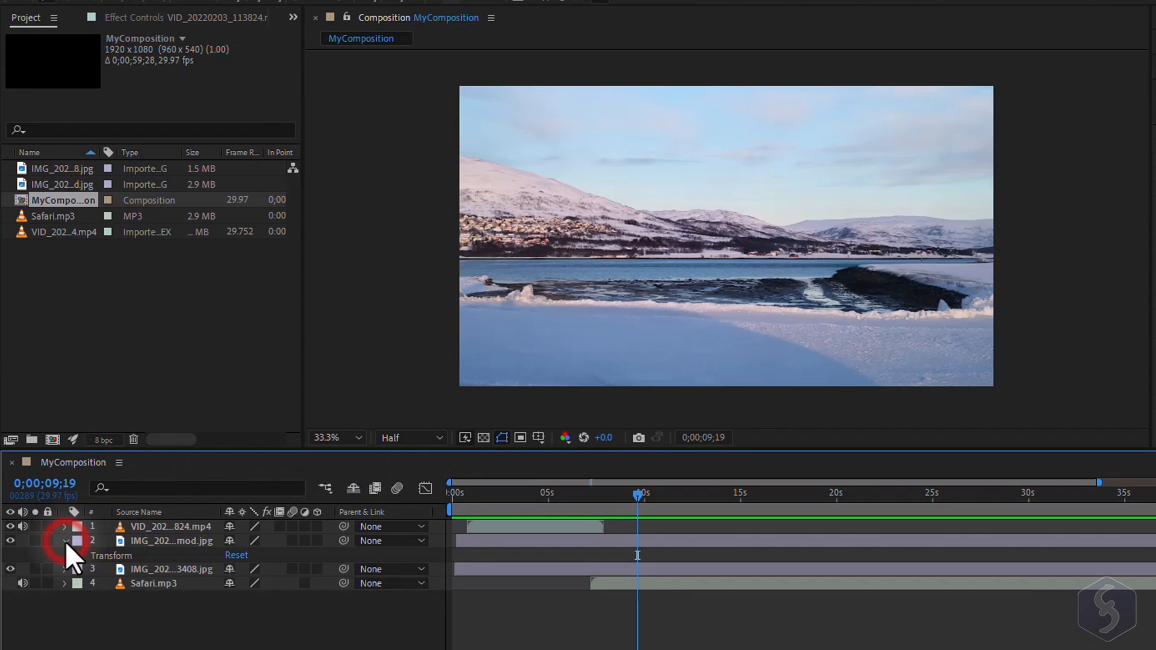
click(65, 541)
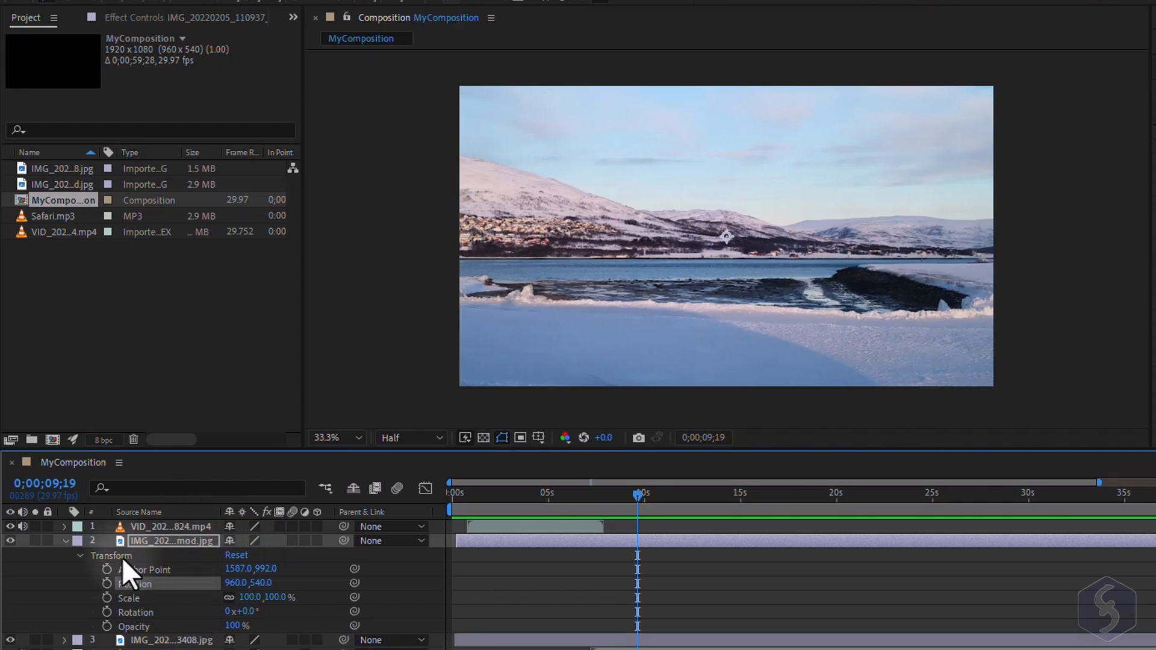
- Collapse the image layer and twirl open the MP4 layer's Audio and Transform groups (Audio Levels 0 dB)
click(65, 541)
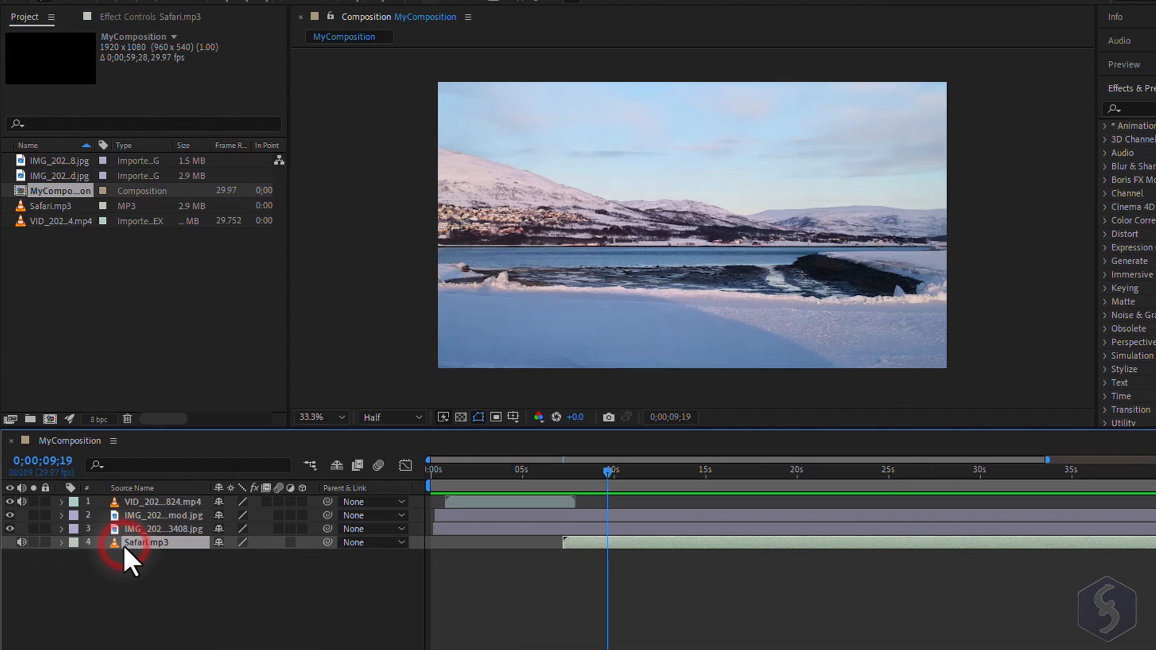
click(61, 542)
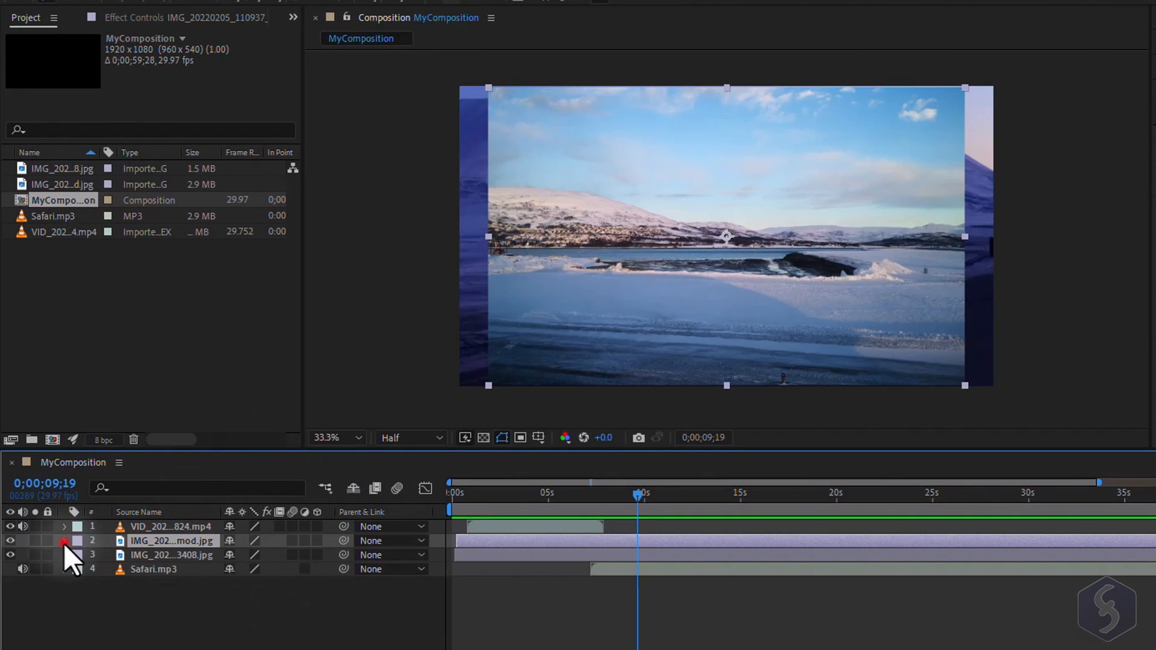
click(65, 541)
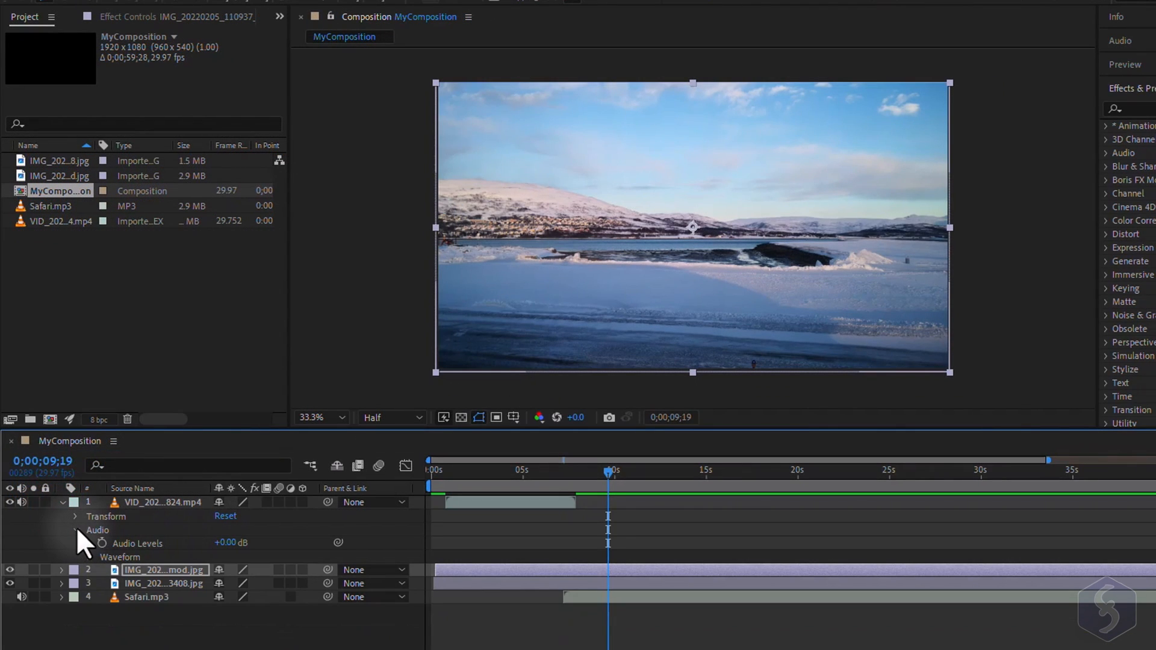
click(75, 516)
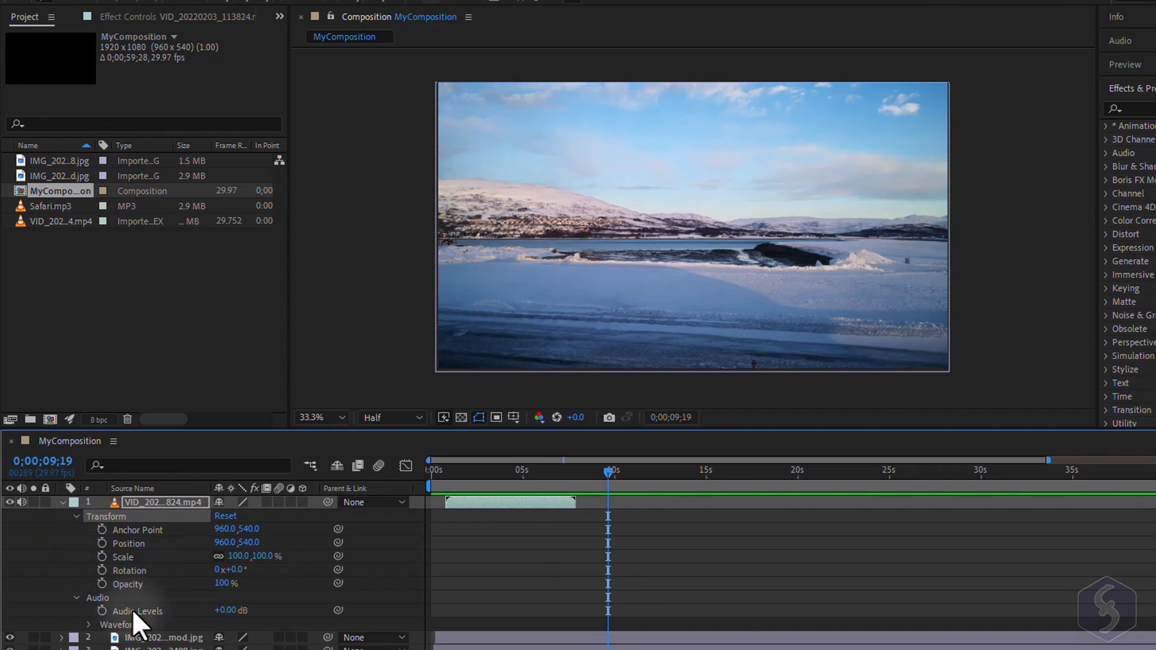
- Collapse the video layer and select the lake-and-mountains image layer for the Liquify effect
click(62, 502)
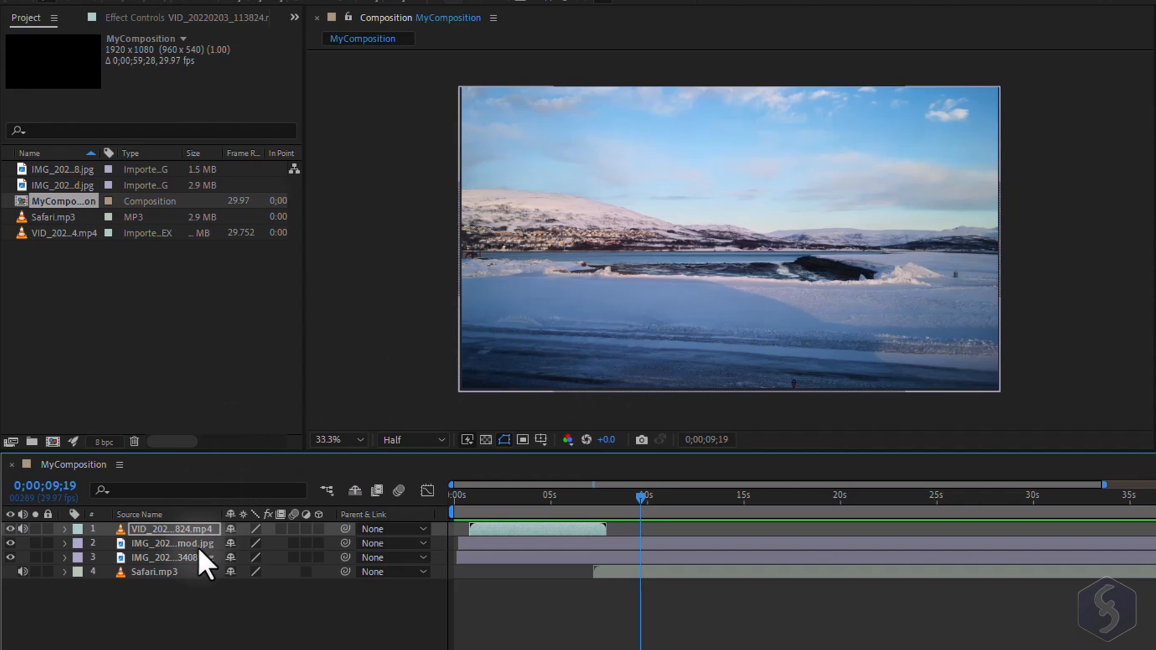
click(173, 543)
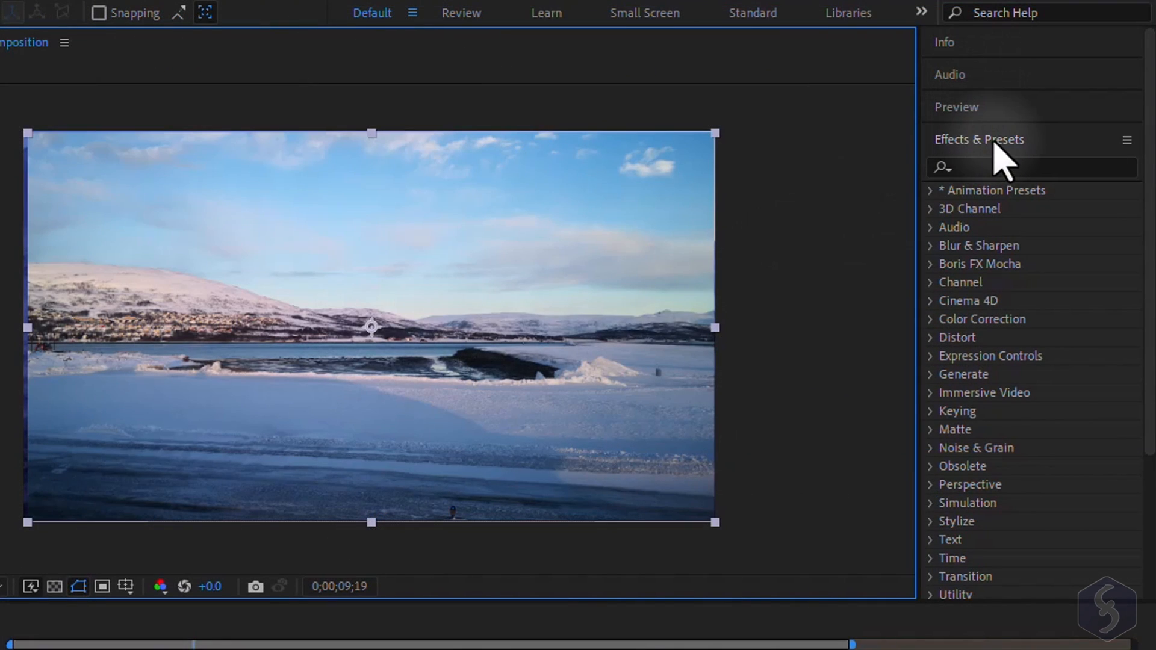
mouse_move(1021, 169)
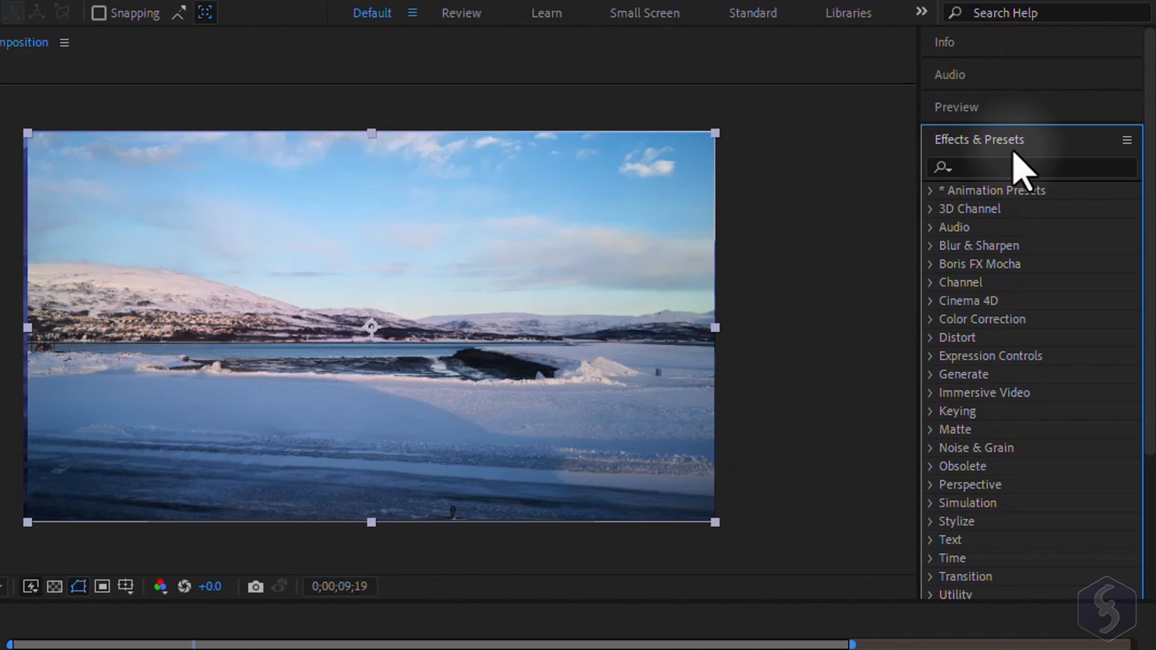
mouse_move(1021, 262)
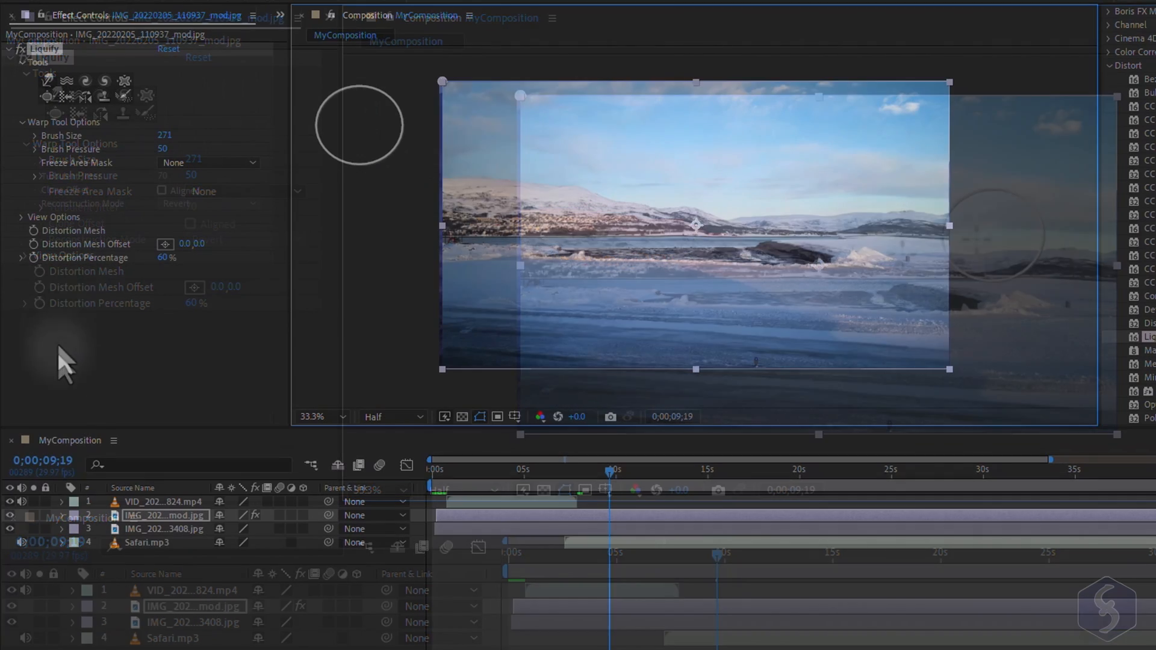
- Animate Liquify's Distortion Percentage with keyframes at two different times on the mountain image
click(62, 515)
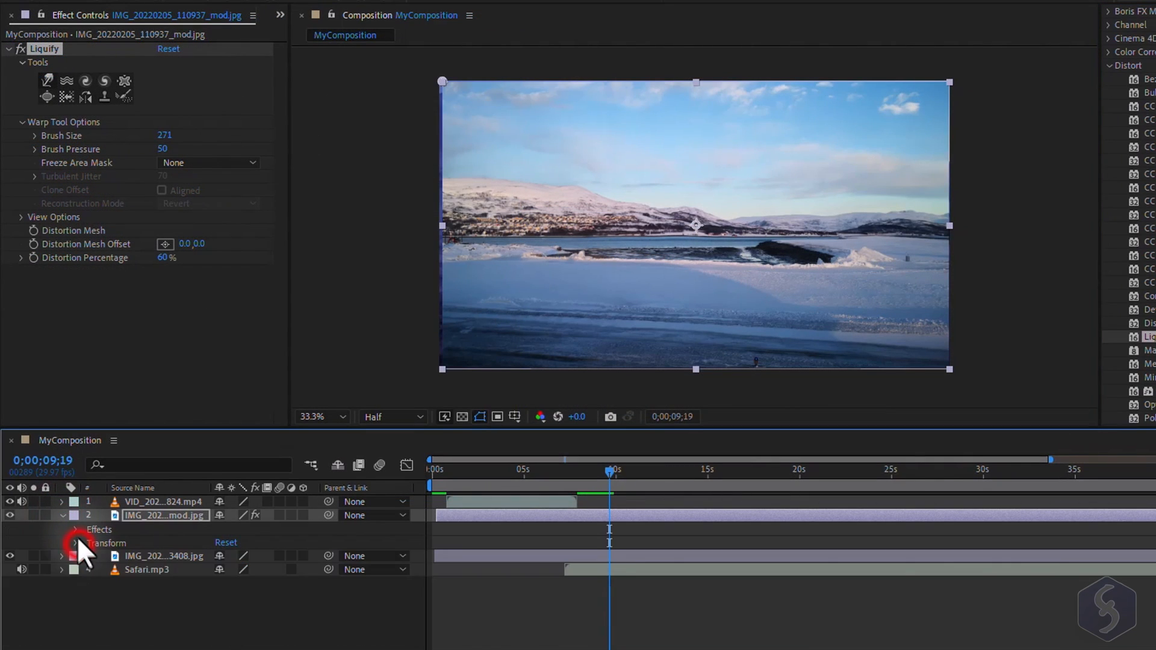
click(76, 542)
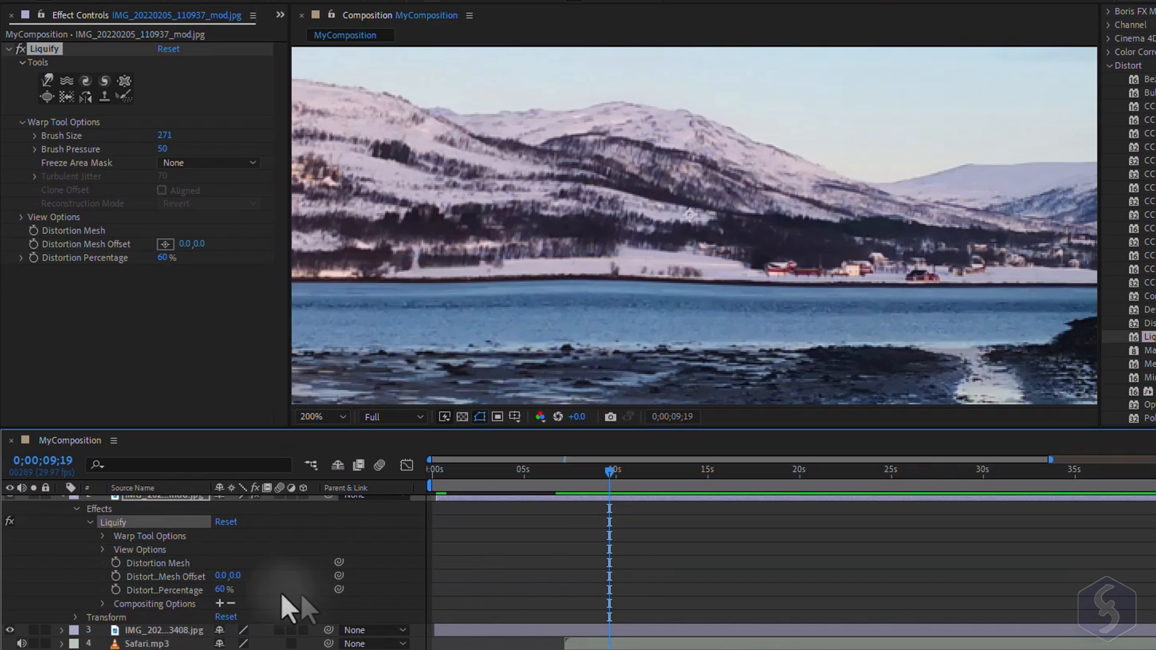
mouse_move(122, 605)
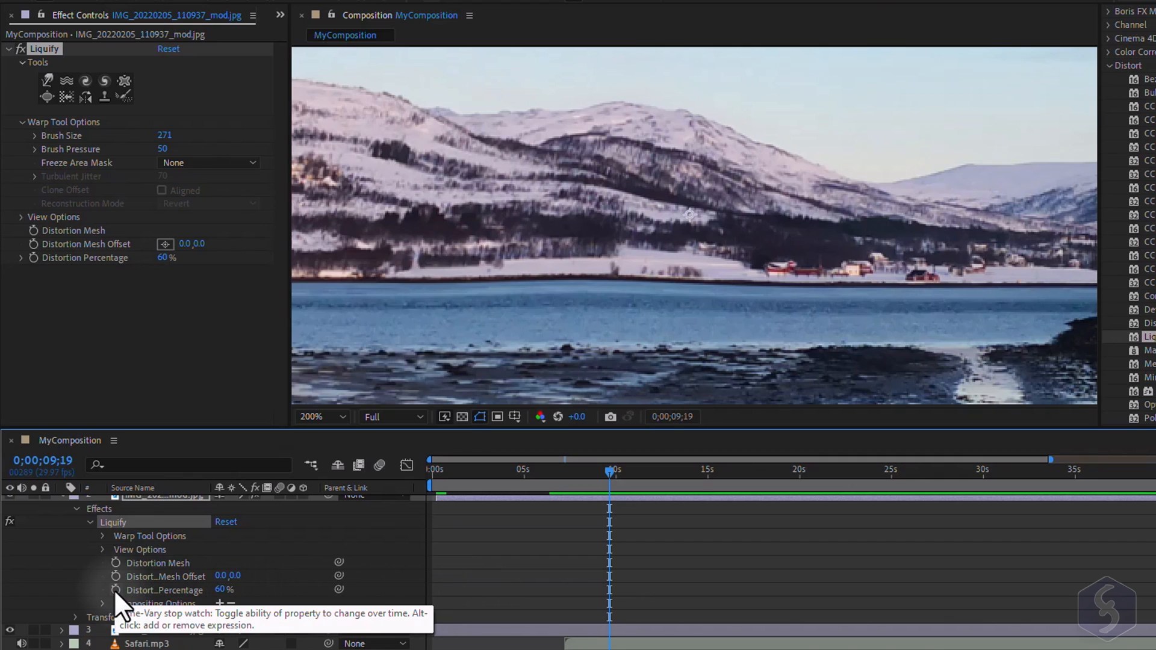
click(115, 589)
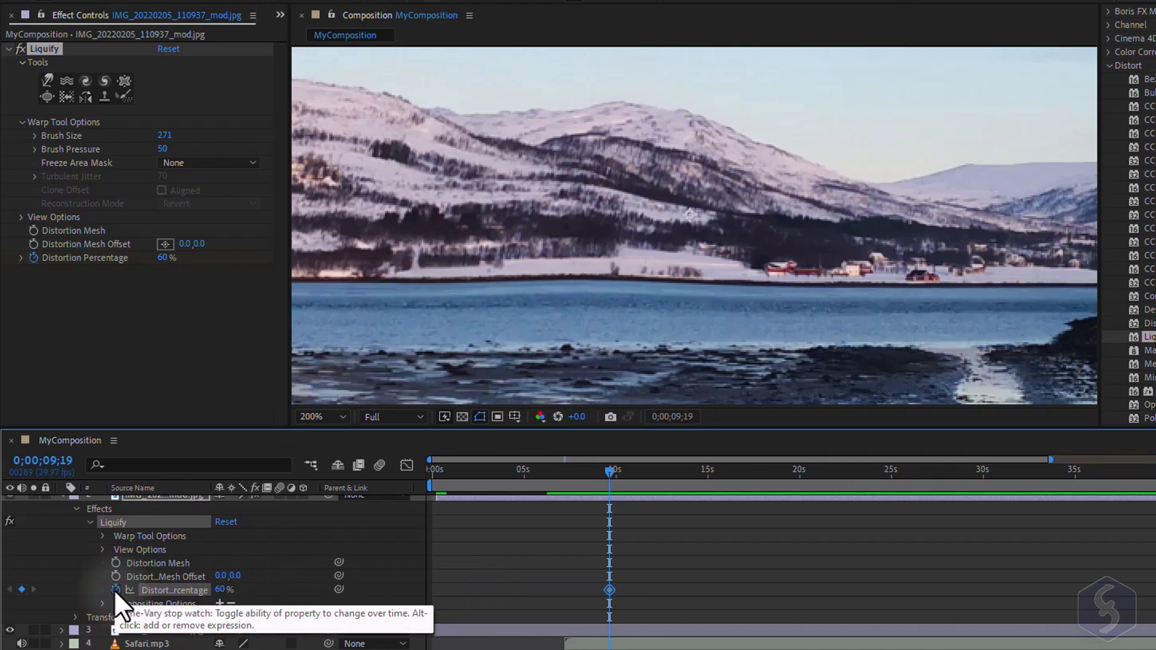
mouse_move(597, 498)
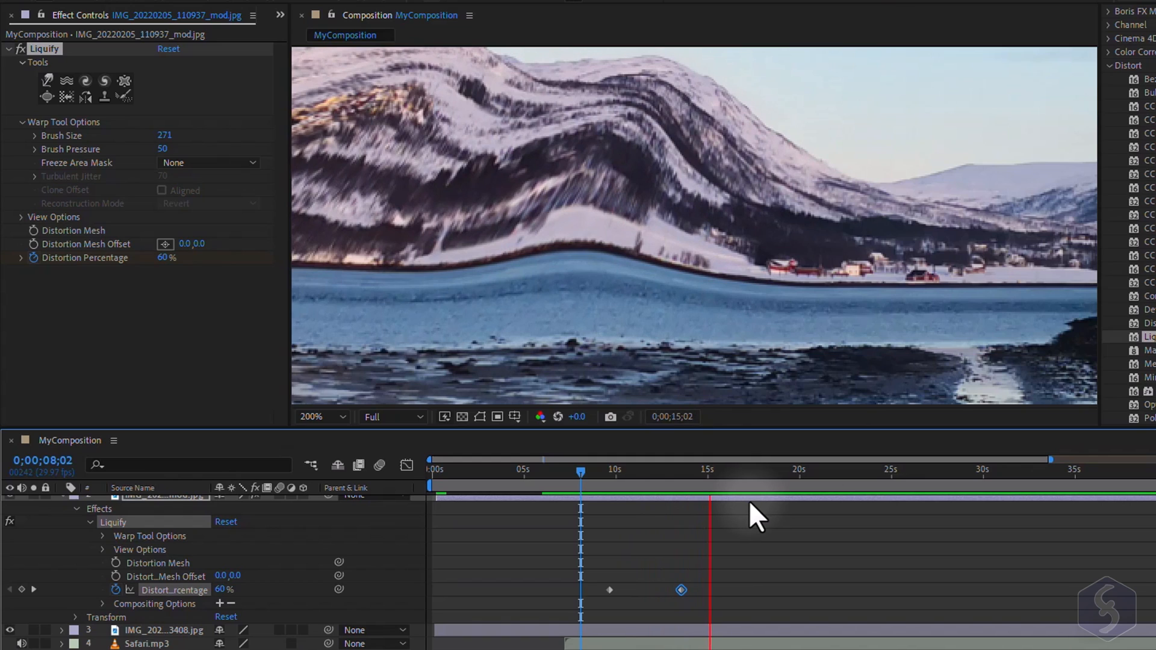
click(732, 470)
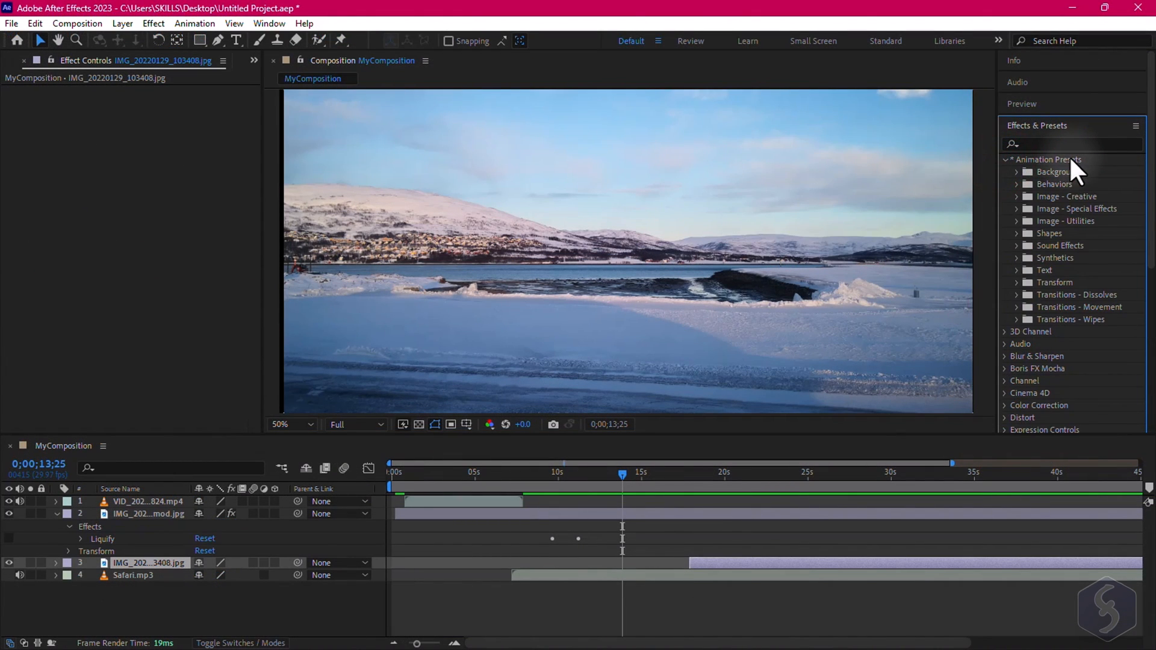
mouse_move(1023, 210)
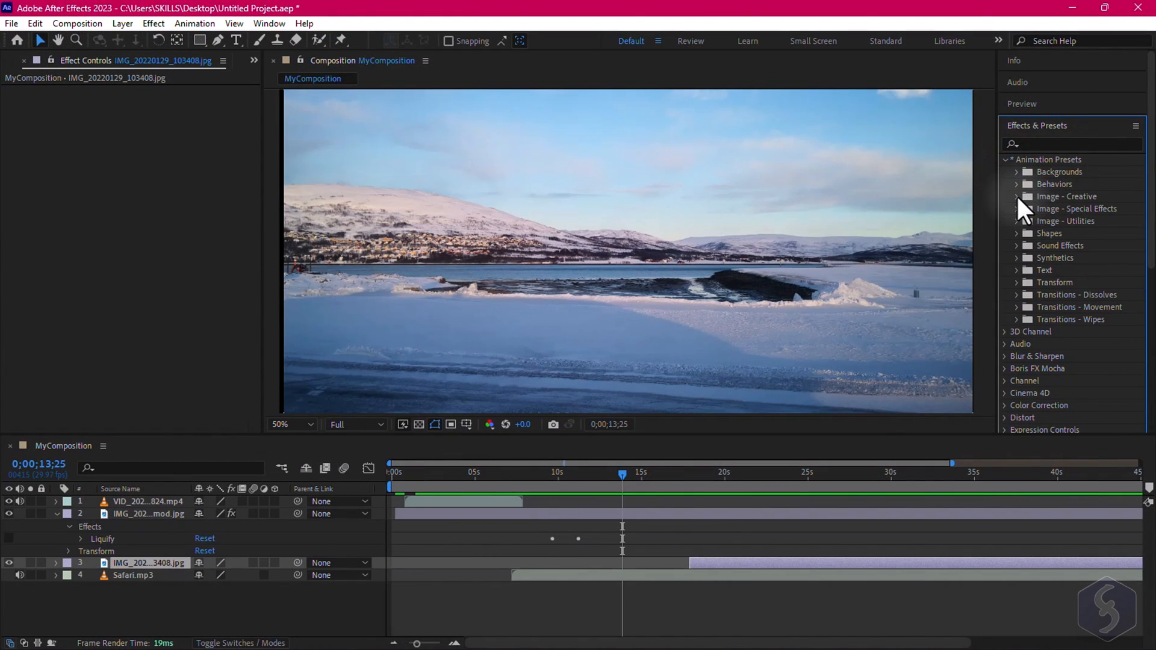
- Apply the Behaviors preset 'Scale Bounce - random' from Animation Presets
click(1019, 197)
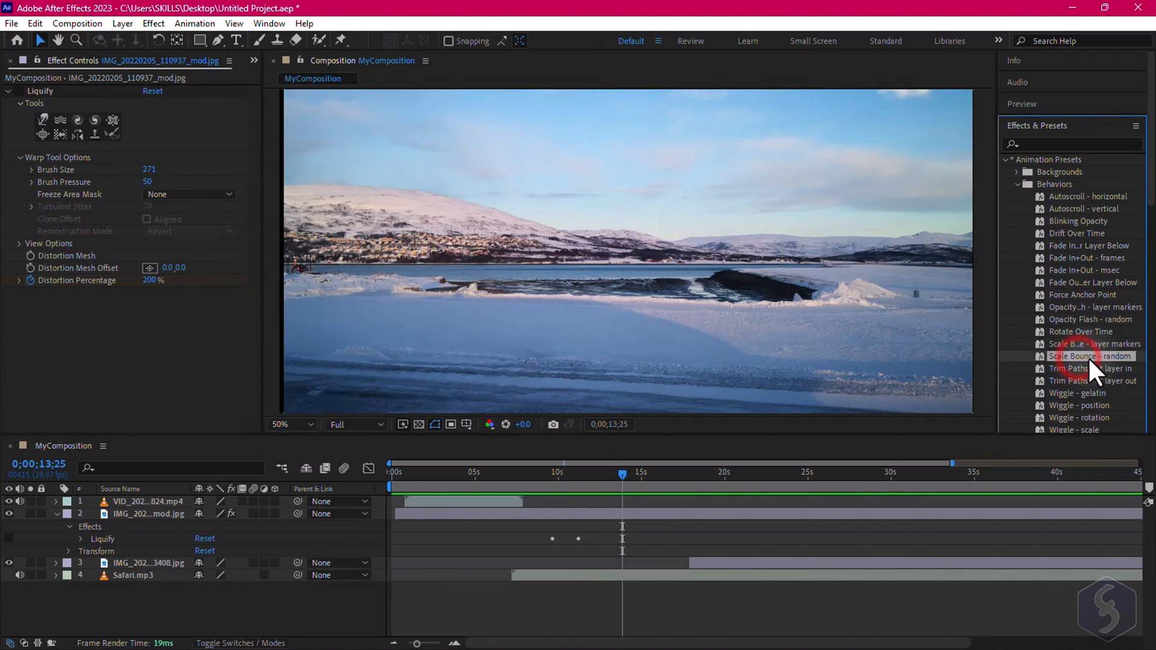
double_click(1095, 356)
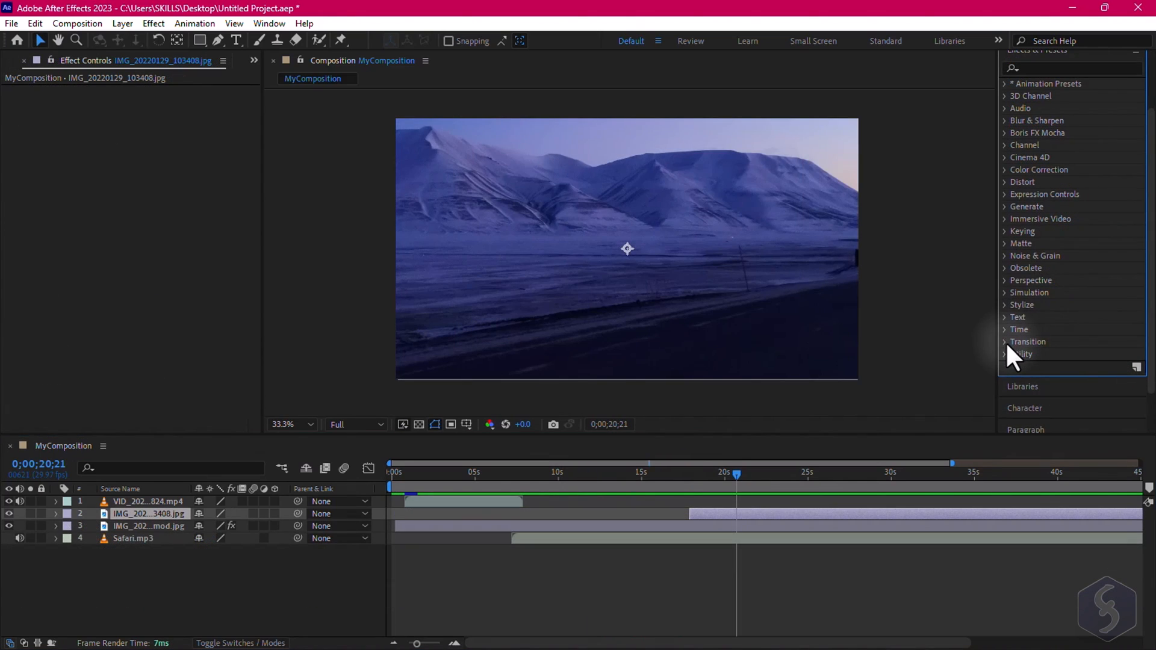
- Apply CC Image Wipe to the purple mountain layer with Border Softness 19% and animated Completion
click(1005, 341)
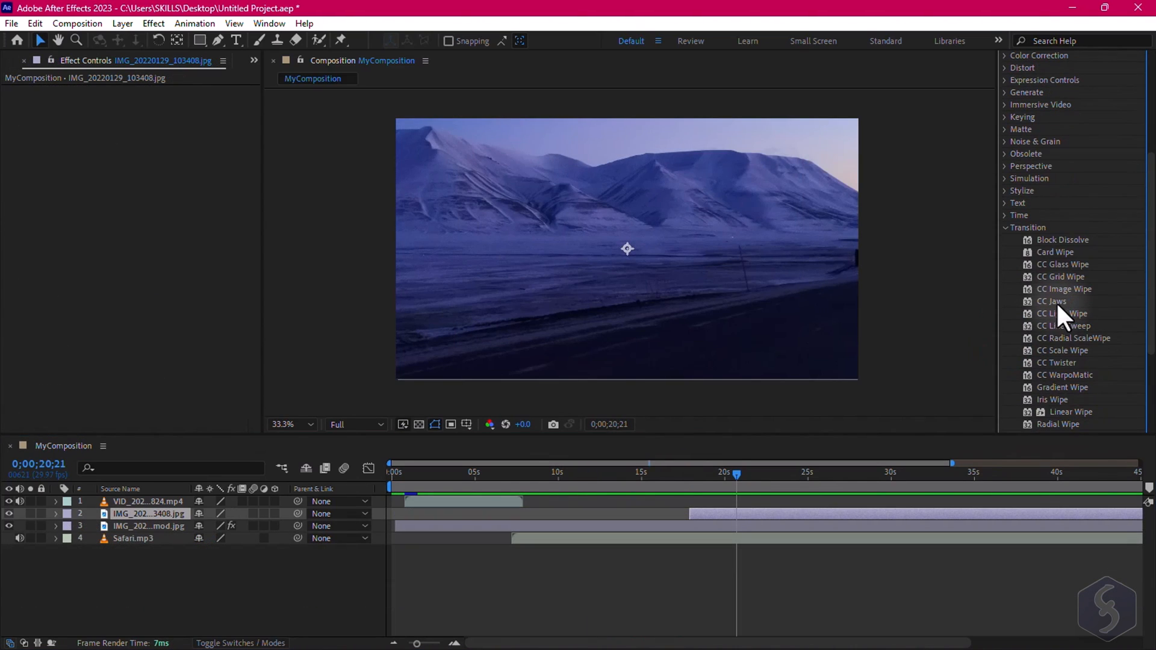
click(1064, 289)
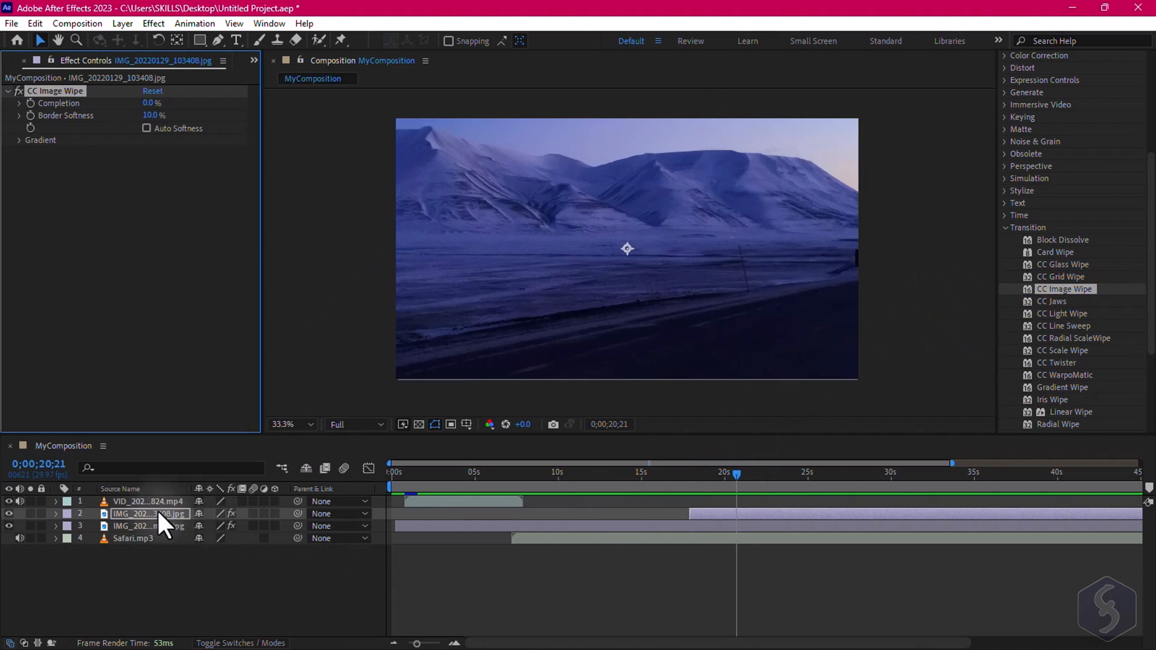
click(61, 516)
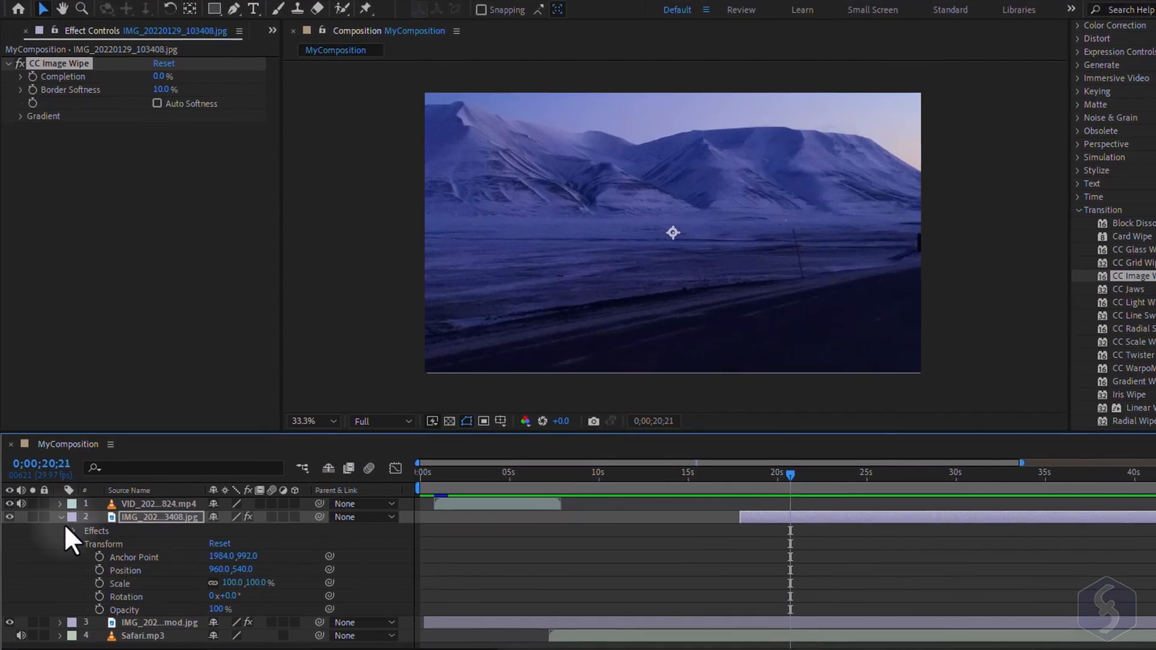
click(80, 533)
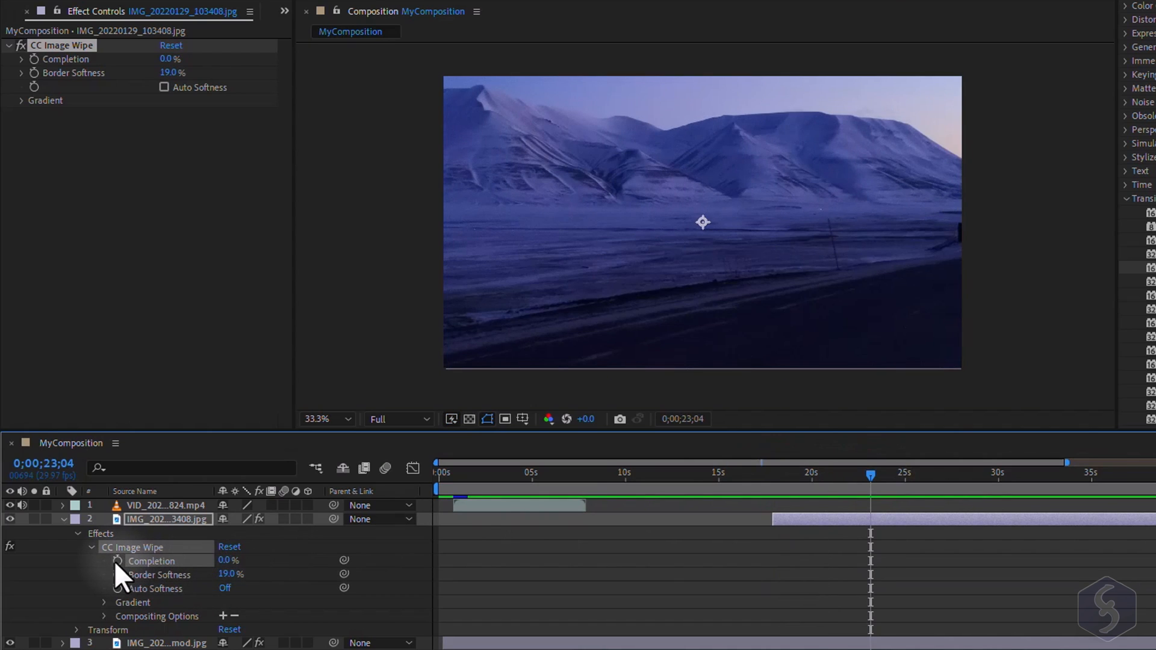
click(116, 561)
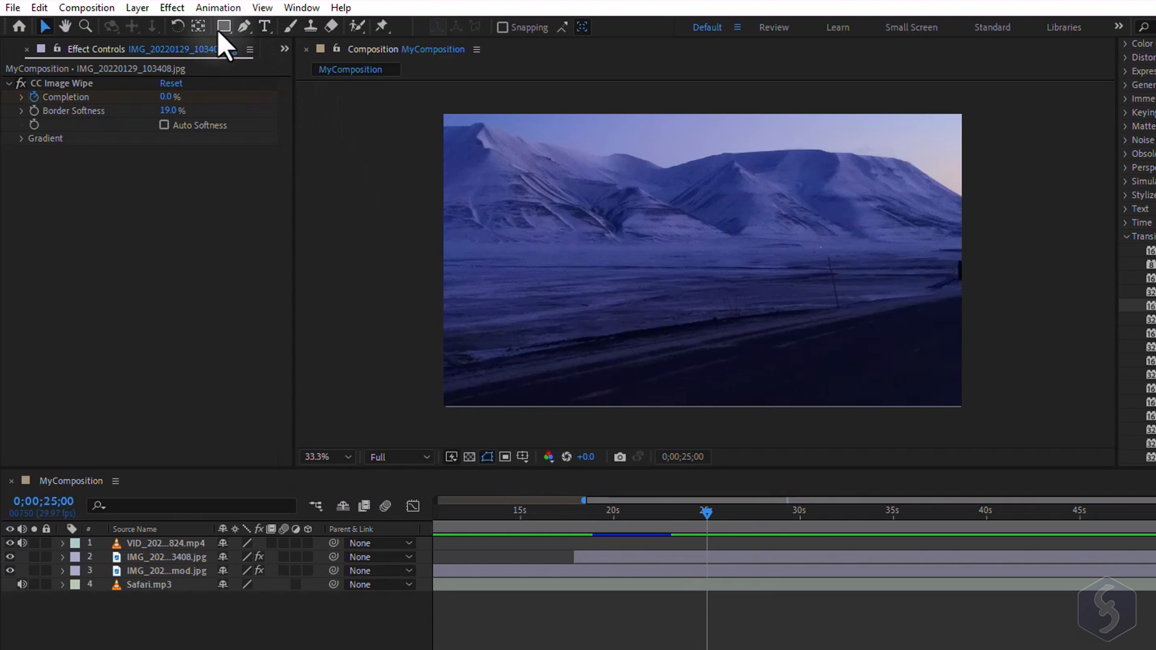
- Draw a red pentagon with the Star Tool in the lower left, then start a text layer with the Type Tool
click(224, 27)
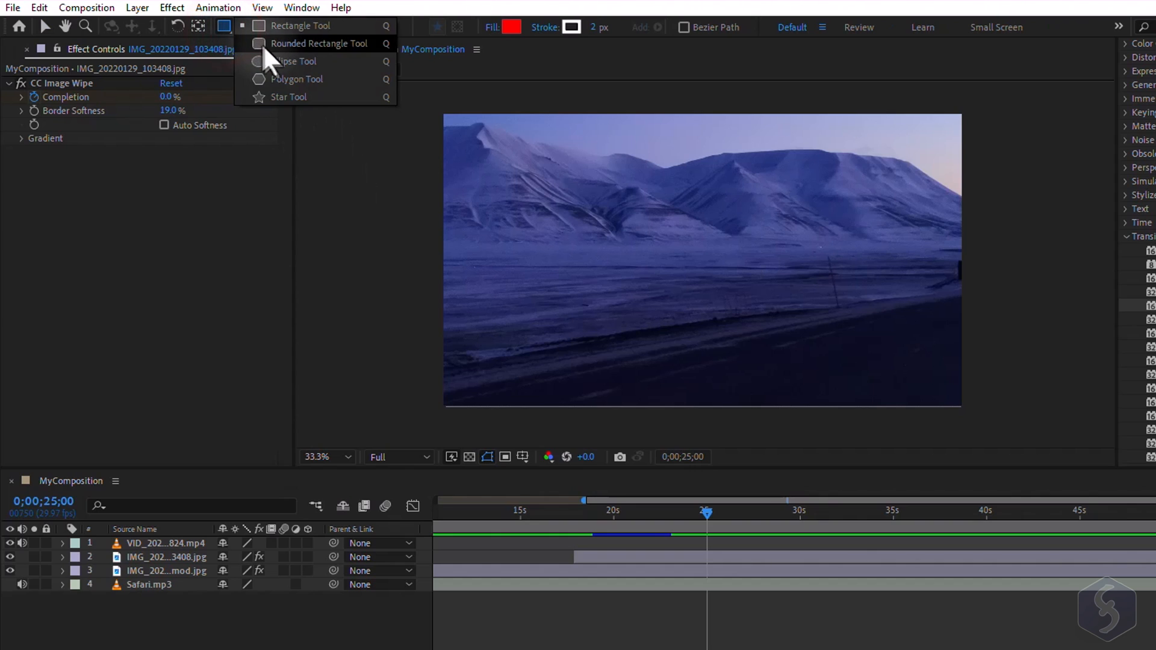
click(289, 97)
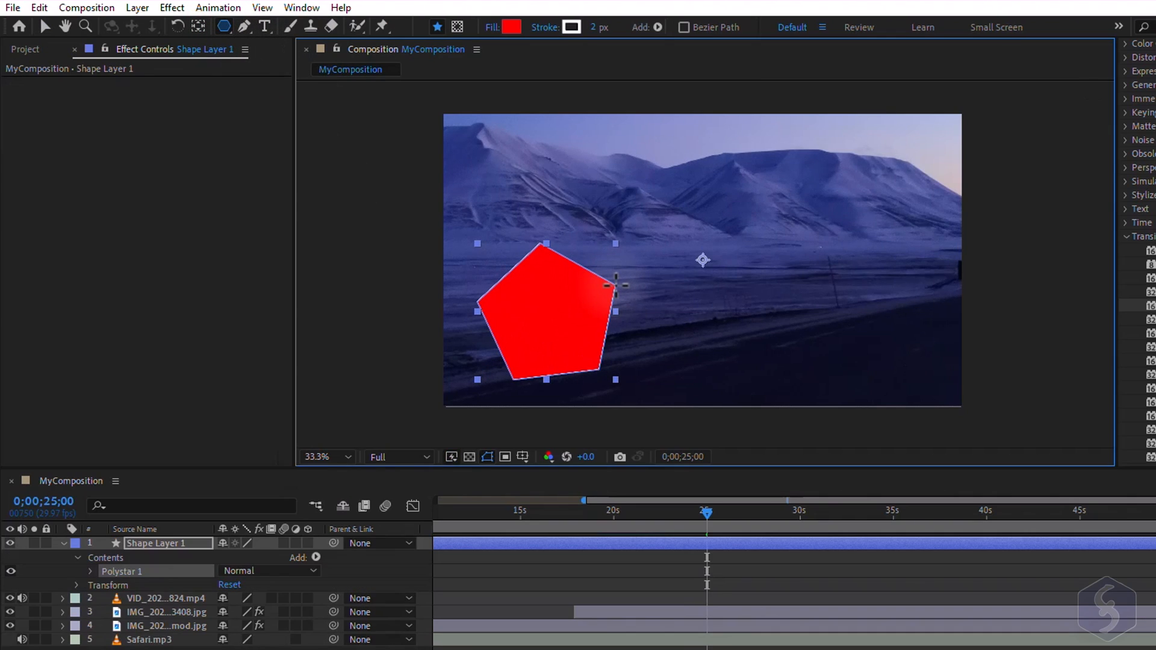
mouse_move(582, 334)
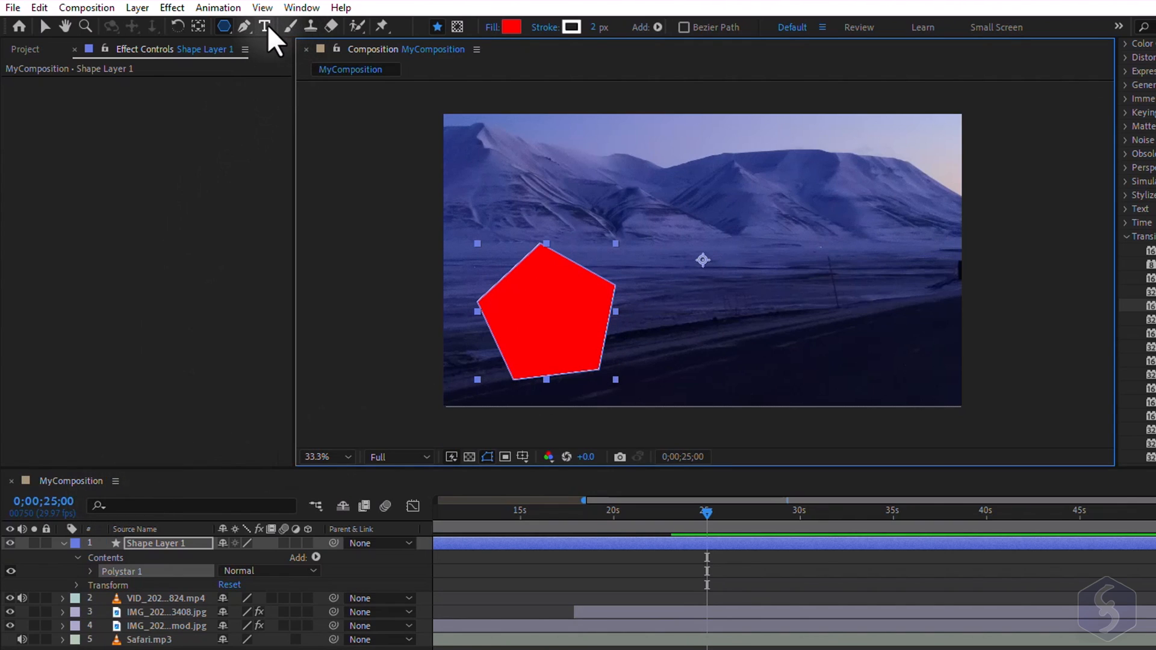
click(264, 27)
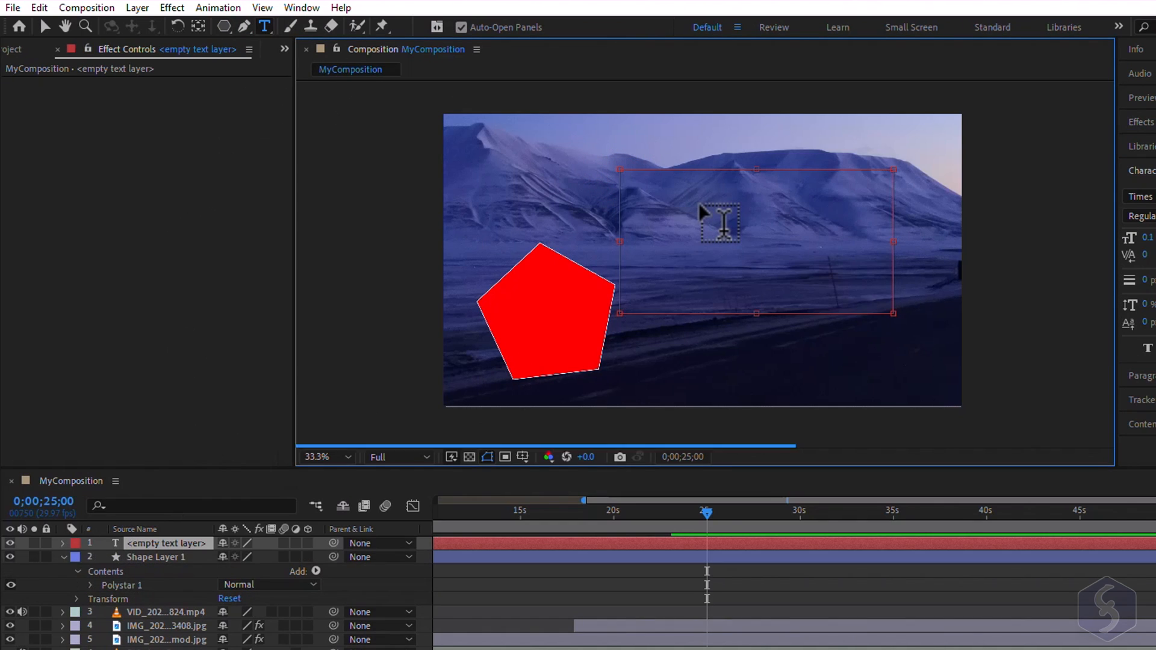
- Write 'Hello!!' in bold and recolour the pentagon's fill to yellow with a white outline
text(Hello!!)
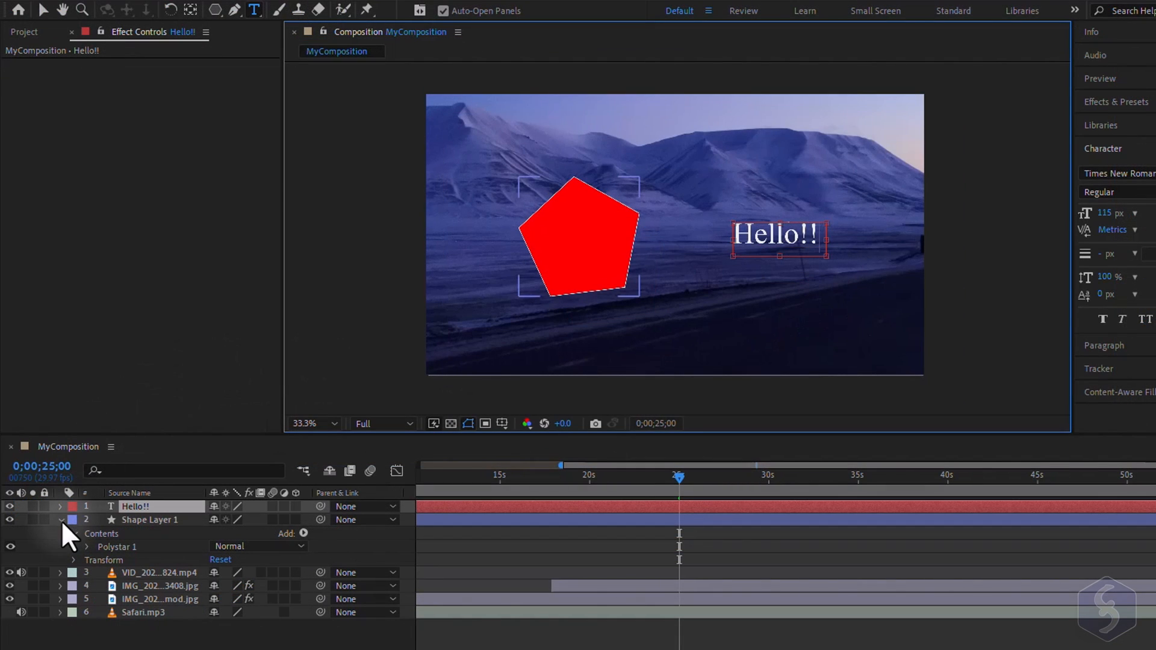
click(62, 506)
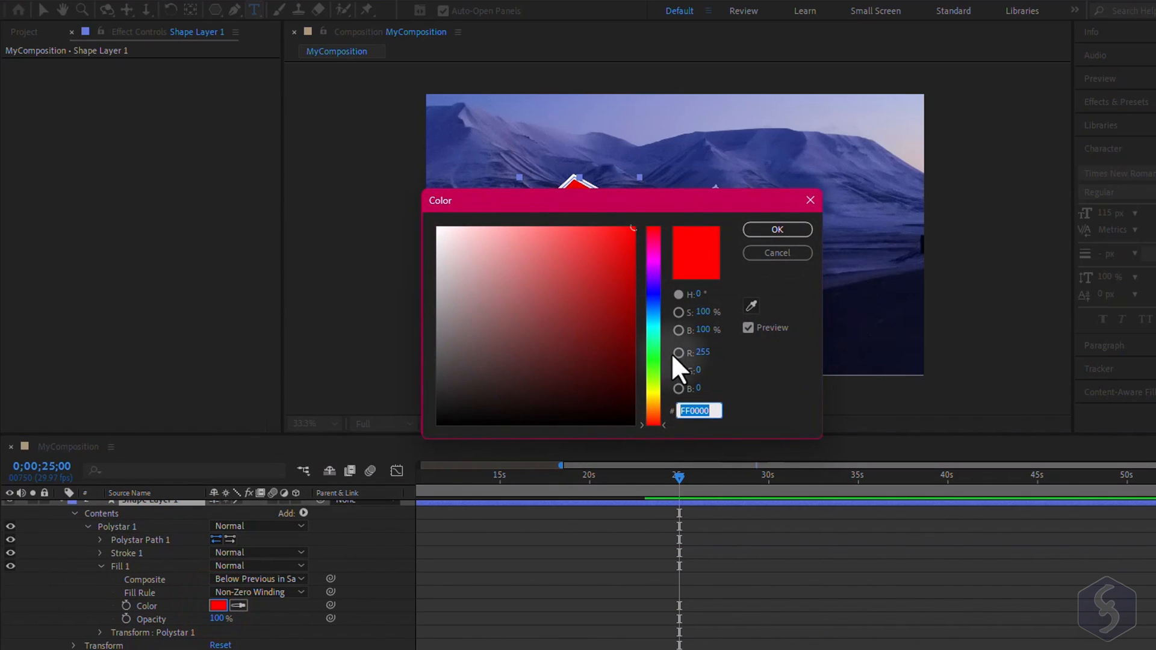
click(776, 230)
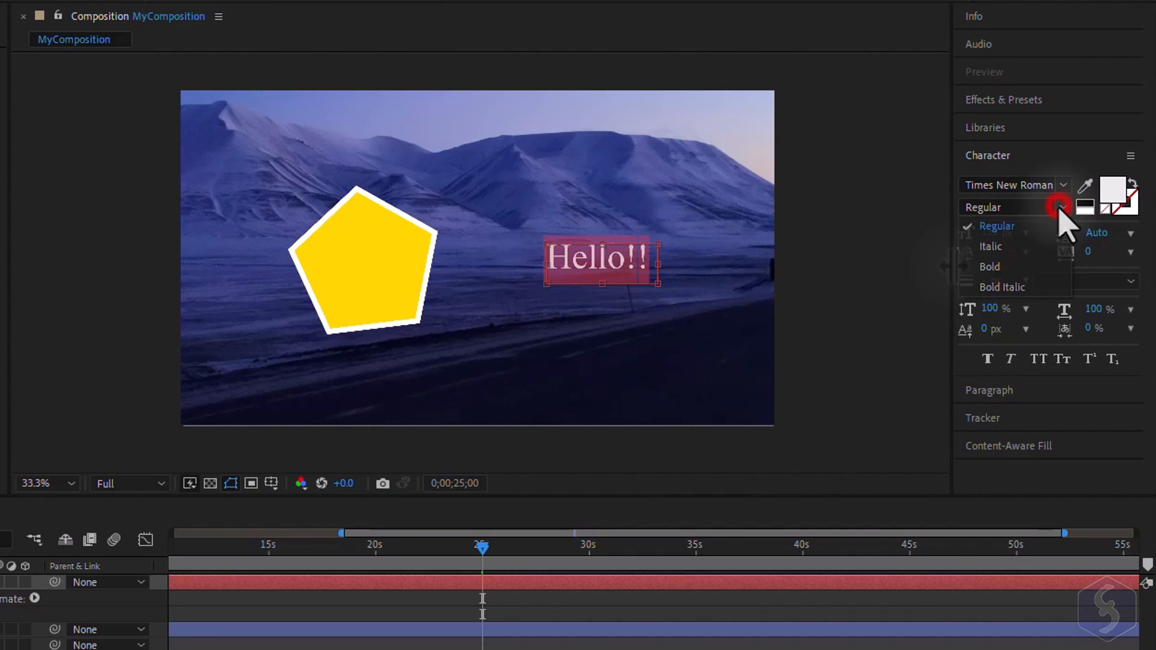
click(989, 266)
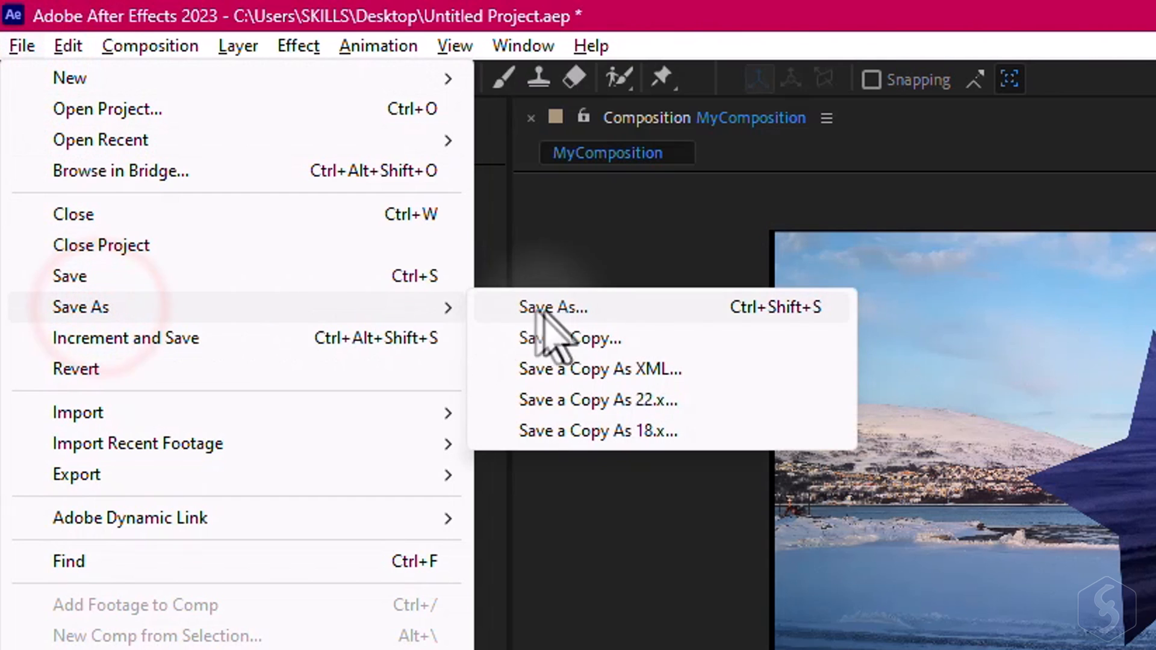
- Save the project as an .aep file on the Desktop via Save As
click(554, 307)
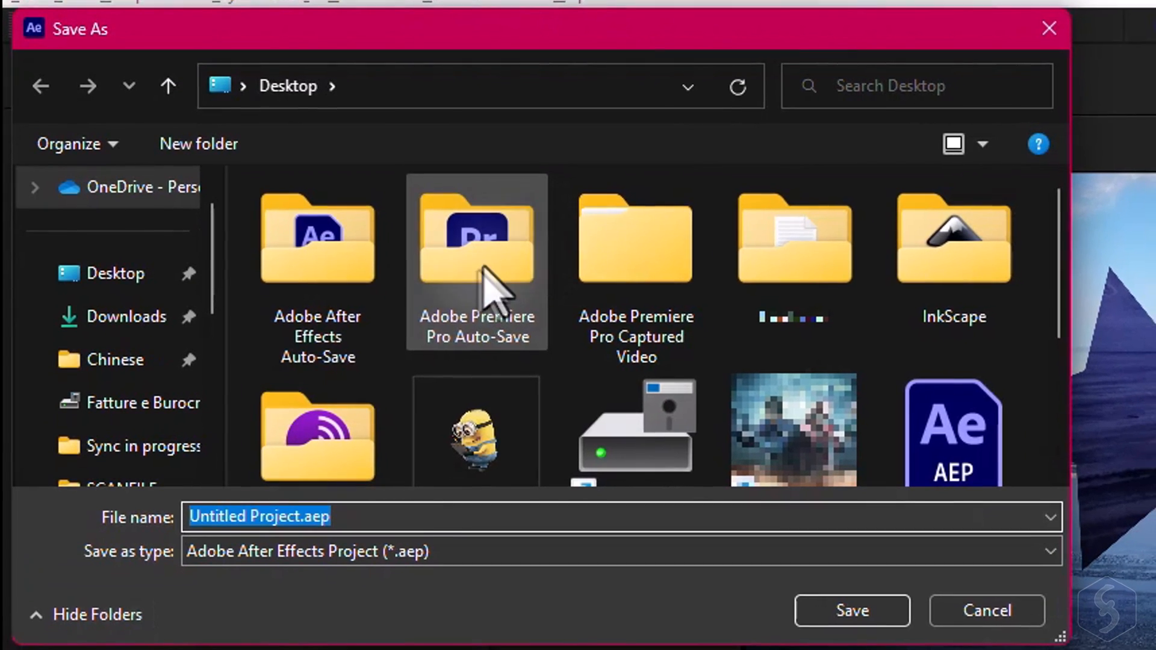
mouse_move(361, 561)
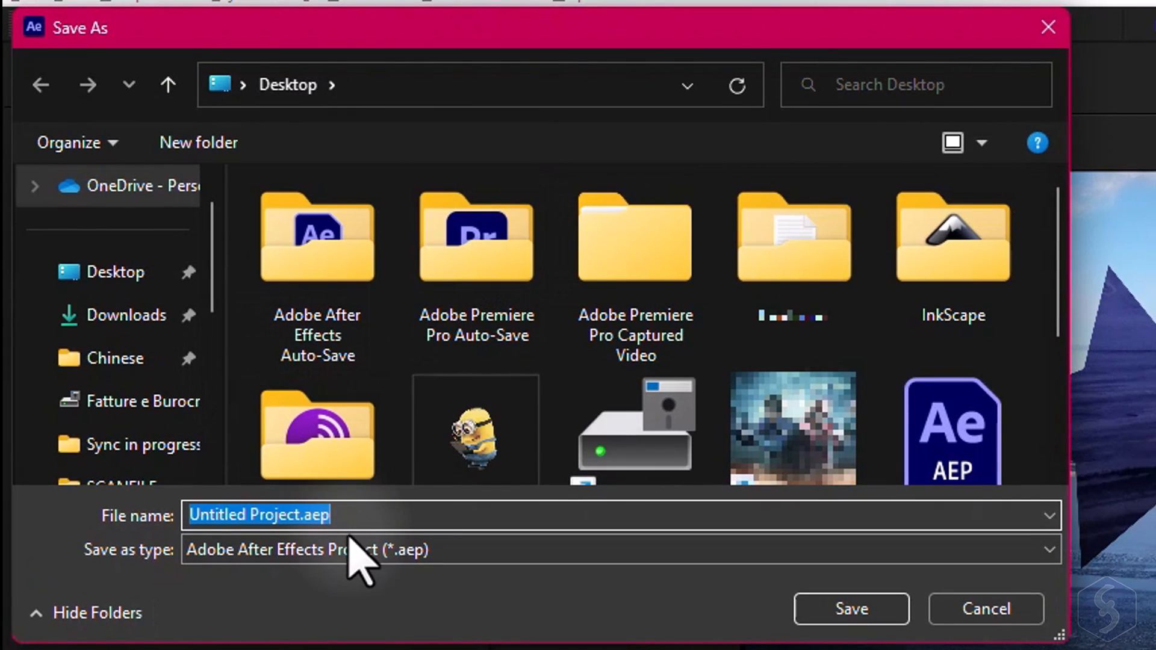
mouse_move(262, 575)
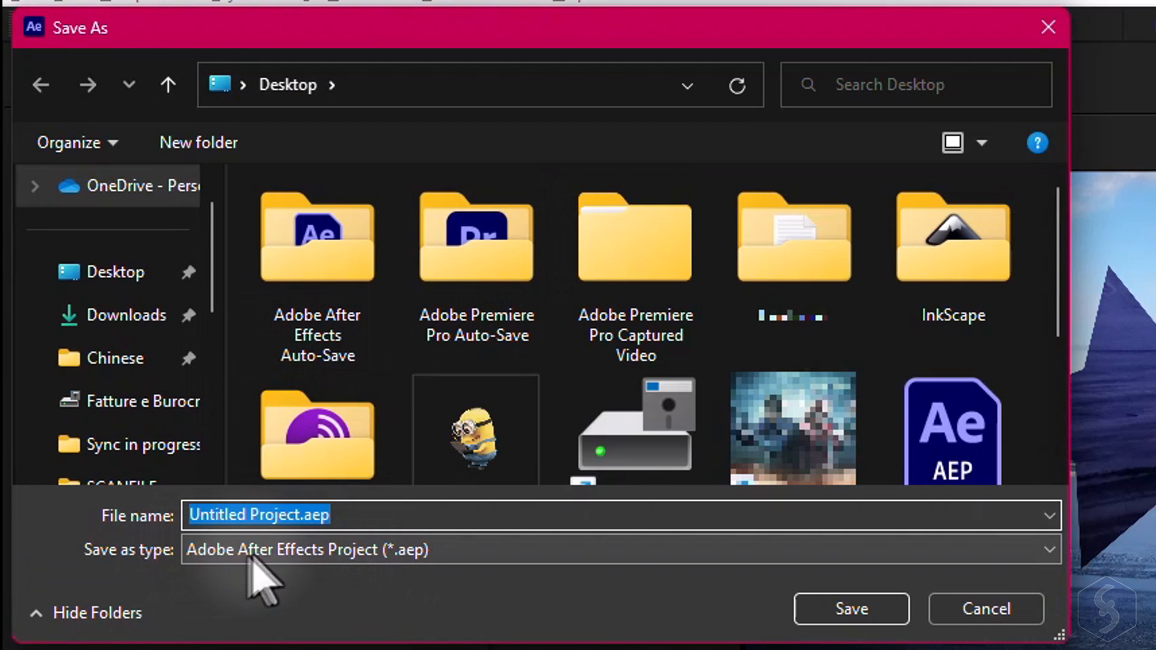
mouse_move(391, 579)
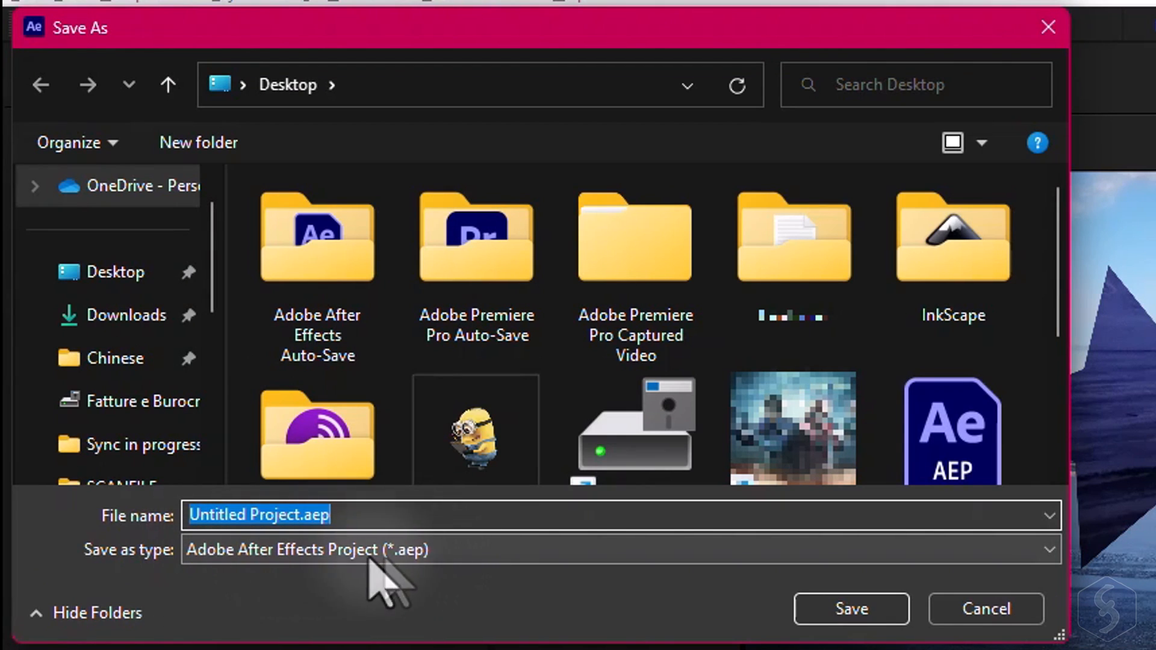
click(850, 609)
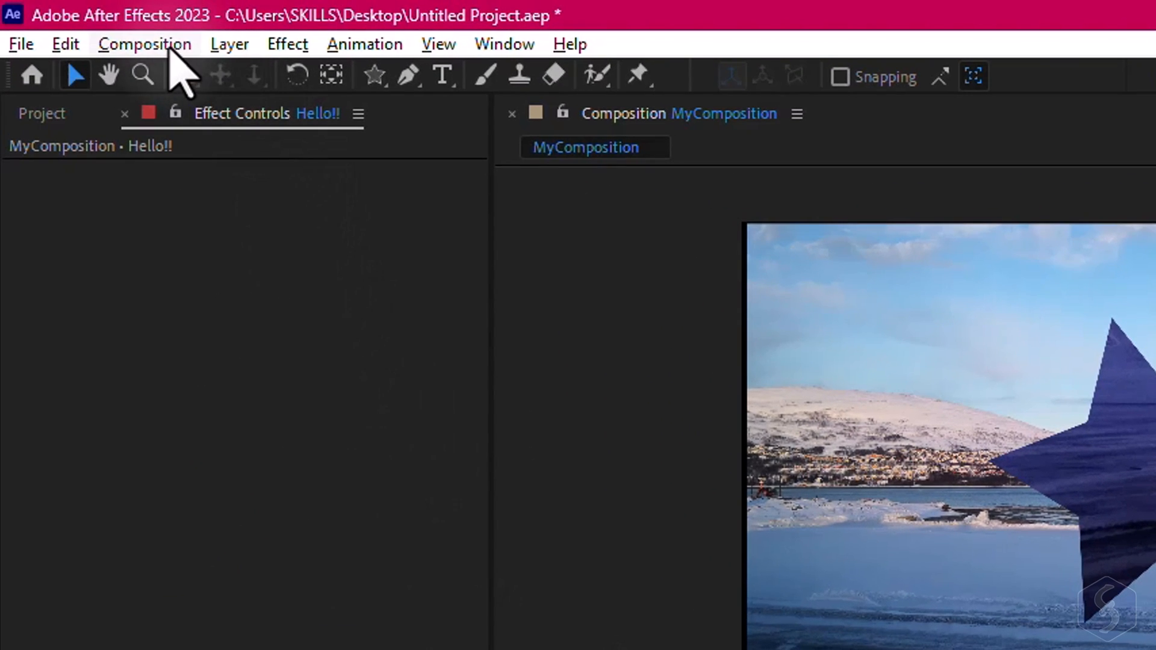
- Add MyComposition to the Render Queue and customise its Best Settings render settings
click(144, 44)
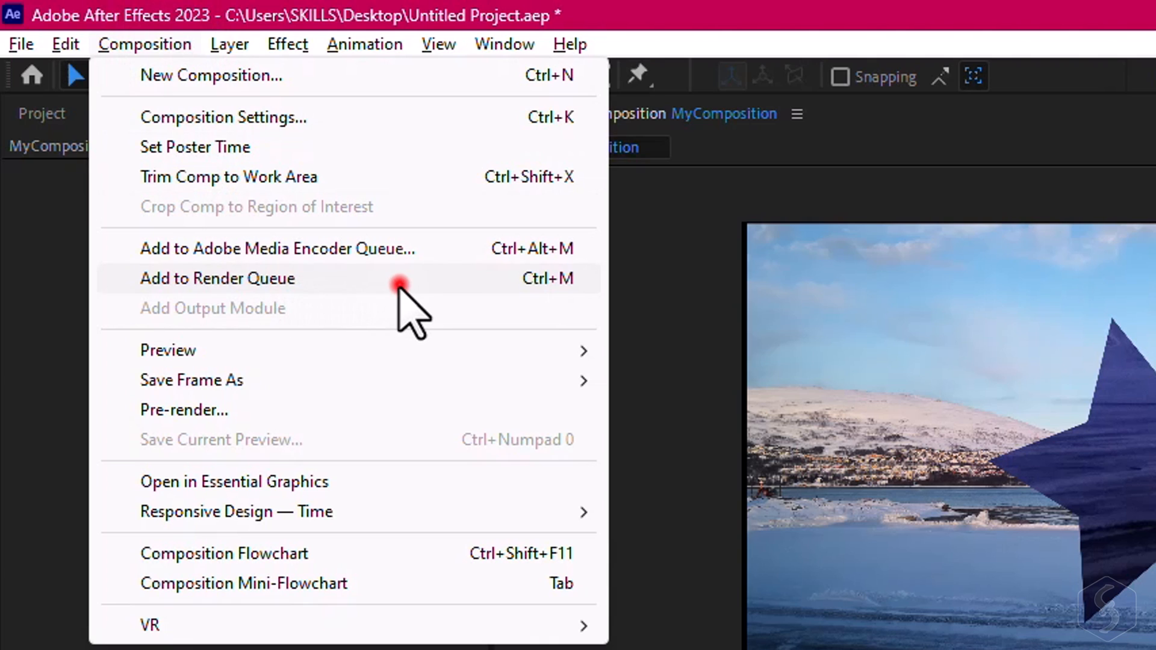
click(216, 278)
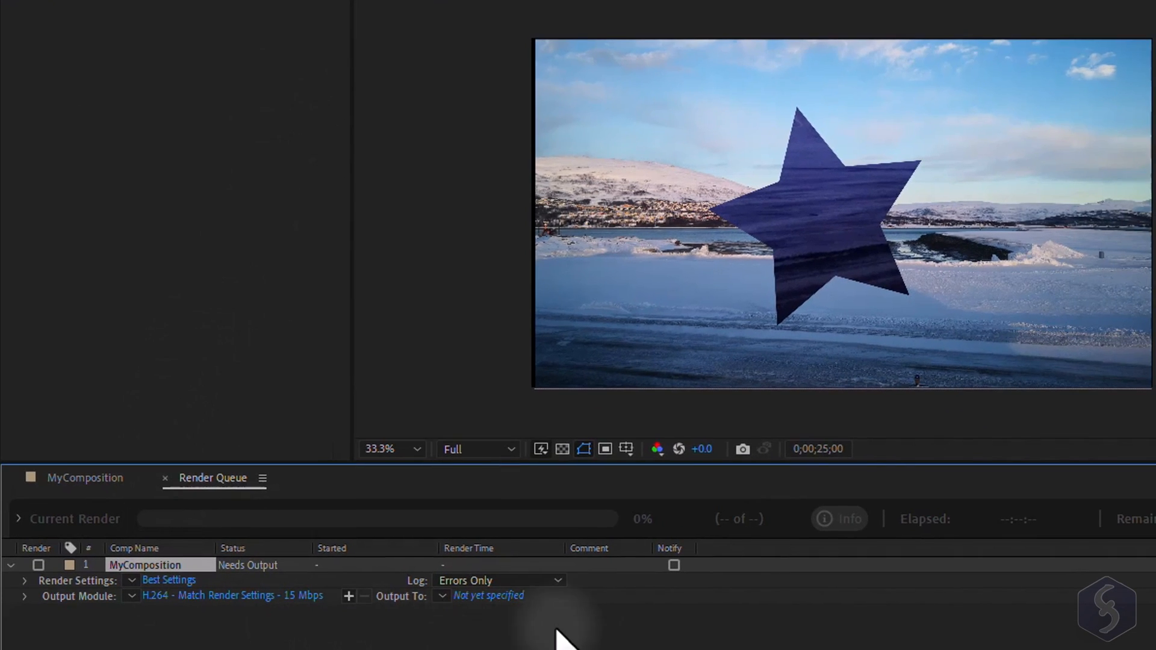
click(169, 580)
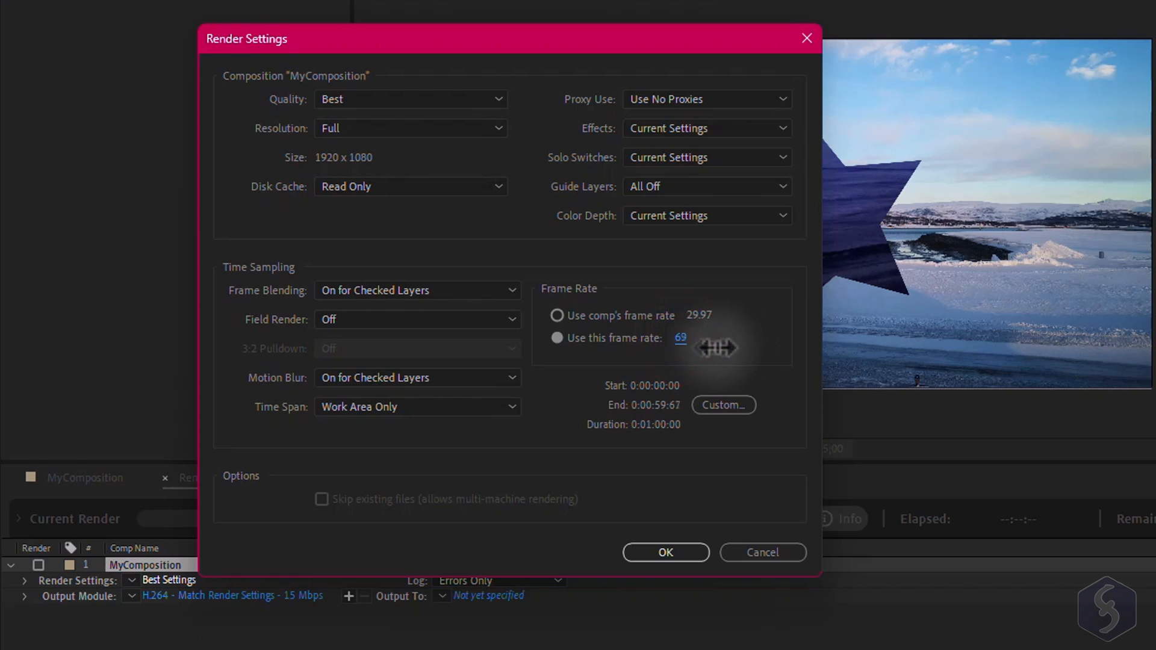
click(664, 552)
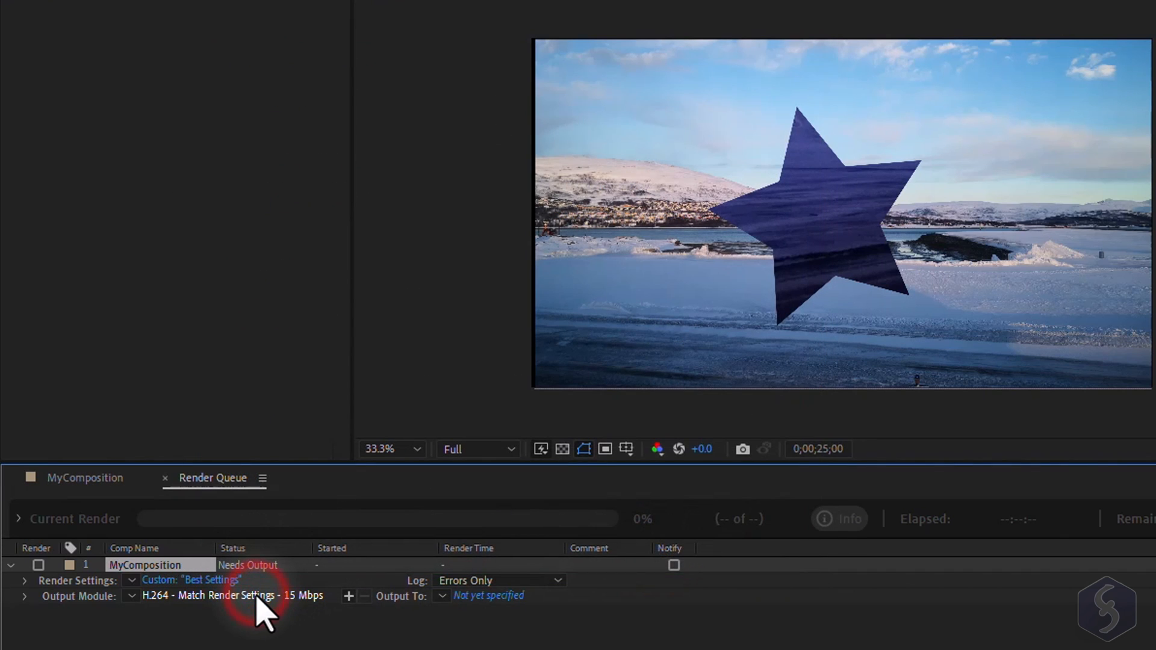
- Customise the H.264 output module: keep 16-bit audio and enable Resize at 1920 × 1080
click(213, 595)
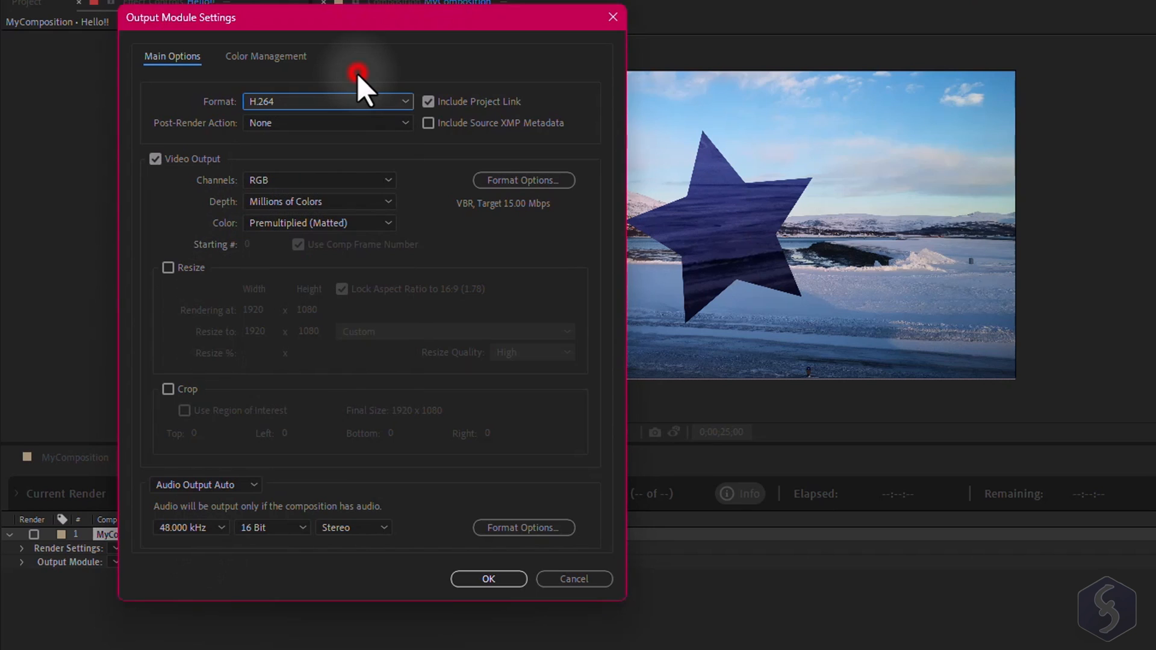
click(190, 527)
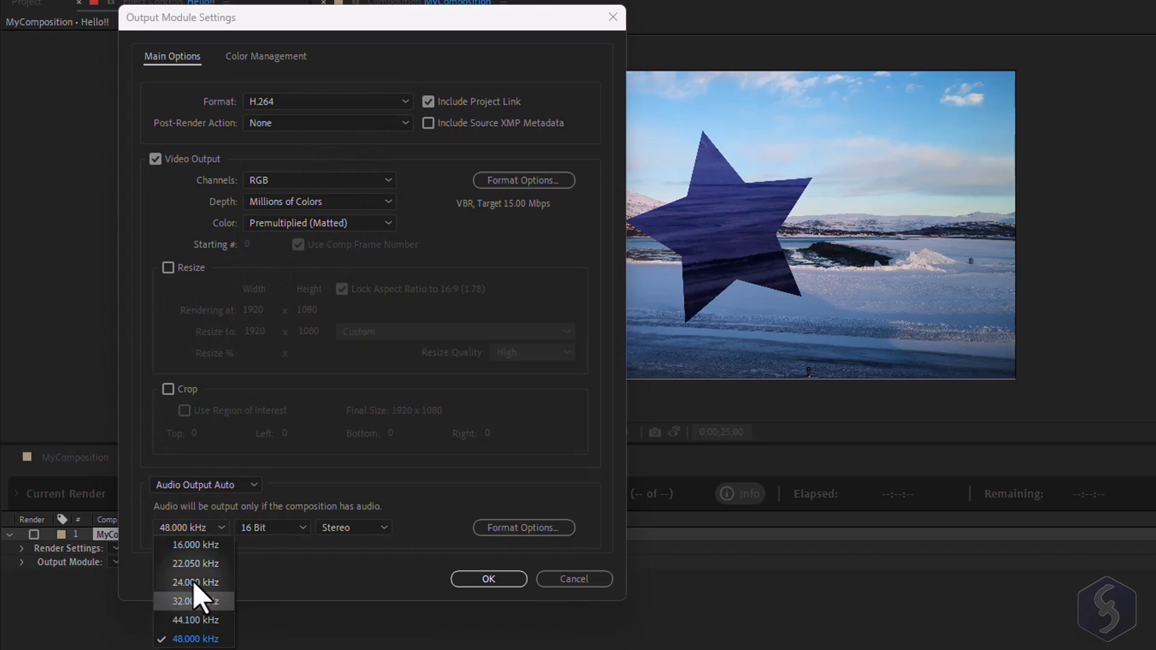
click(270, 527)
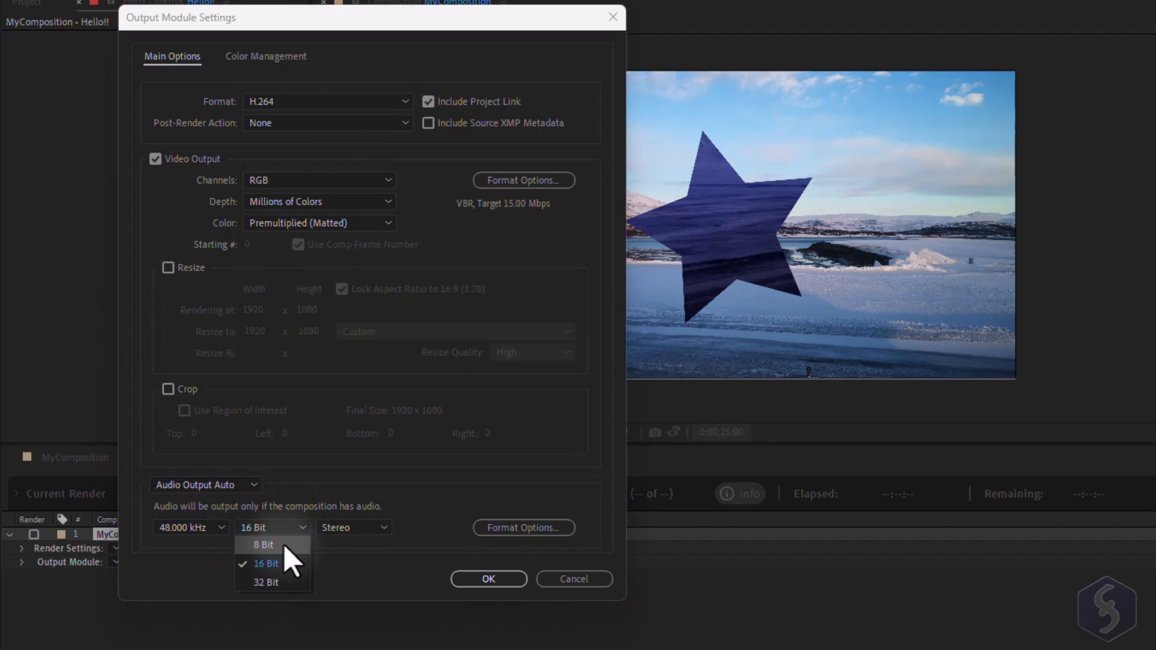
click(168, 267)
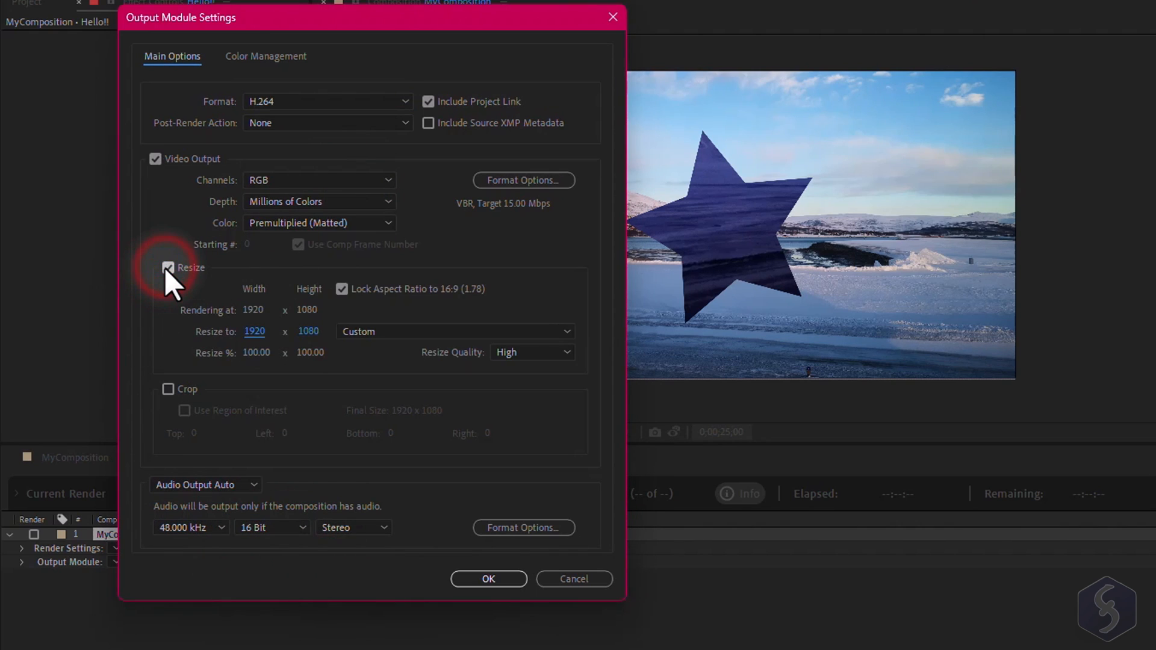
click(167, 267)
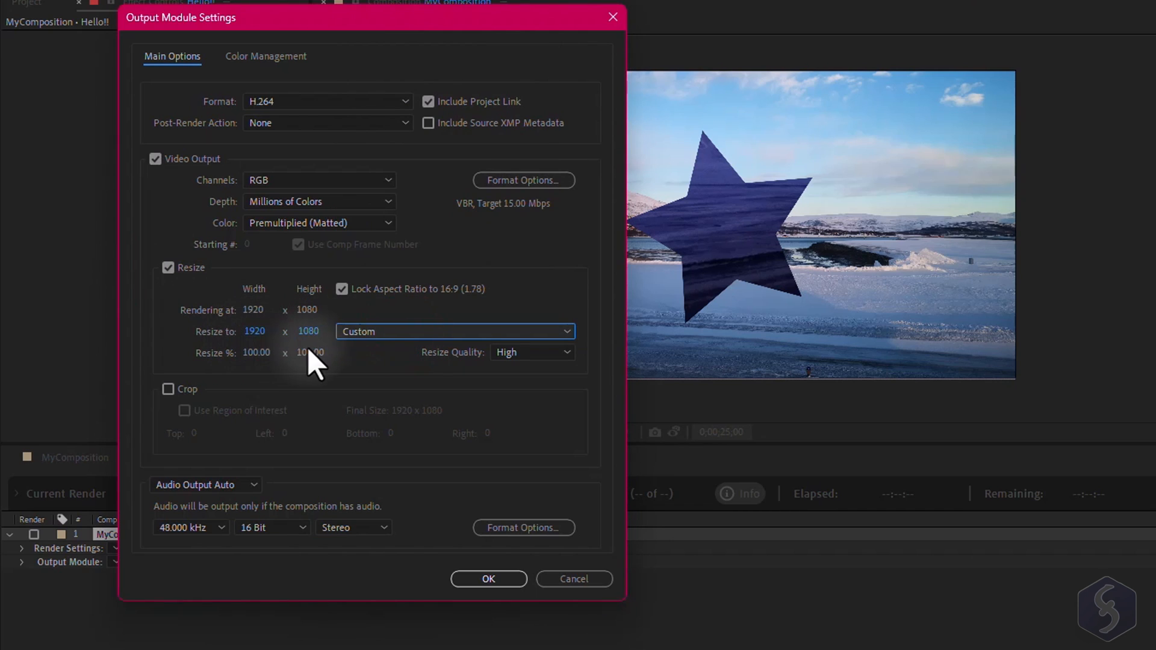
click(488, 578)
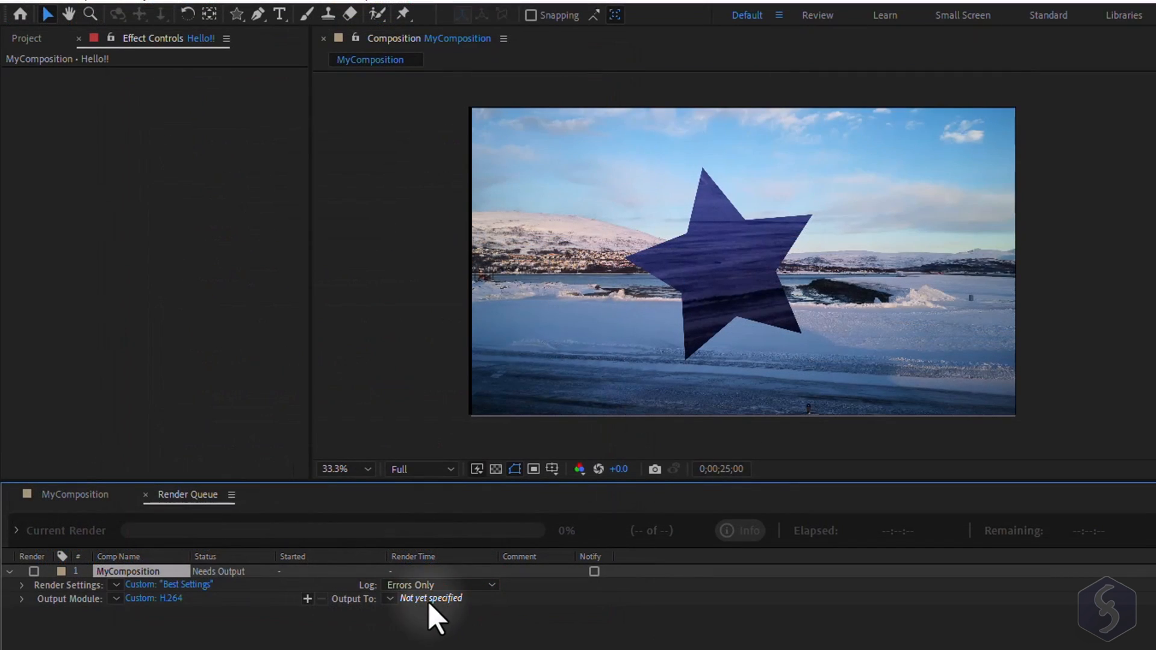
- Set Output To as MyComposition.mp4 on the Desktop, leaving the render queued
click(431, 598)
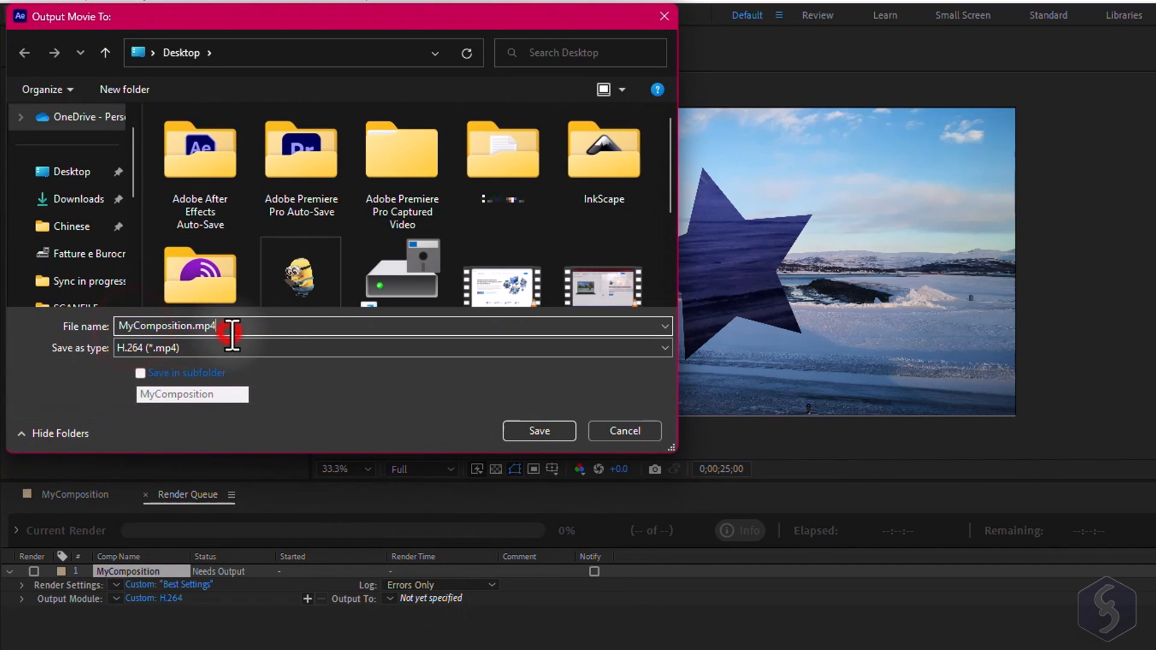
click(539, 431)
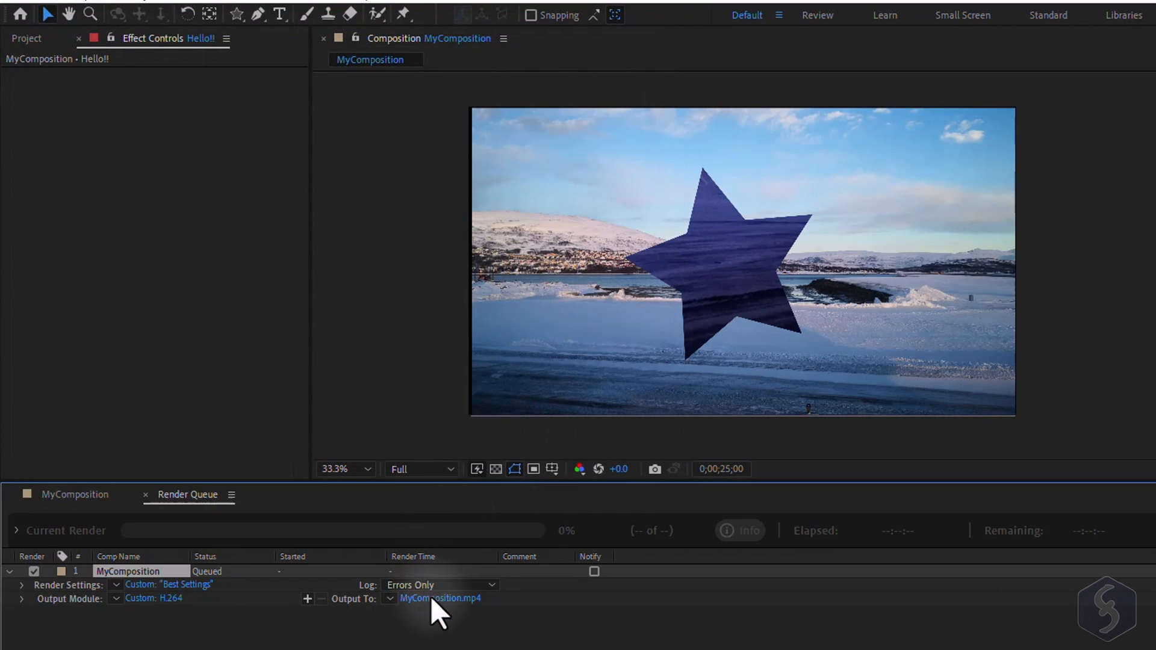
mouse_move(232, 582)
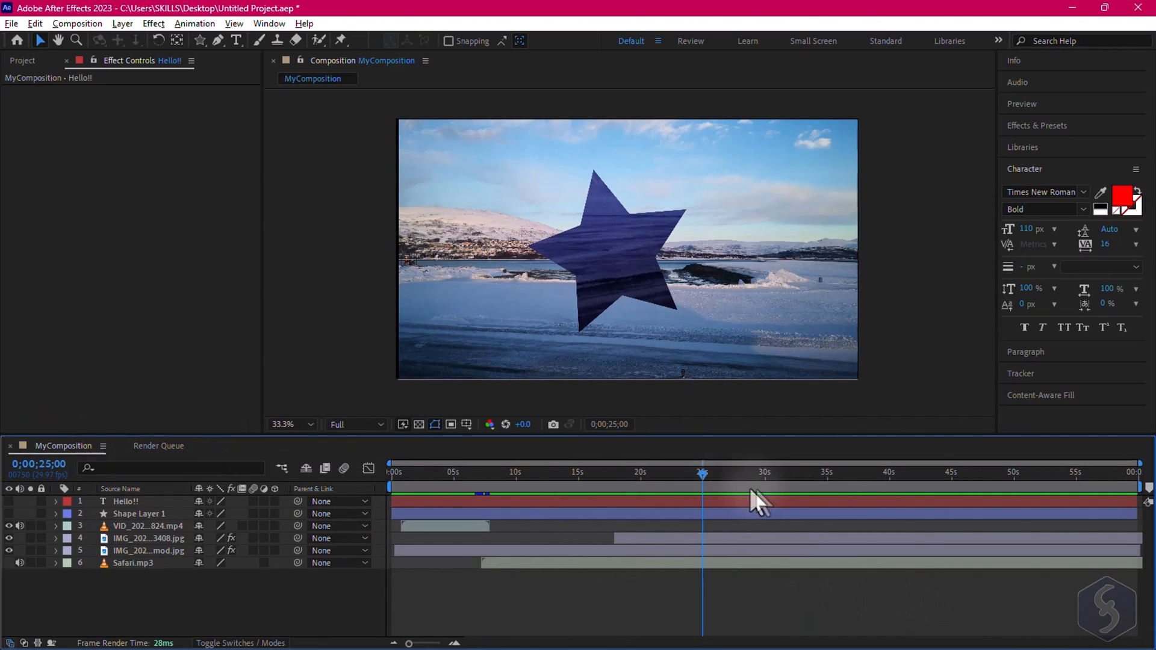
mouse_move(531, 494)
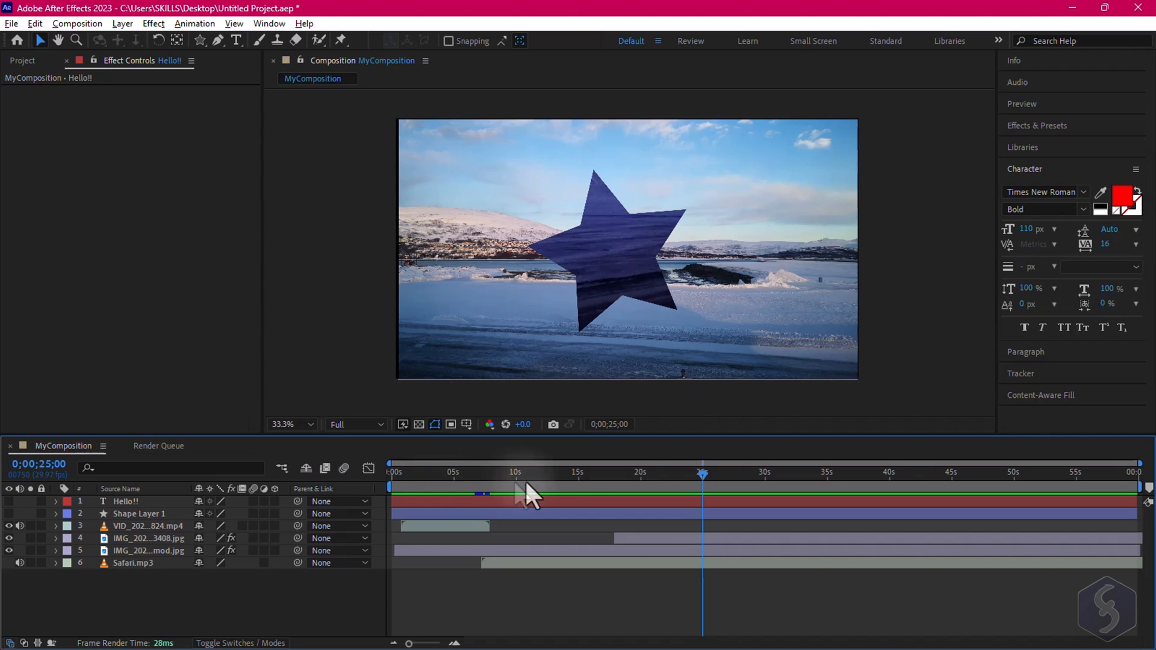
mouse_move(752, 494)
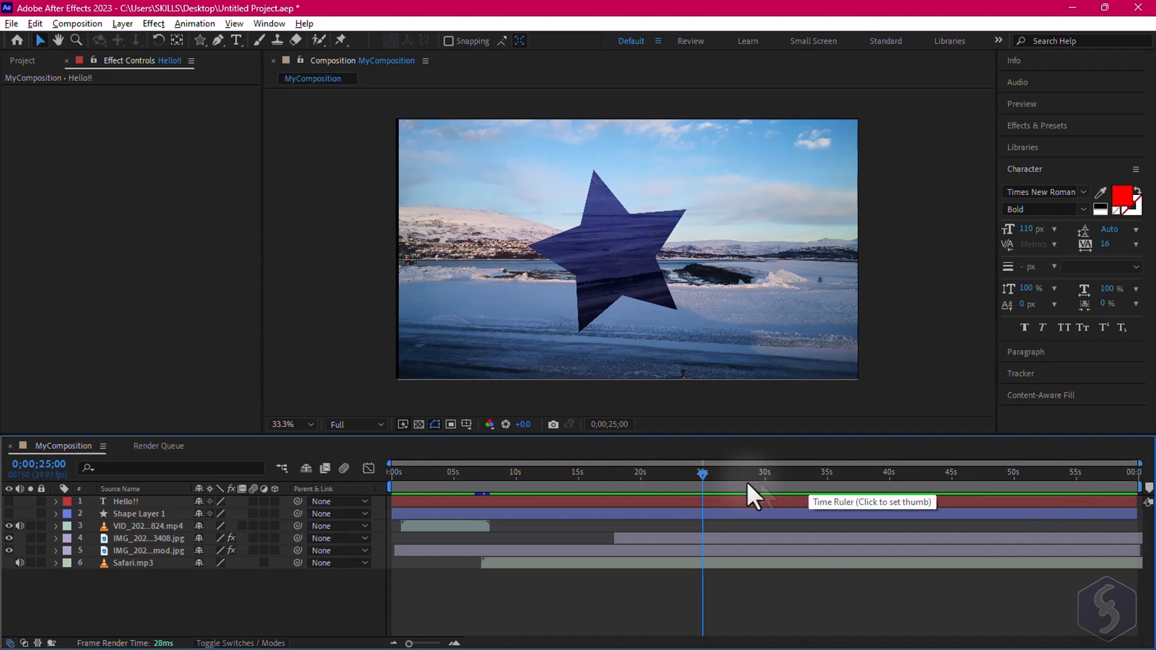
mouse_move(1117, 501)
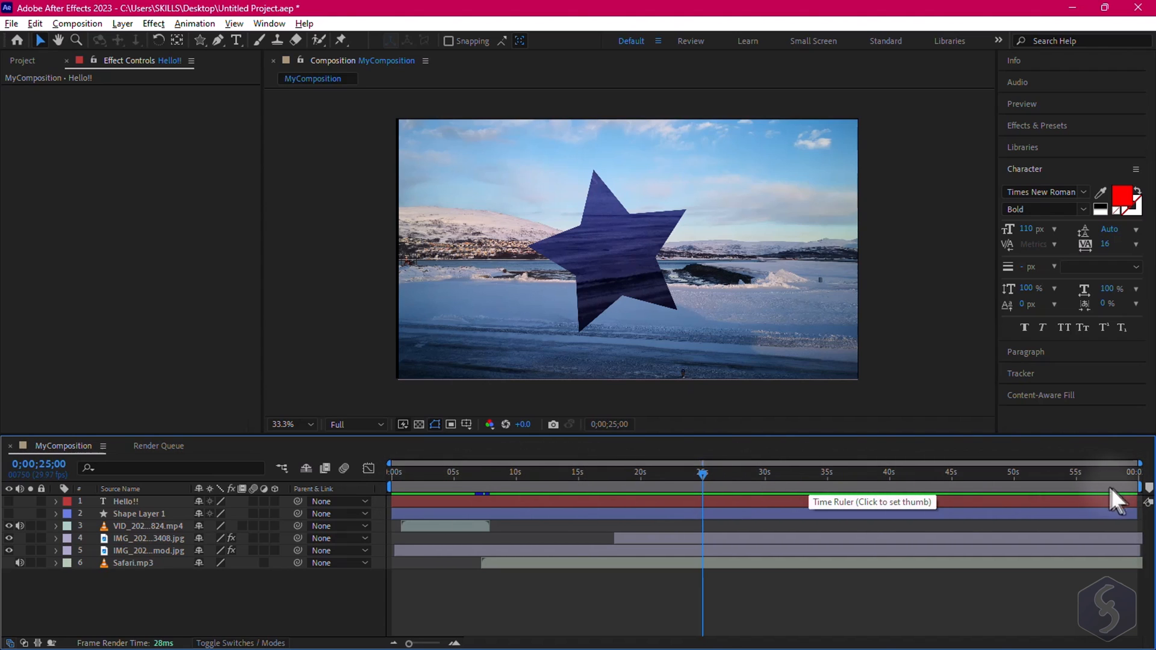
- Switch back to the MyComposition timeline and select the Safari.mp3 audio layer
click(391, 487)
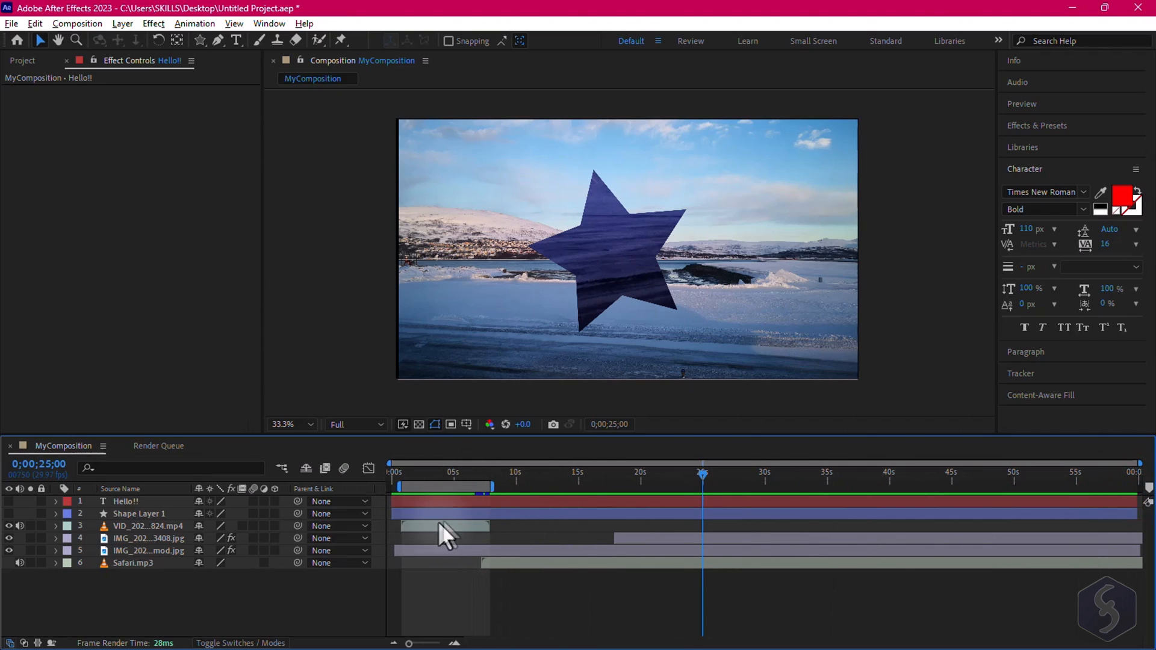
mouse_move(480, 528)
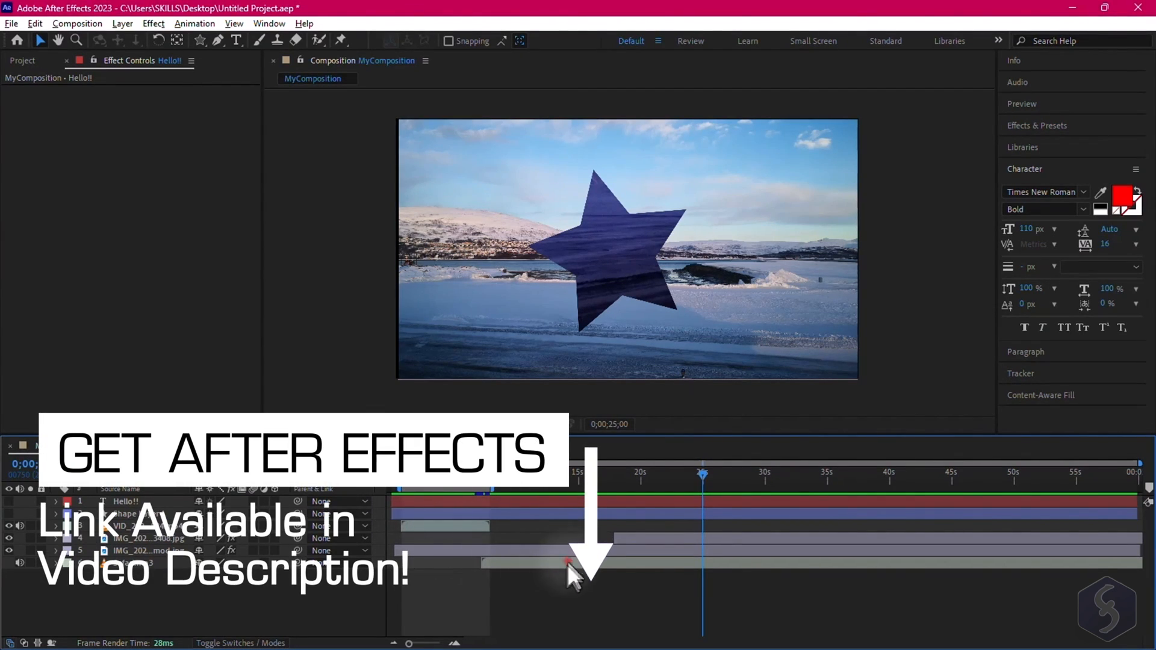
click(583, 562)
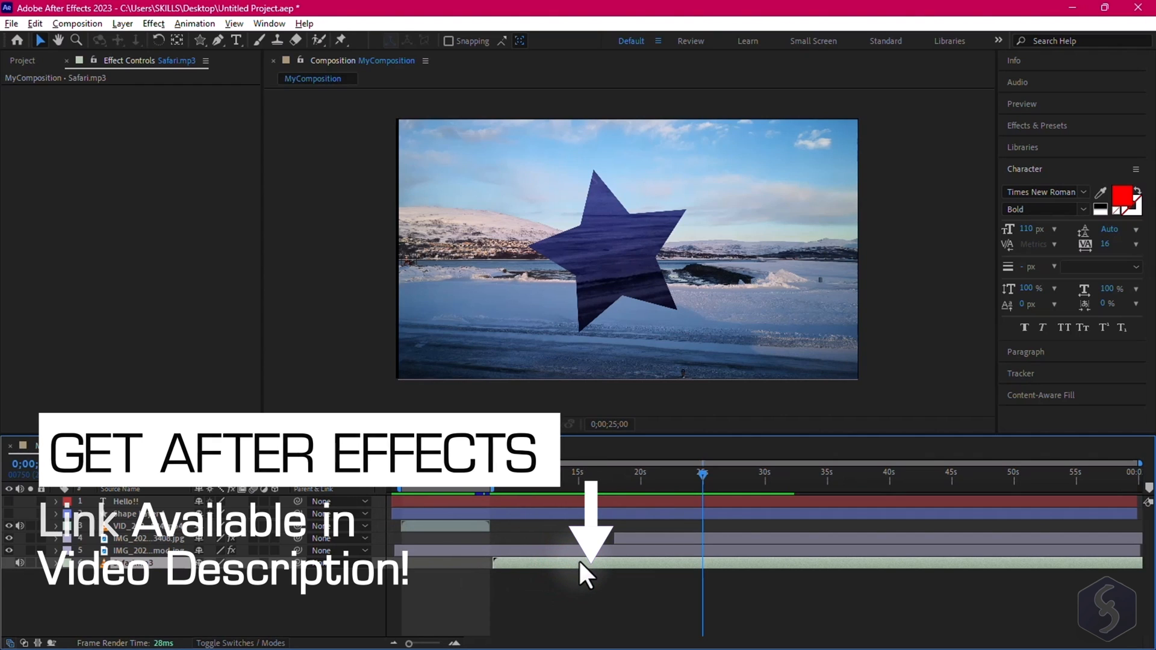